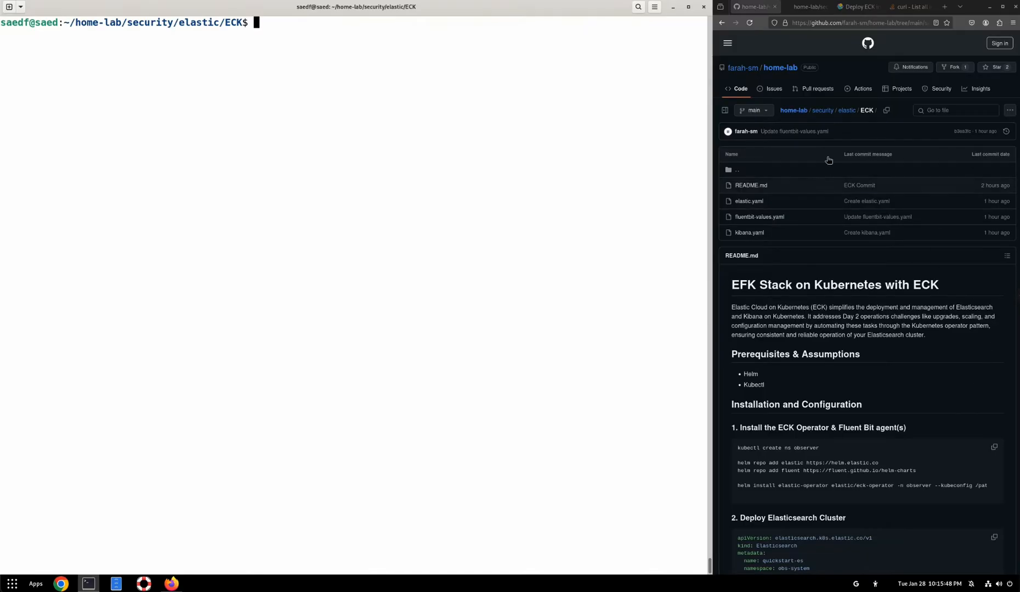
{"action": "mouse_move", "coordinate": [877, 111]}
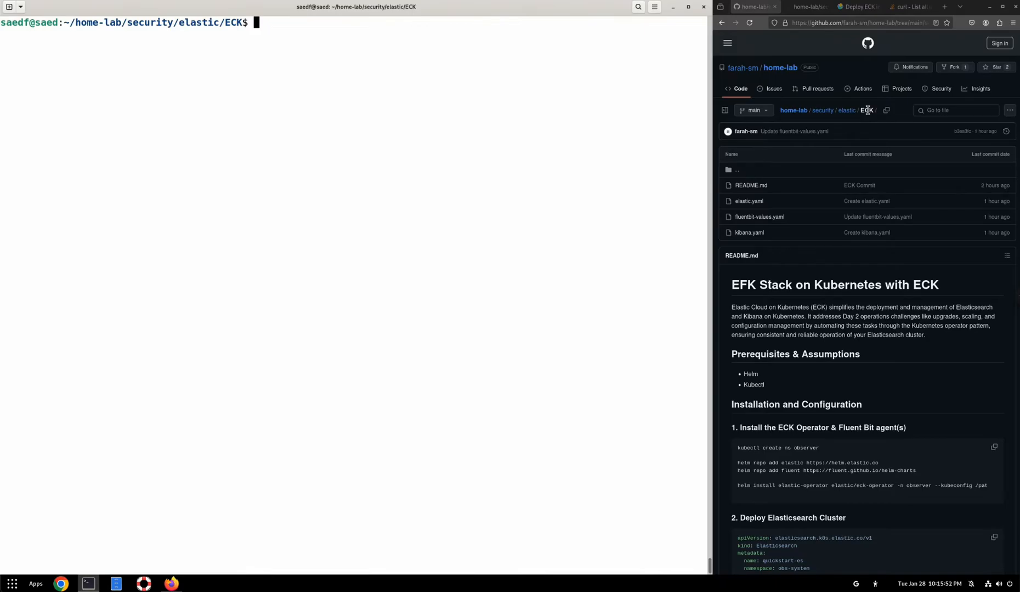
{"action": "mouse_move", "coordinate": [774, 212]}
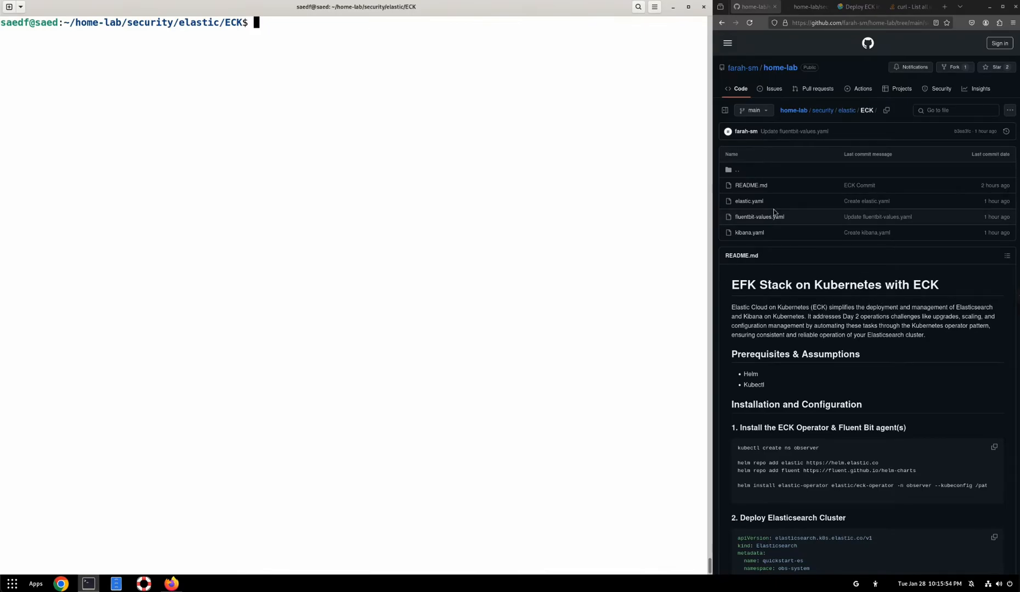
{"action": "mouse_move", "coordinate": [744, 218]}
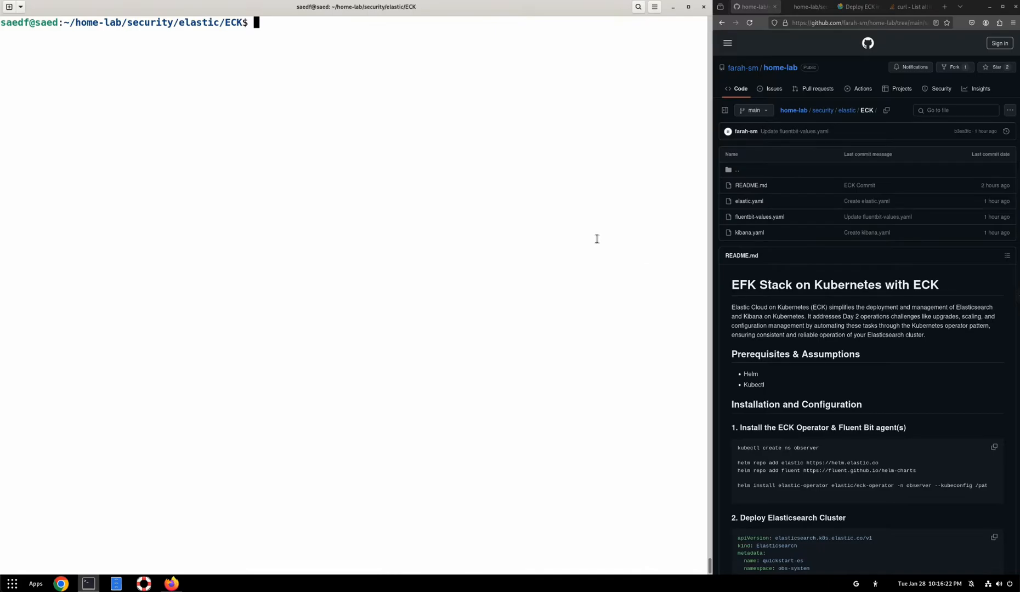
{"action": "mouse_move", "coordinate": [603, 226]}
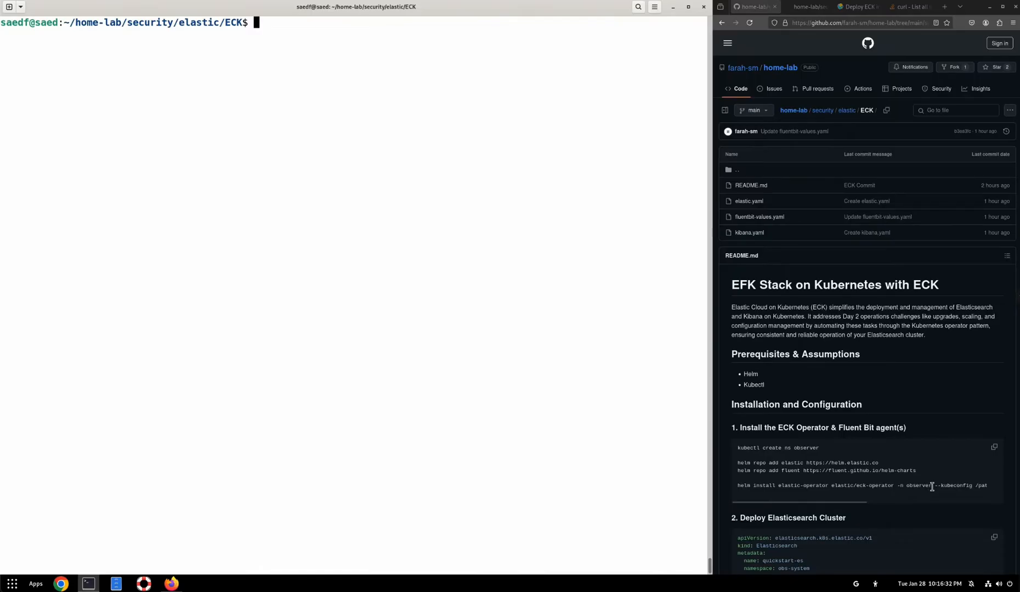
Step: Run helm install elastic-operator elastic/eck-operator -n observer from the README
{"action": "right_click", "coordinate": [834, 486]}
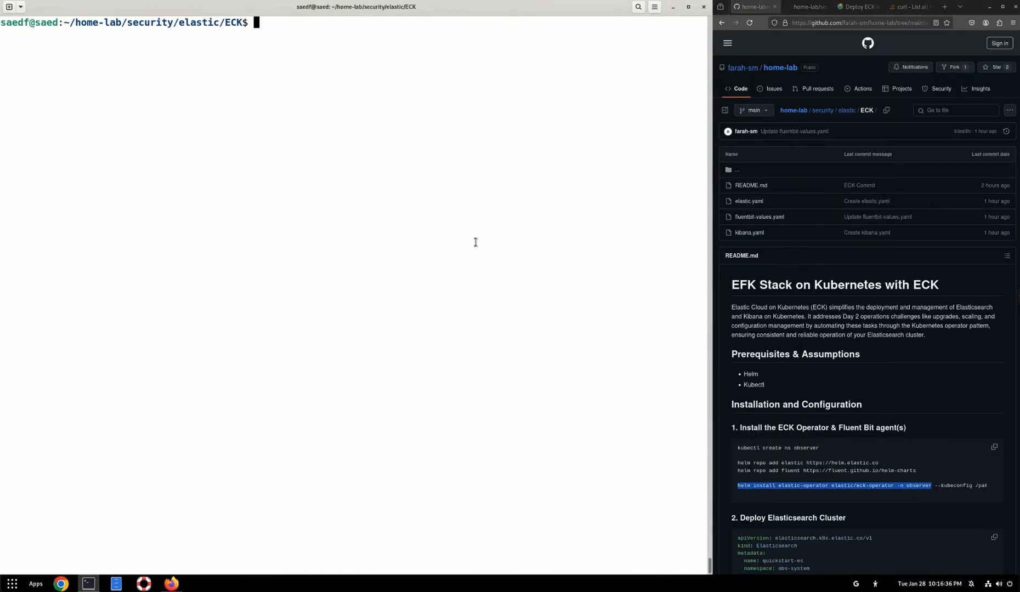
{"action": "type", "text": "helm install elastic-operator elastic/eck-operator -n observer"}
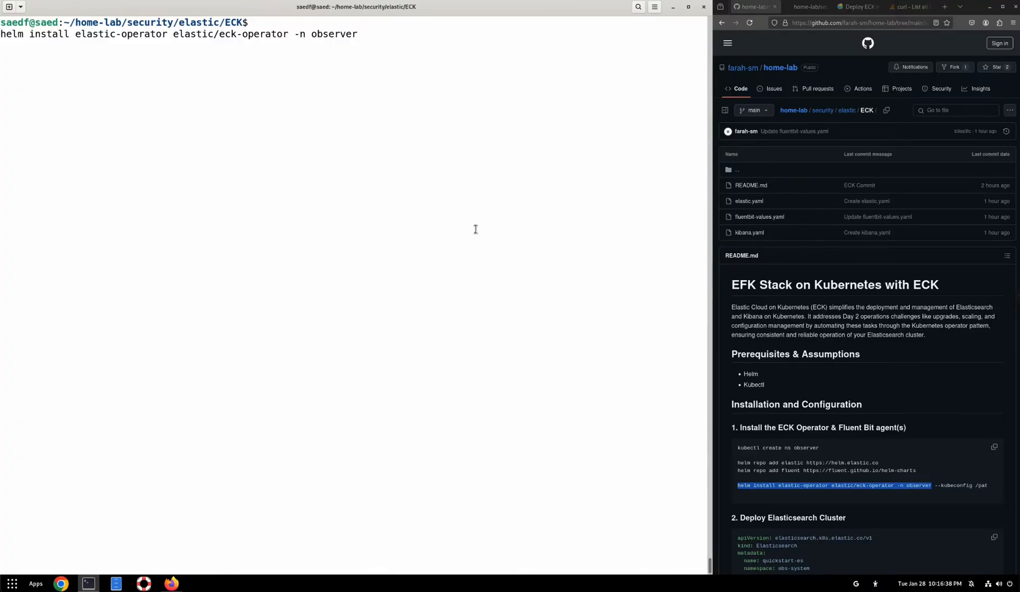
{"action": "key", "text": "Return"}
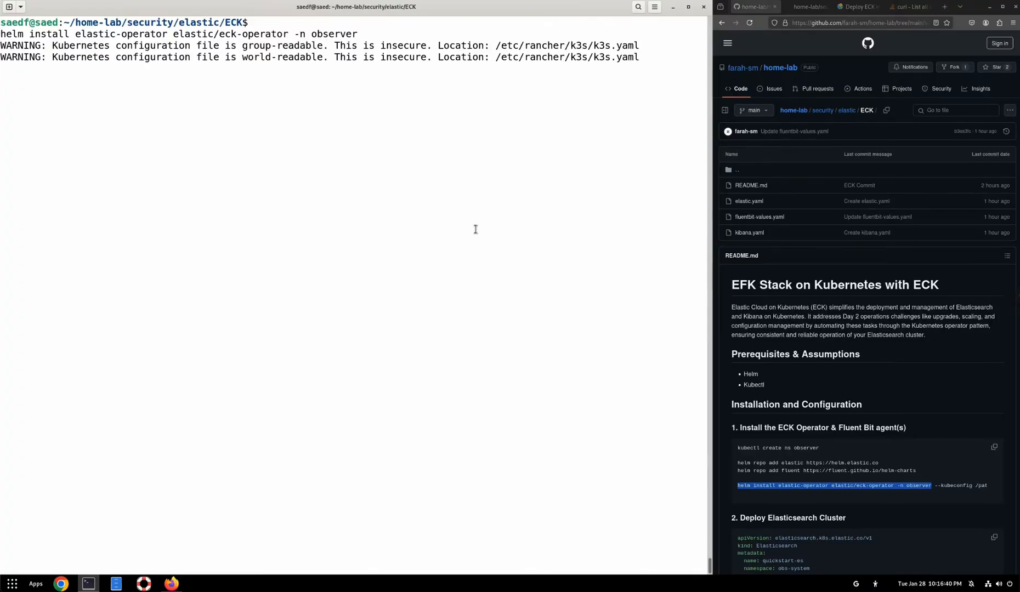
Step: List pods in the observer namespace to confirm elastic-operator-0 is running
{"action": "type", "text": "k"}
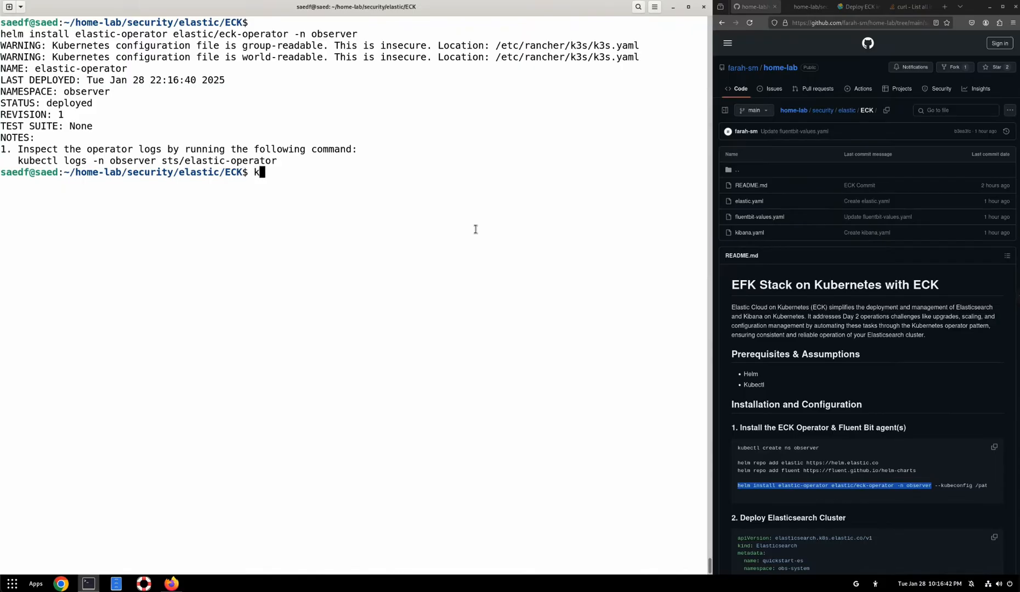
{"action": "type", "text": "ubectl get pods -n"}
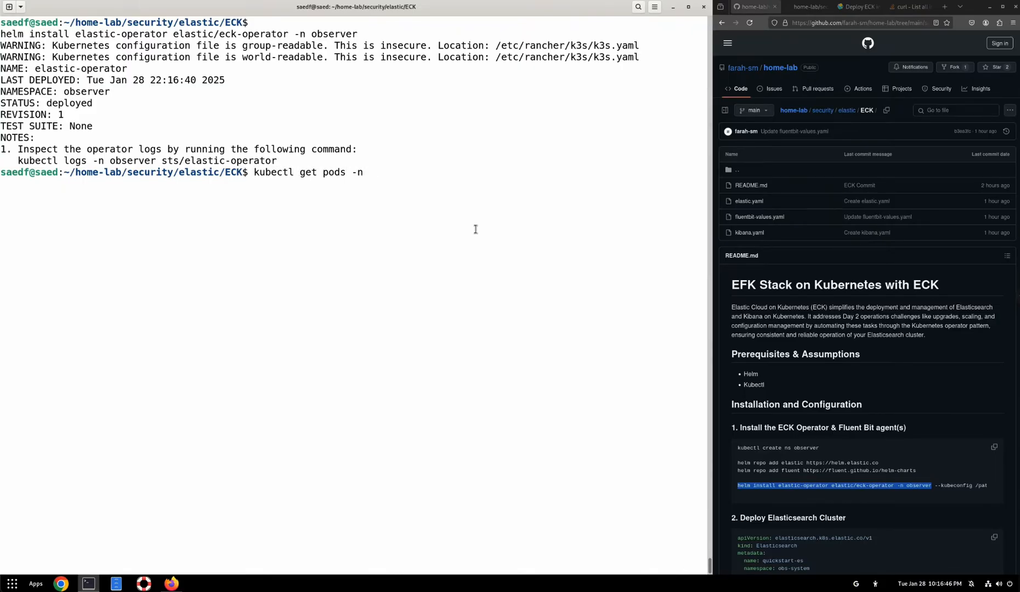
{"action": "type", "text": "observer"}
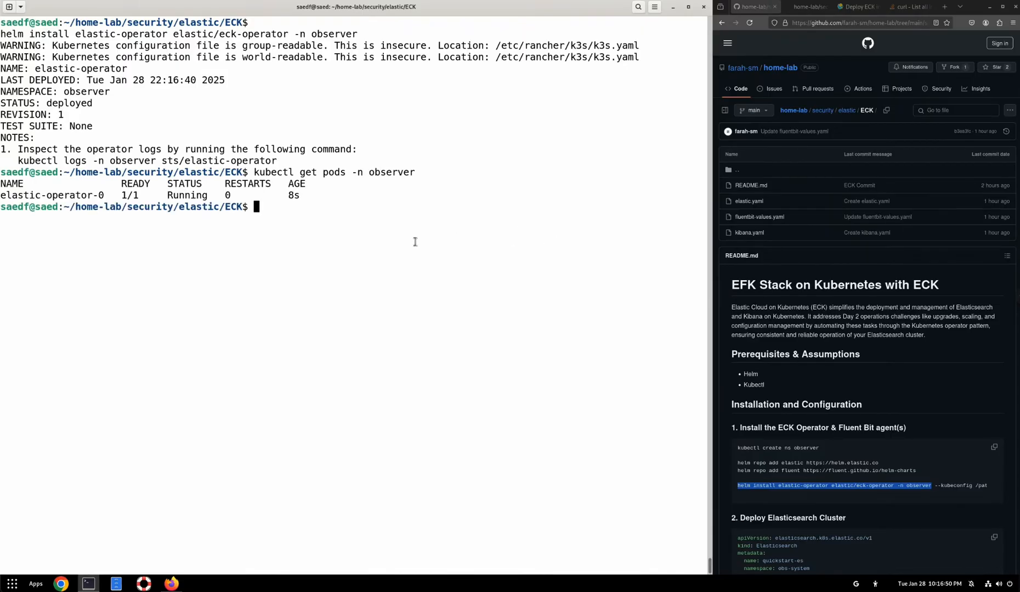
{"action": "scroll", "scroll_direction": "down", "scroll_amount": 3}
{"action": "type", "text": "kubec"}
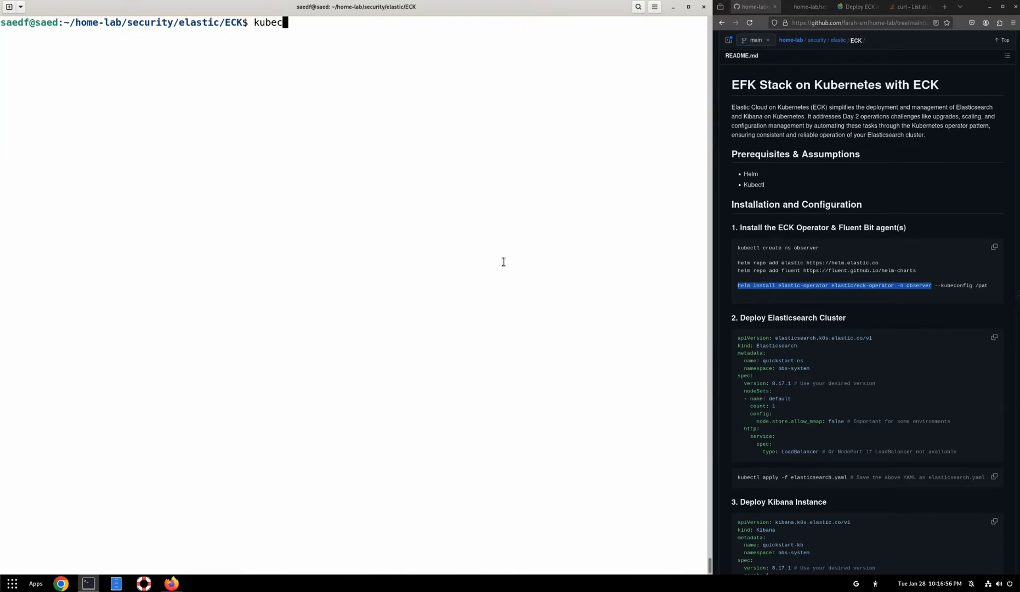
Step: Apply the quickstart-es manifest with kubectl apply -f elastic.yaml -n observer
{"action": "key", "text": "BackSpace"}
{"action": "type", "text": "cat elastic.yaml"}
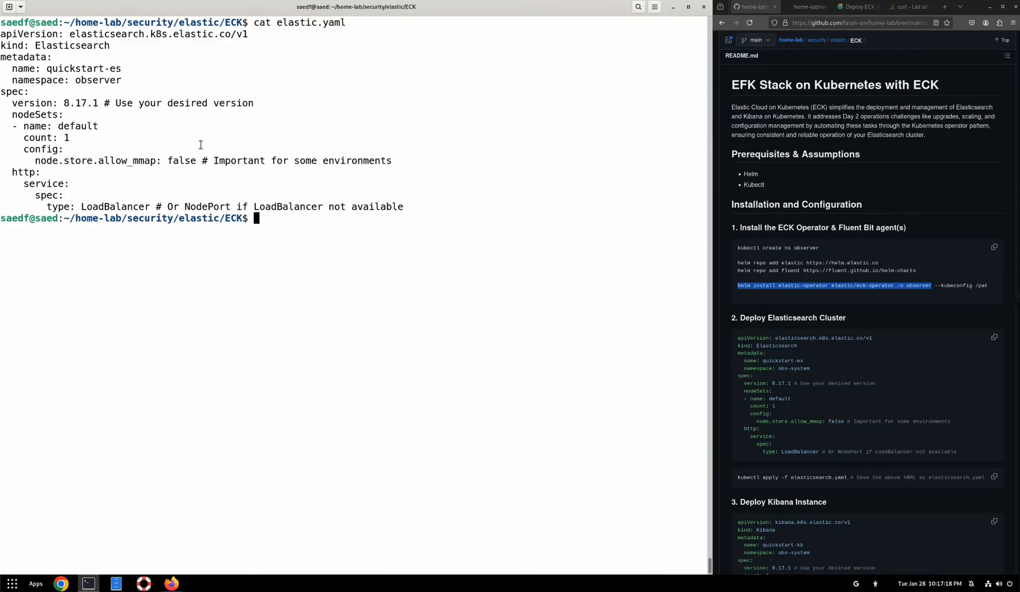
{"action": "mouse_move", "coordinate": [313, 217]}
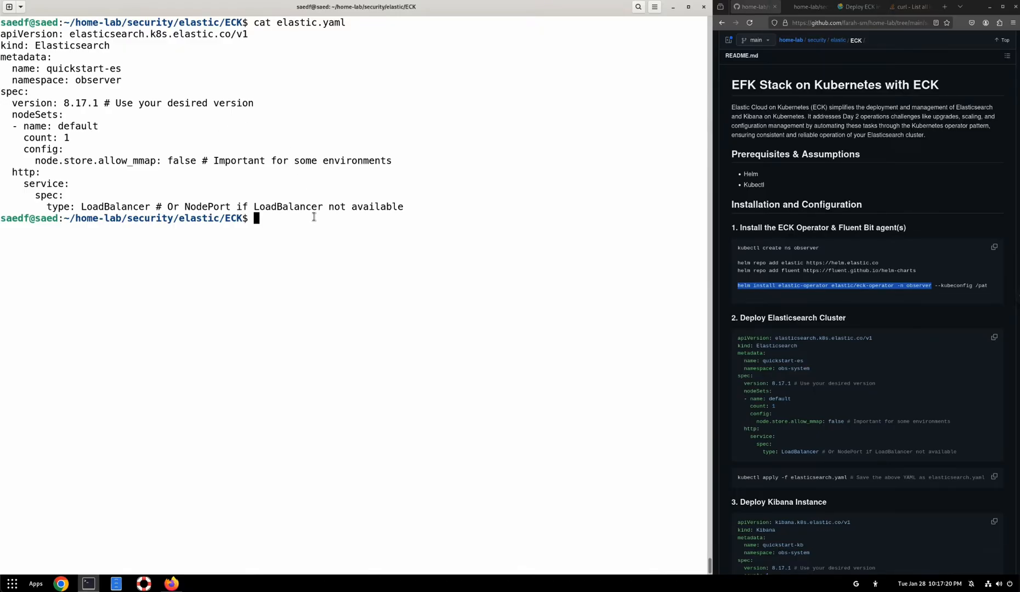
{"action": "type", "text": "k"}
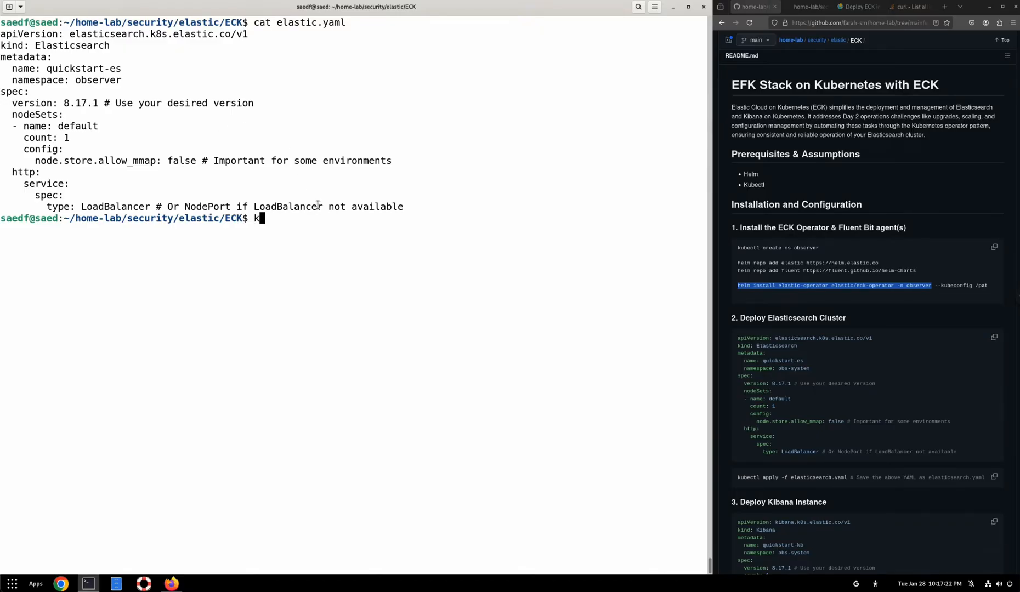
{"action": "type", "text": "ubectl appl"}
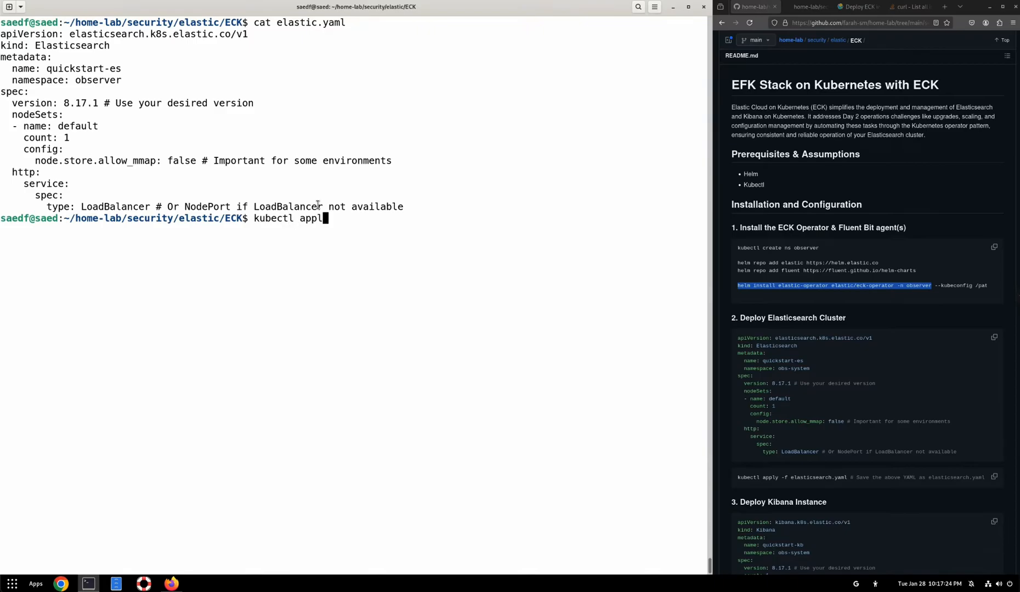
{"action": "type", "text": "y -f e"}
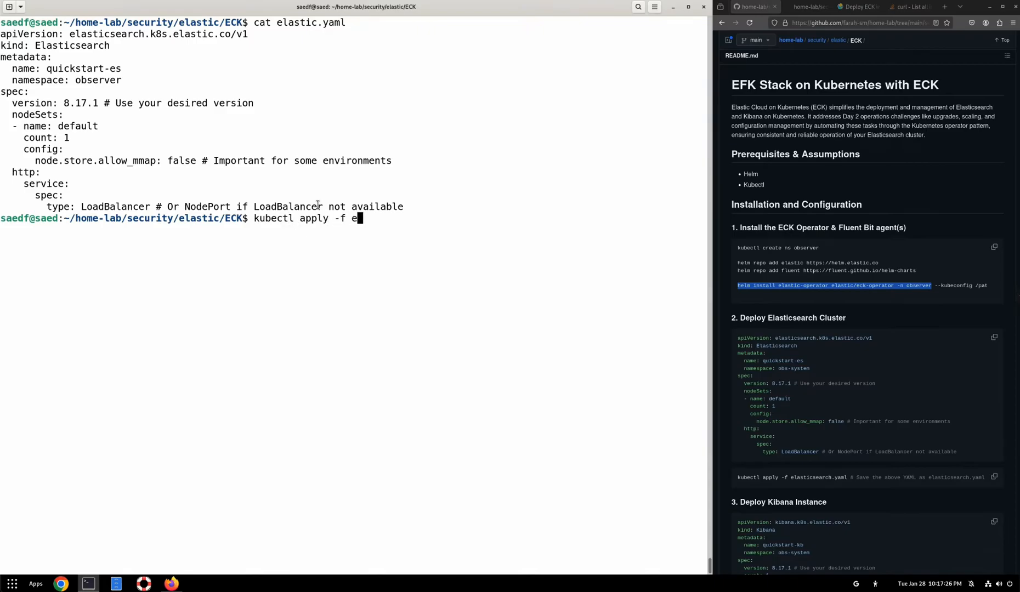
{"action": "type", "text": "lastic.yaml -n"}
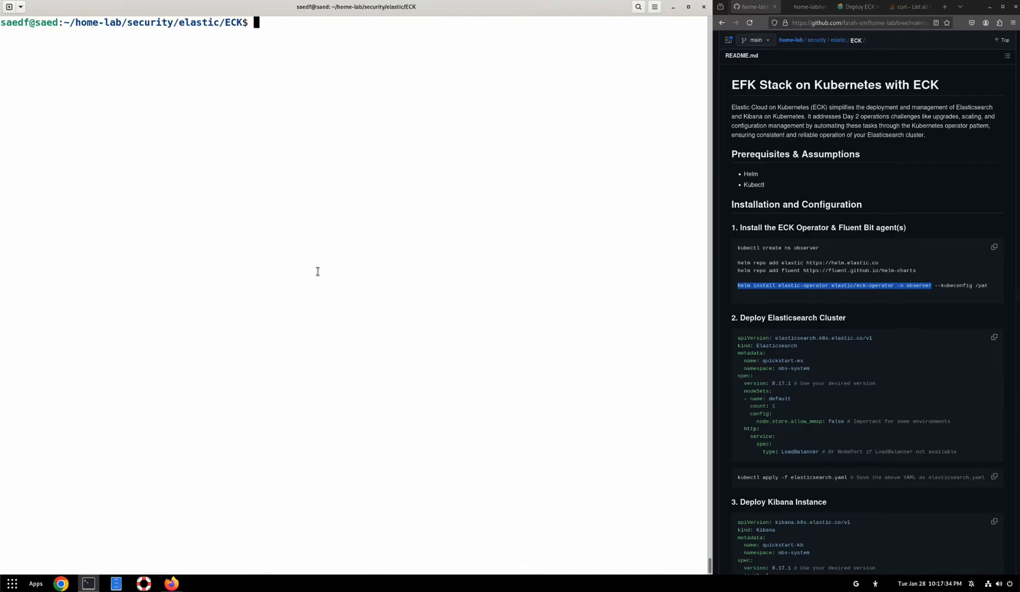
Step: Display kibana.yaml and highlight its elasticsearchRef to quickstart-es
{"action": "type", "text": "cat kibana.yaml"}
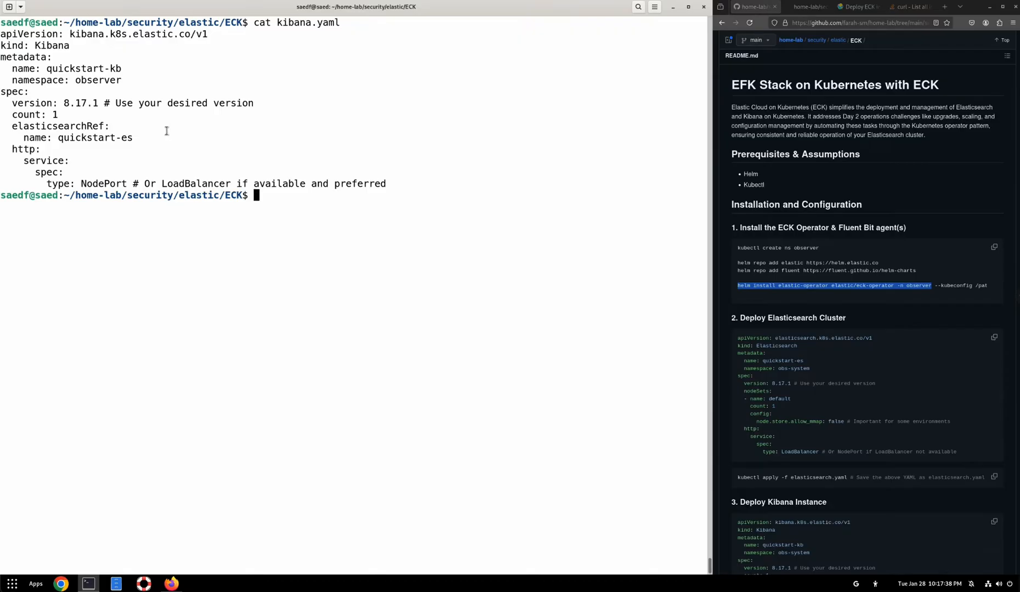
{"action": "mouse_move", "coordinate": [26, 154]}
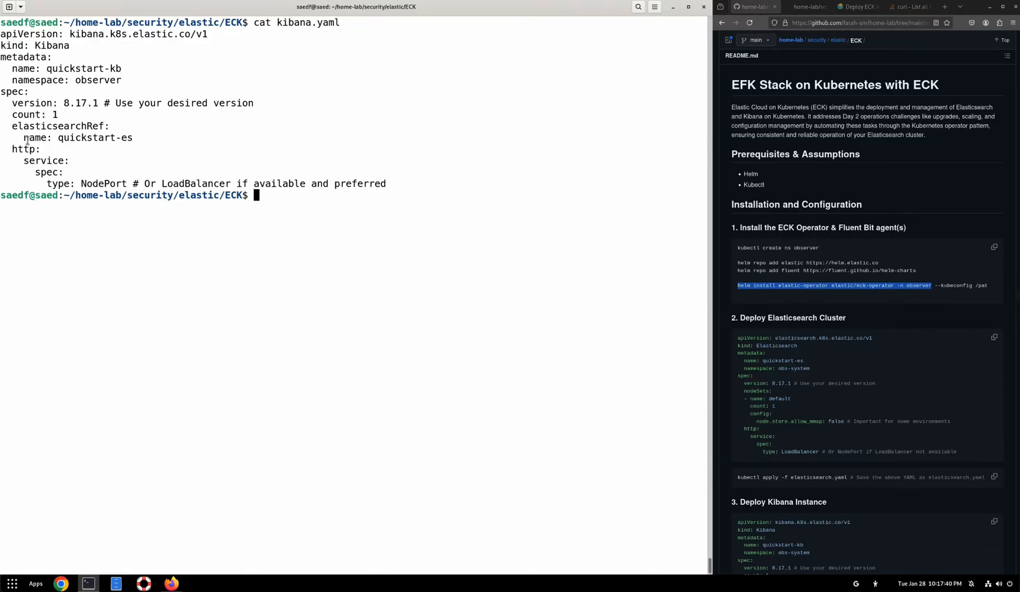
{"action": "double_click", "coordinate": [20, 126]}
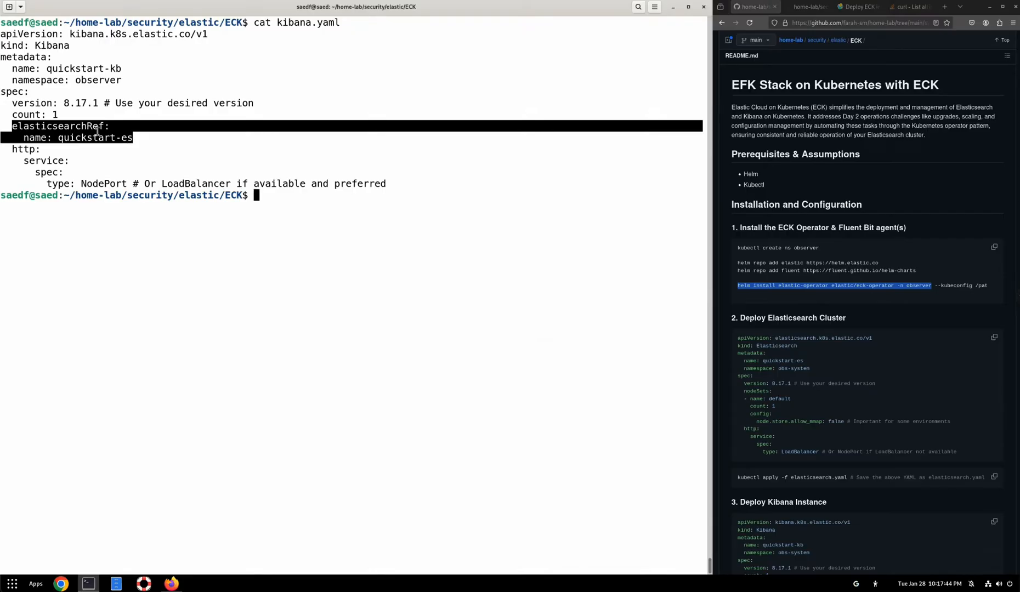
{"action": "mouse_move", "coordinate": [104, 146]}
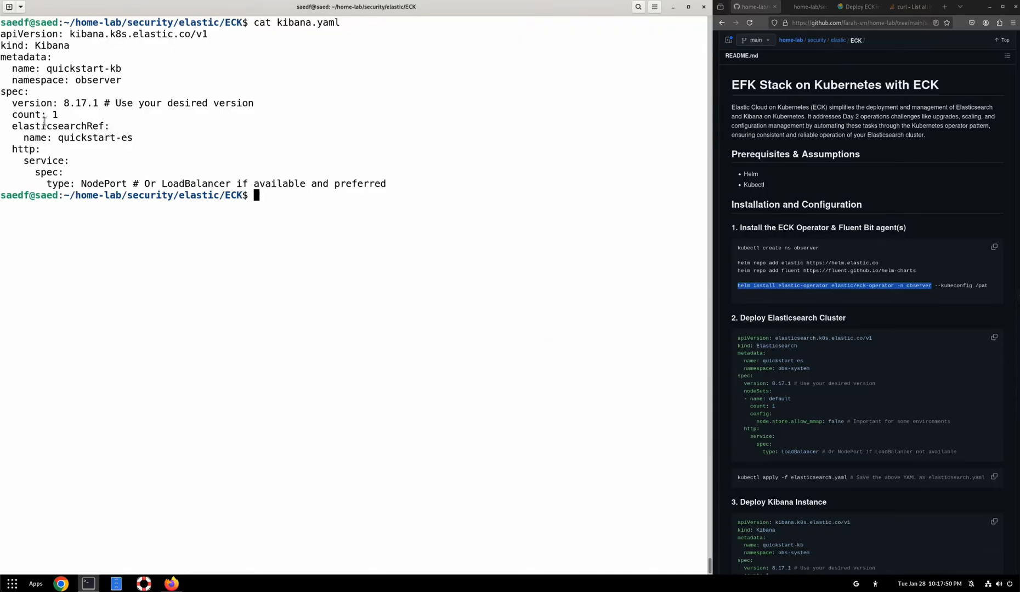
{"action": "mouse_move", "coordinate": [110, 138]}
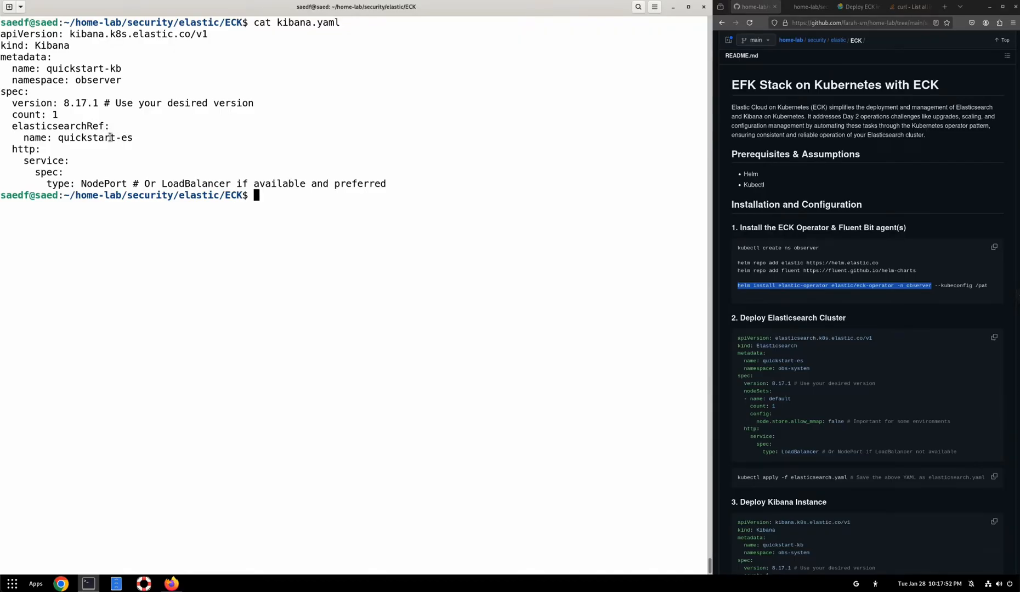
{"action": "mouse_move", "coordinate": [98, 171]}
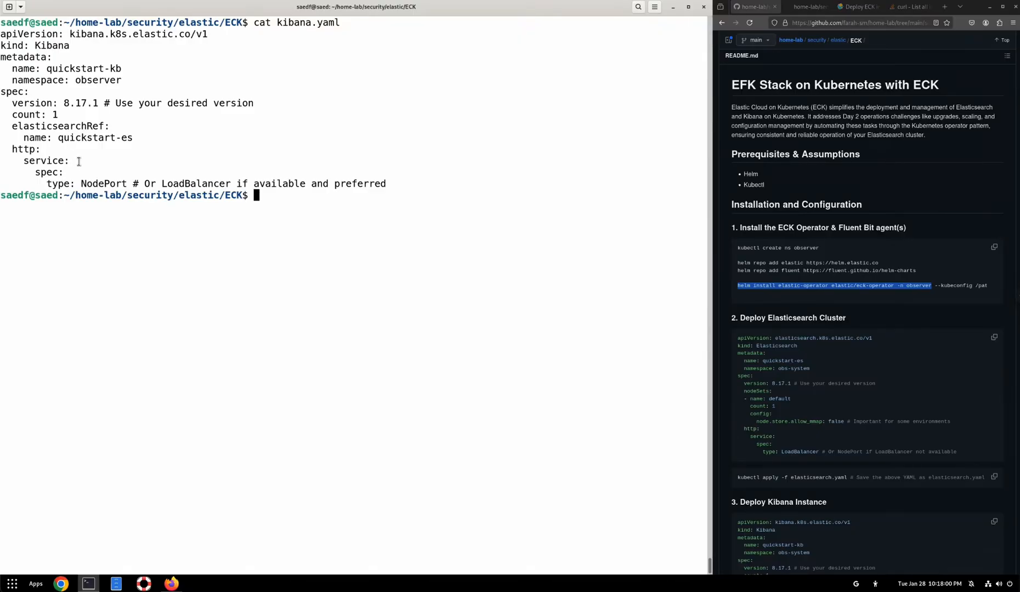
{"action": "mouse_move", "coordinate": [226, 183]}
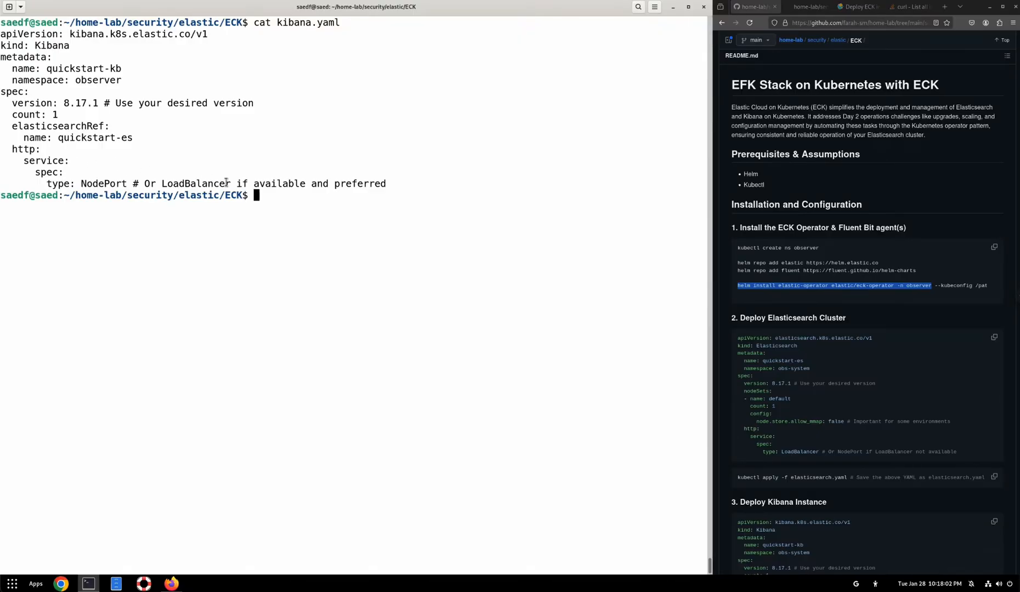
Step: Apply kibana.yaml with kubectl, correcting the file name from elastic.yaml
{"action": "type", "text": "kubectl apply -f elastic.yaml"}
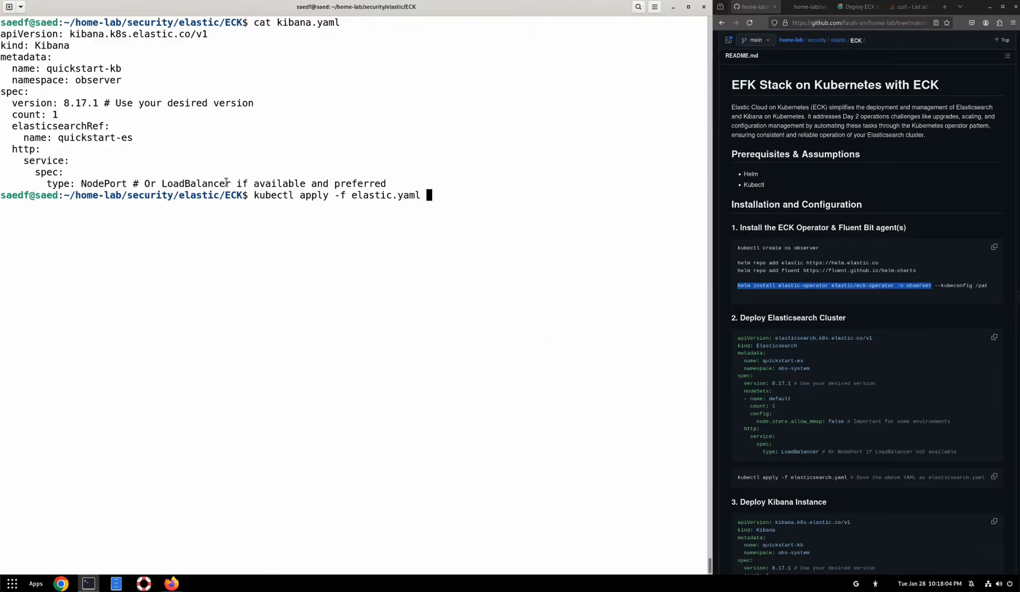
{"action": "key", "text": "BackSpace"}
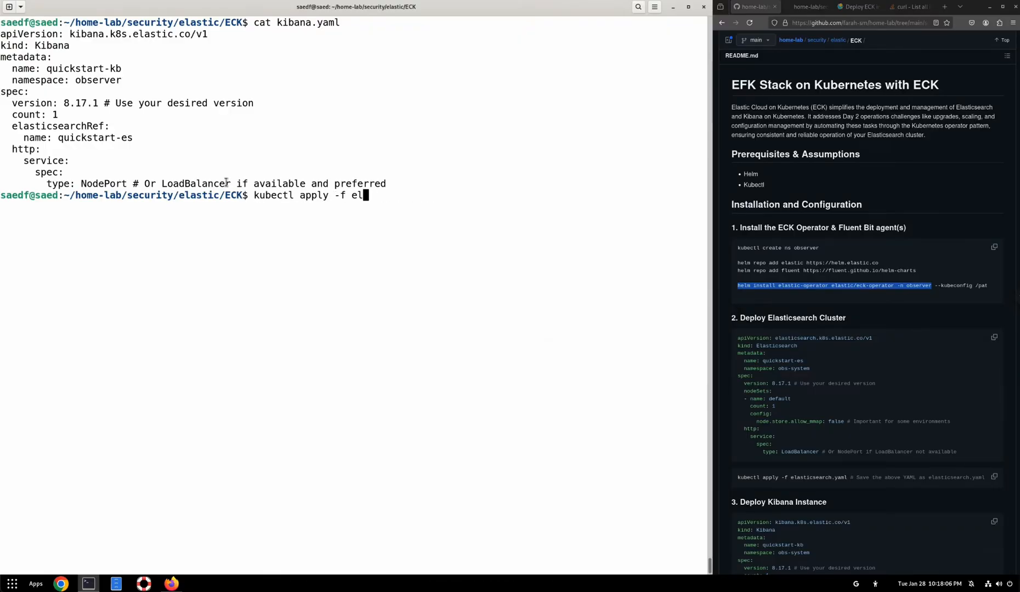
{"action": "type", "text": "ibana.yaml"}
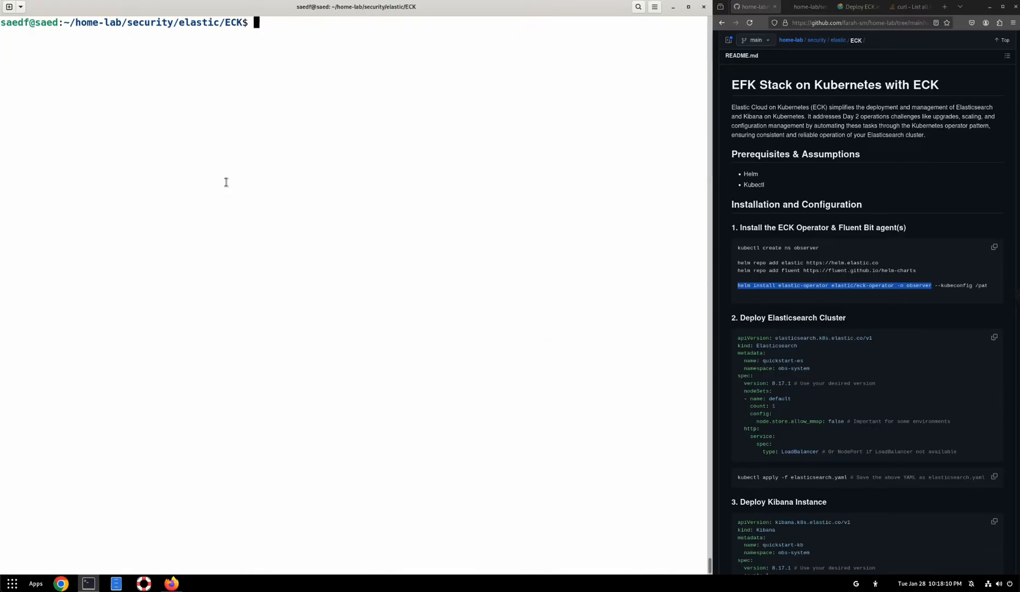
Step: List all resources in the observer namespace with kubectl get all
{"action": "type", "text": "kubectl get"}
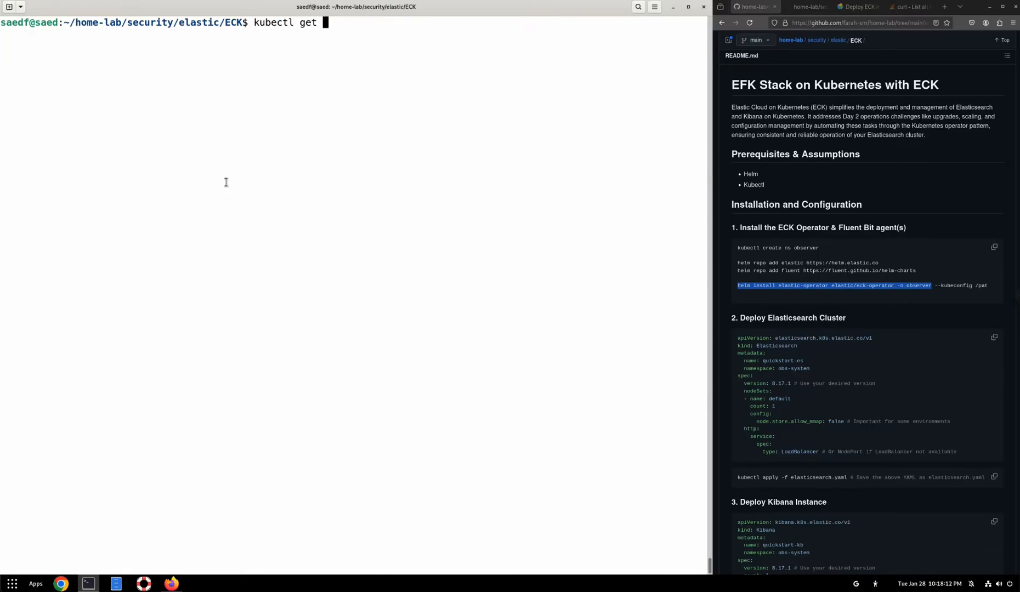
{"action": "type", "text": "all -n"}
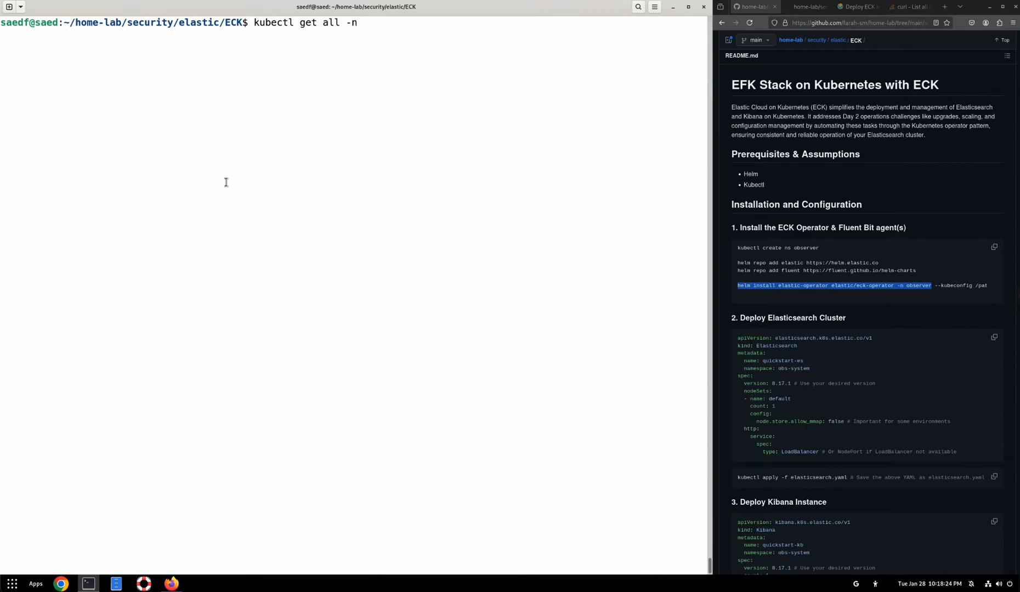
{"action": "type", "text": "observer"}
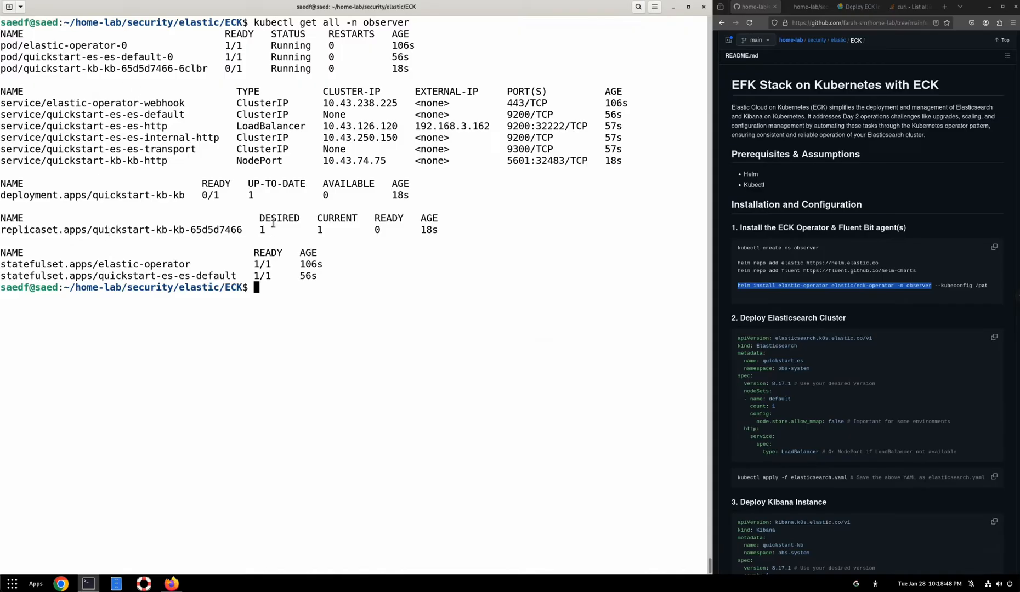
Step: List the secrets in the observer namespace, then clear the screen
{"action": "type", "text": "kubectl get"}
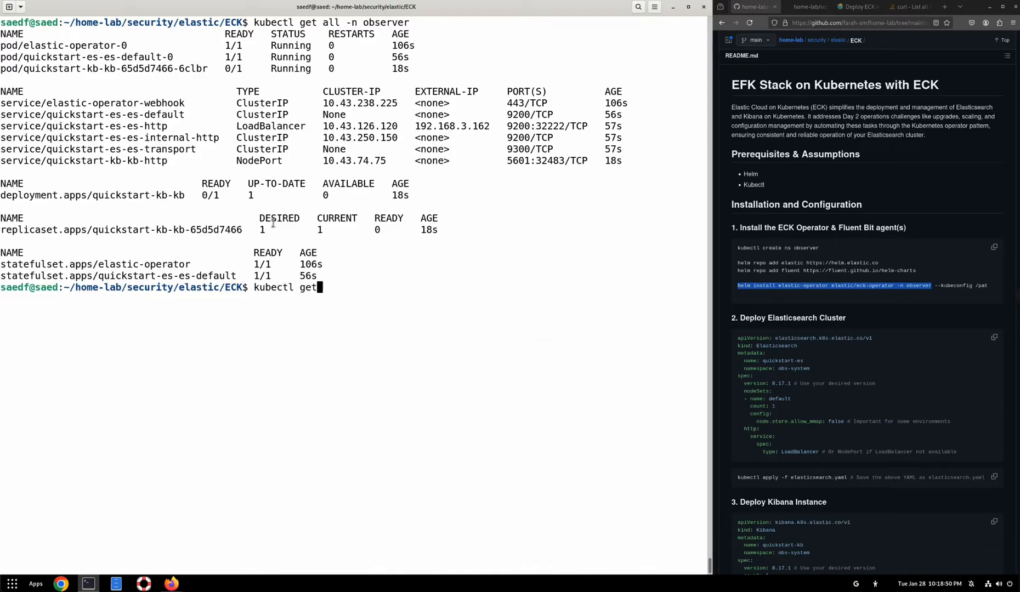
{"action": "type", "text": "secrets -n observer"}
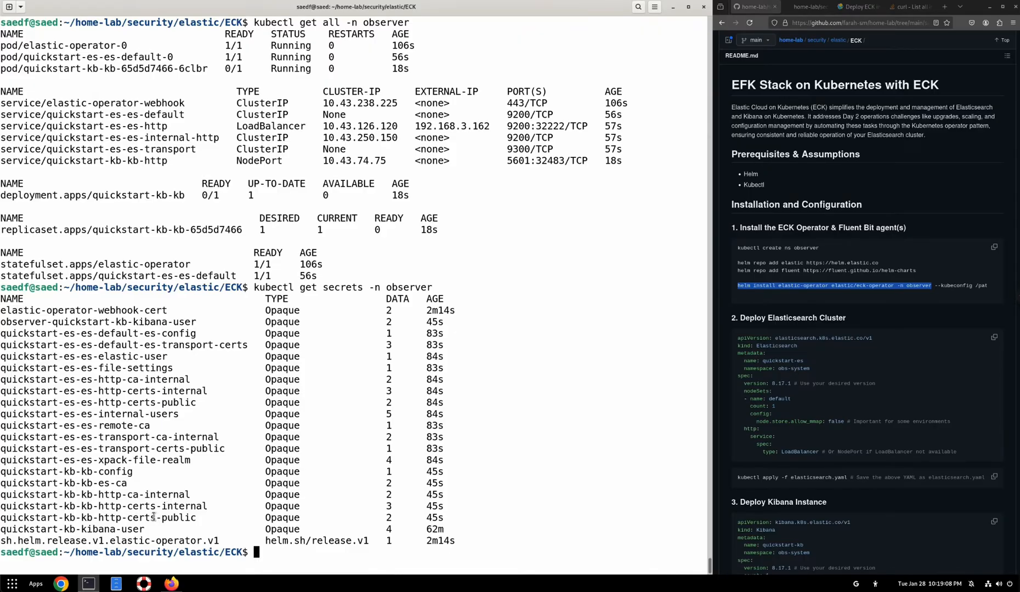
{"action": "mouse_move", "coordinate": [192, 388]}
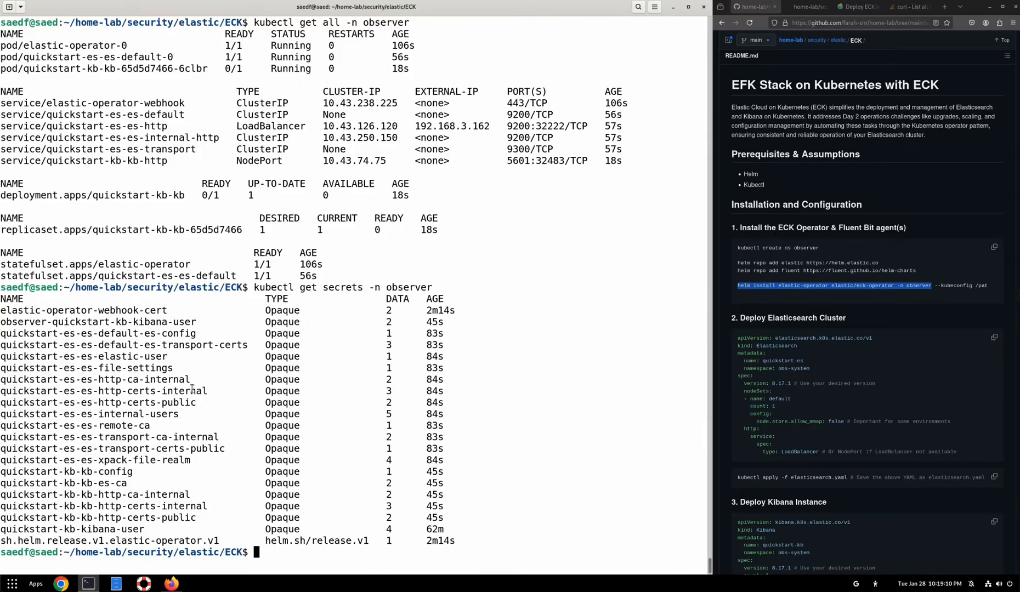
{"action": "mouse_move", "coordinate": [217, 374]}
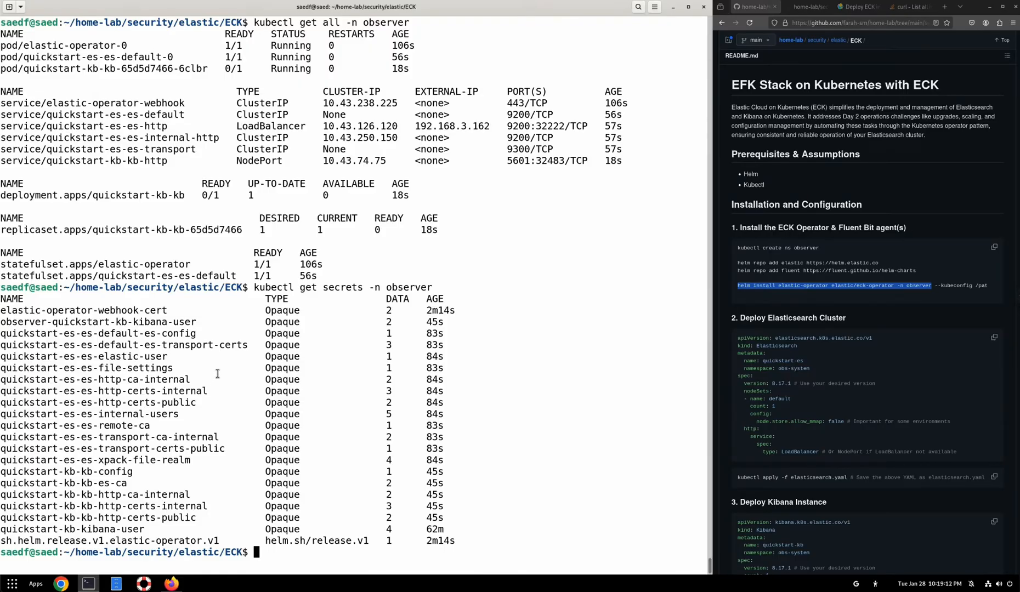
{"action": "key", "text": "ctrl+l"}
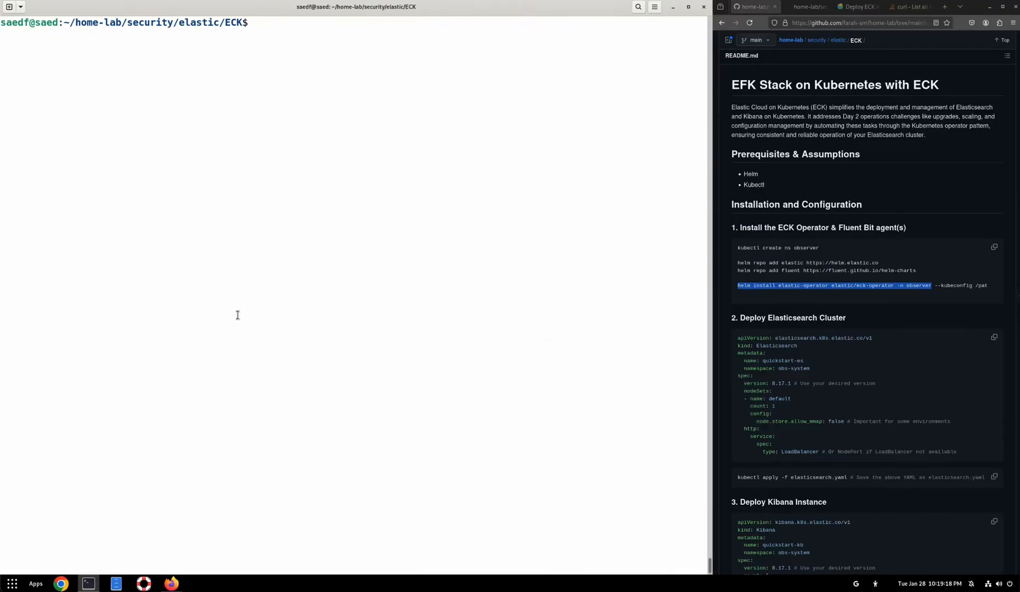
Step: Grep the observer namespace secrets for elastic to find the user secret
{"action": "type", "text": "kubectl get s"}
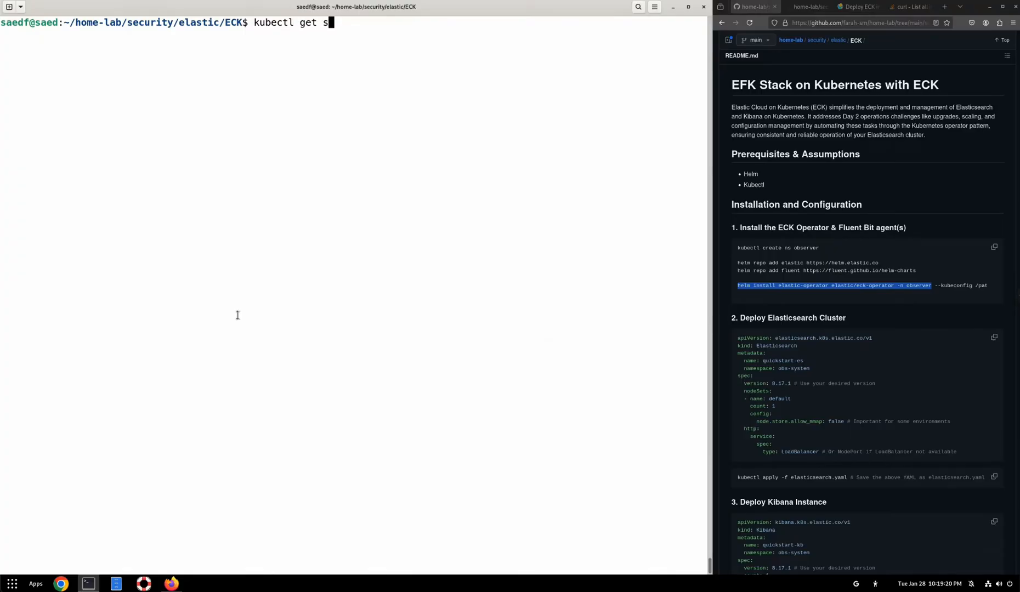
{"action": "type", "text": "ecrets"}
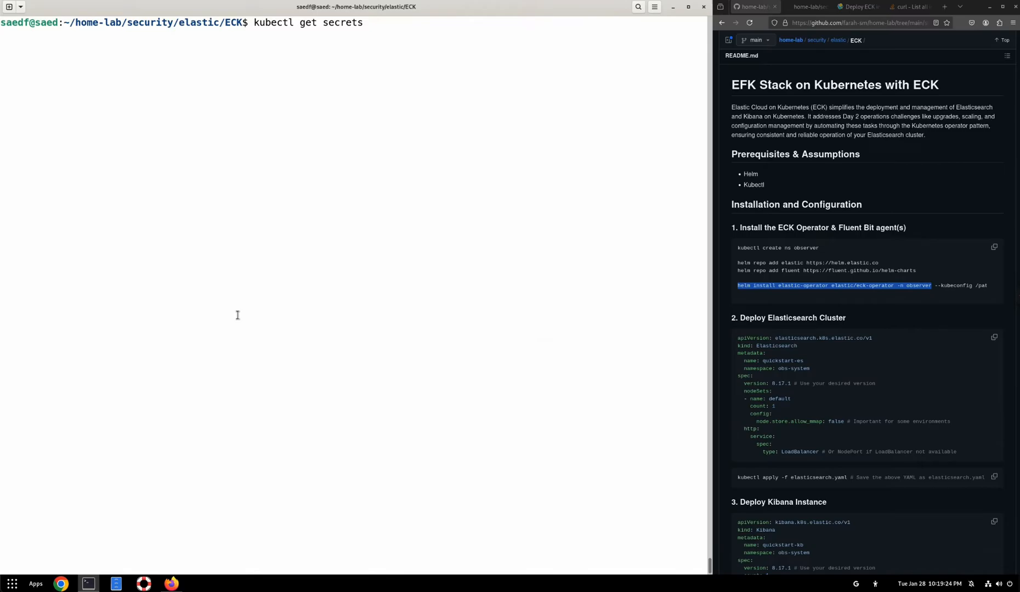
{"action": "type", "text": "-n o"}
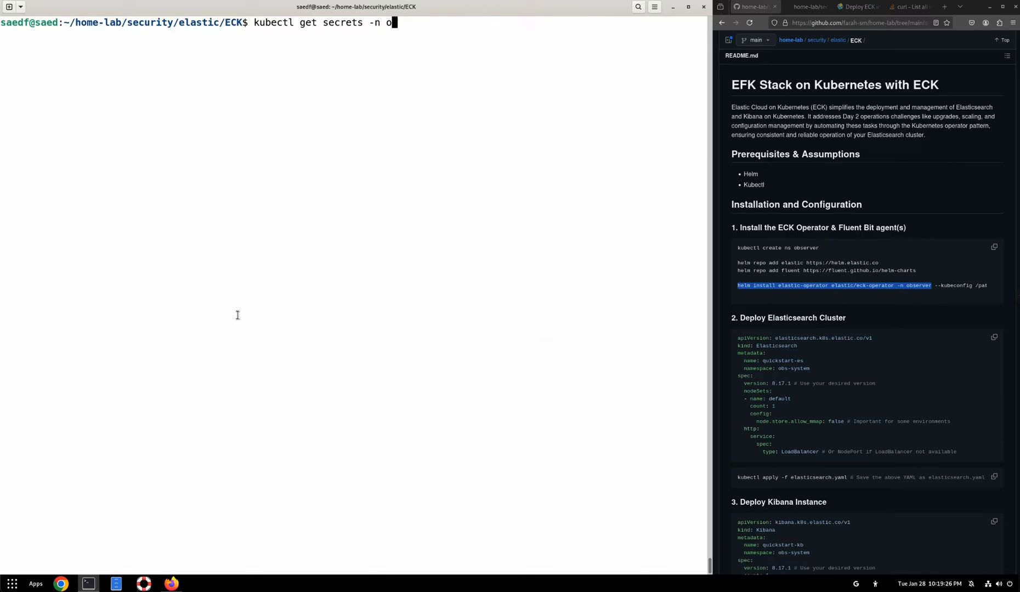
{"action": "type", "text": "bserver"}
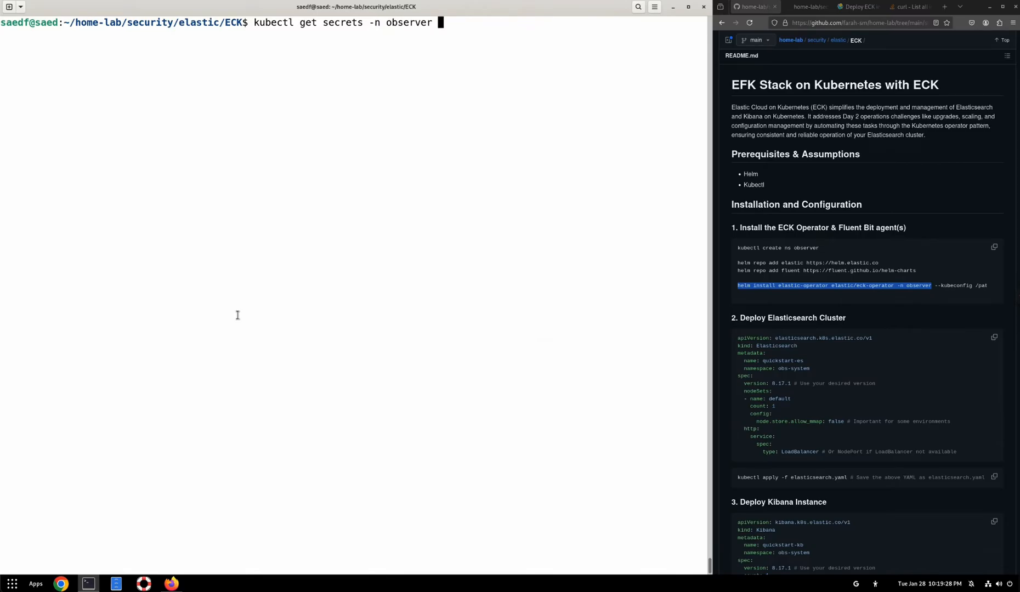
{"action": "type", "text": "|"}
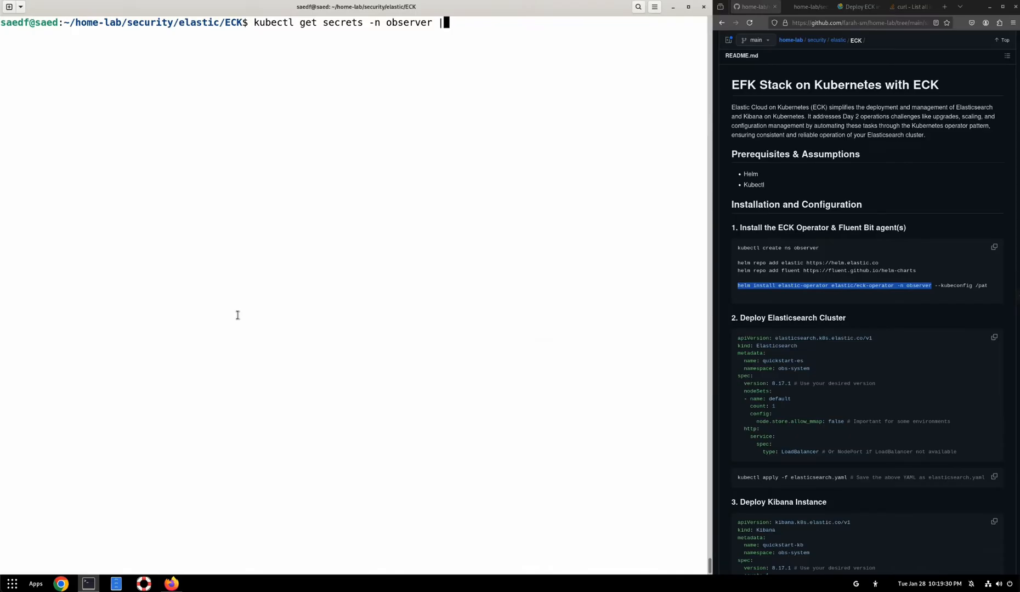
{"action": "type", "text": "grep elastic"}
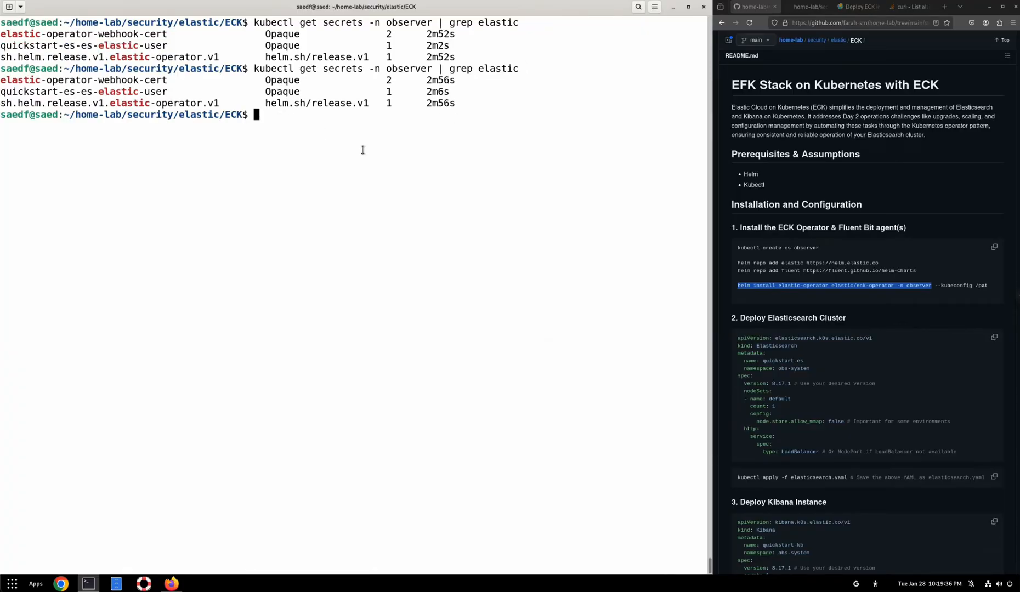
Step: Show the quickstart-es-es-elastic-user secret as YAML with -oyaml
{"action": "type", "text": "kubectl get secrets -n observer |"}
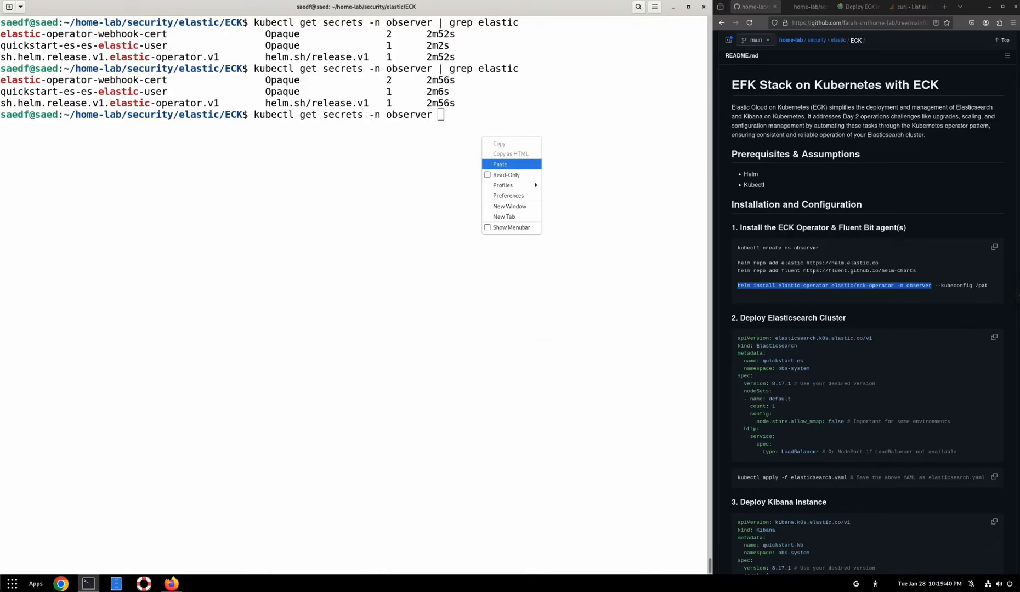
{"action": "left_click", "coordinate": [498, 165]}
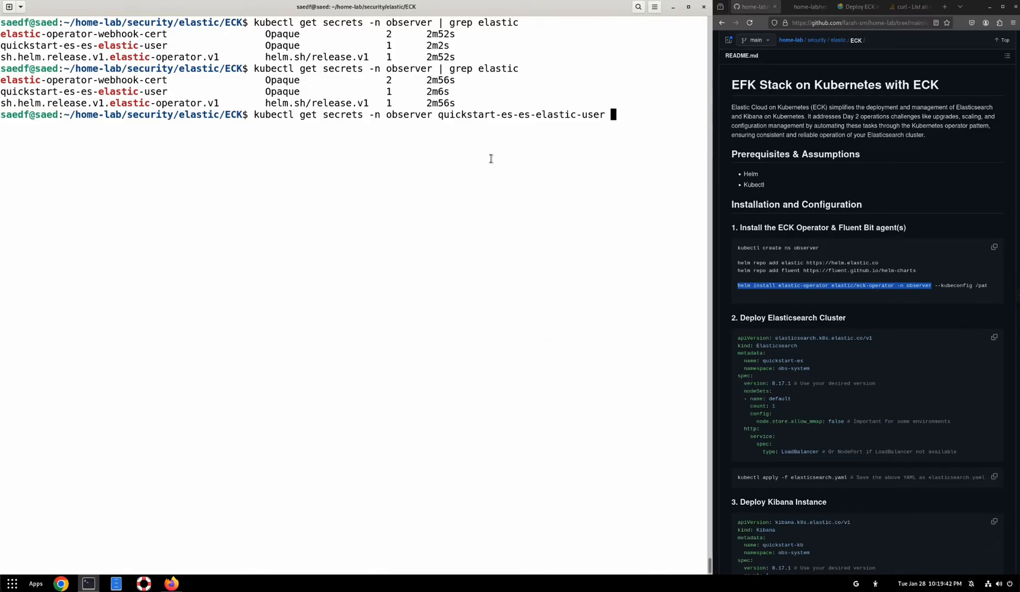
{"action": "type", "text": "-oyaml"}
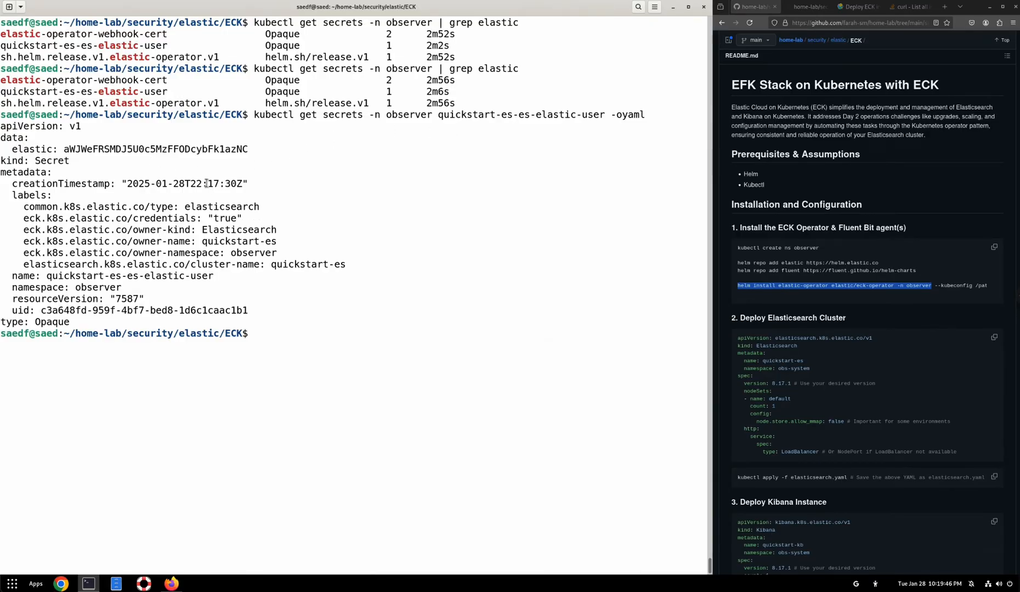
Step: Decode the copied elastic password via echo … | base64 -d
{"action": "double_click", "coordinate": [155, 149]}
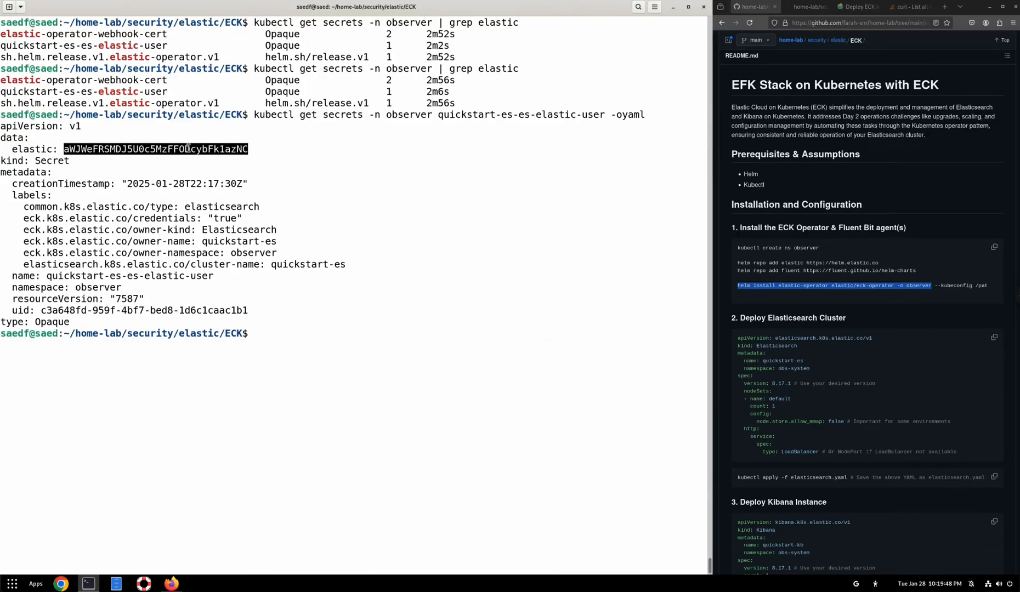
{"action": "type", "text": "base64"}
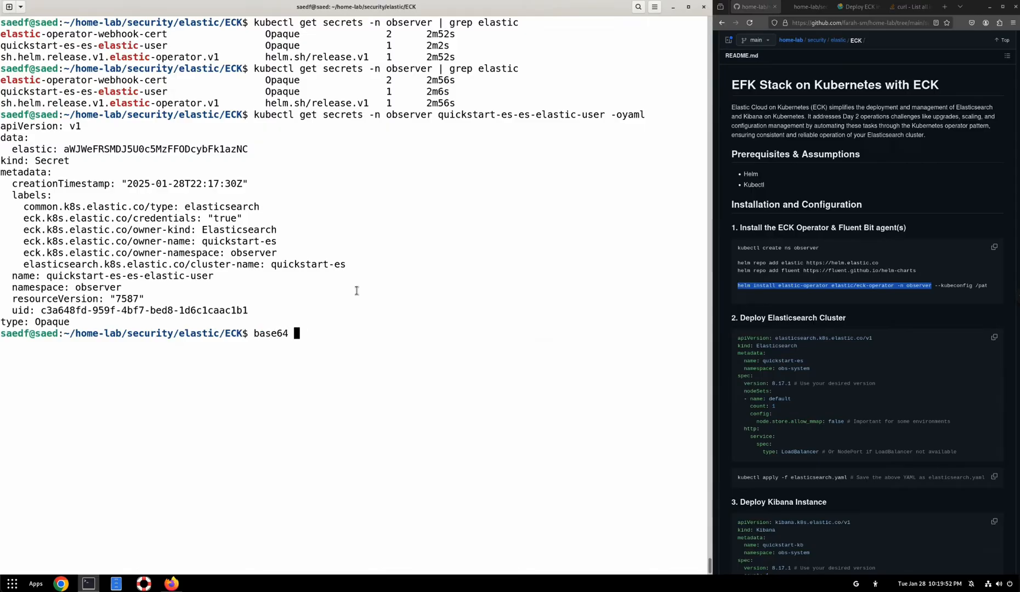
{"action": "type", "text": "ech"}
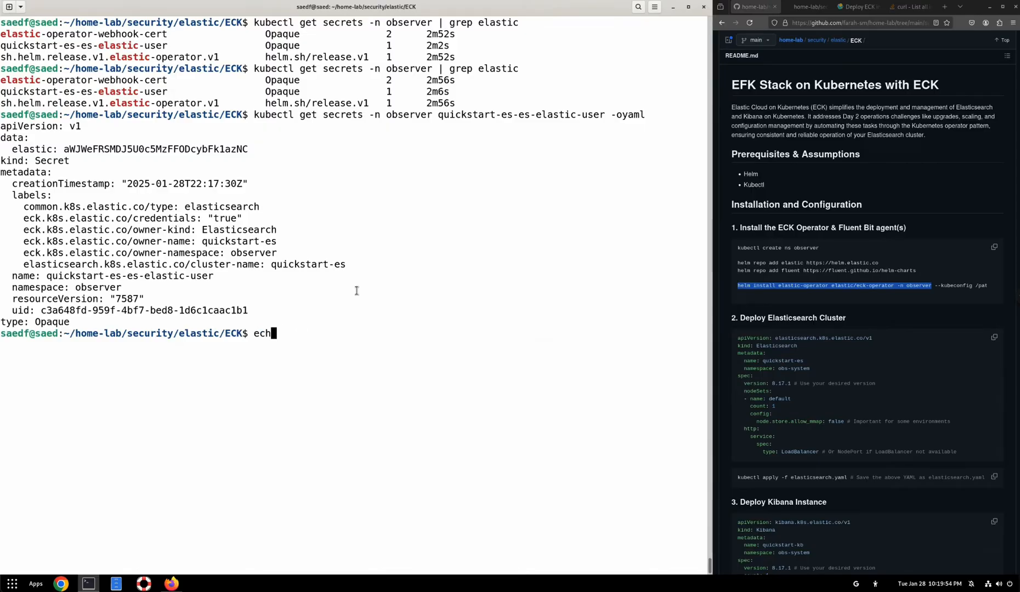
{"action": "right_click", "coordinate": [290, 334]}
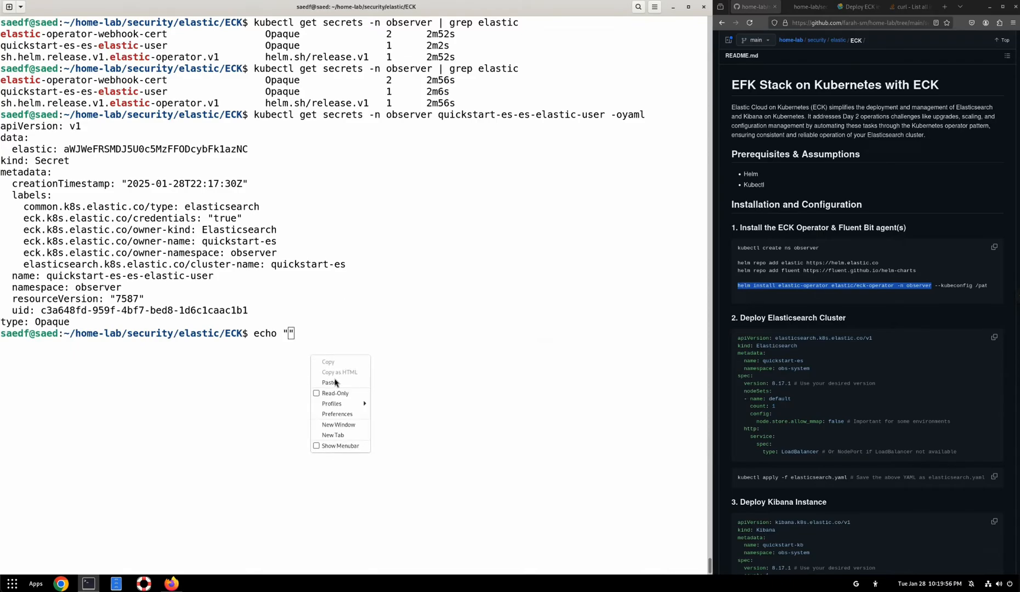
{"action": "left_click", "coordinate": [329, 383]}
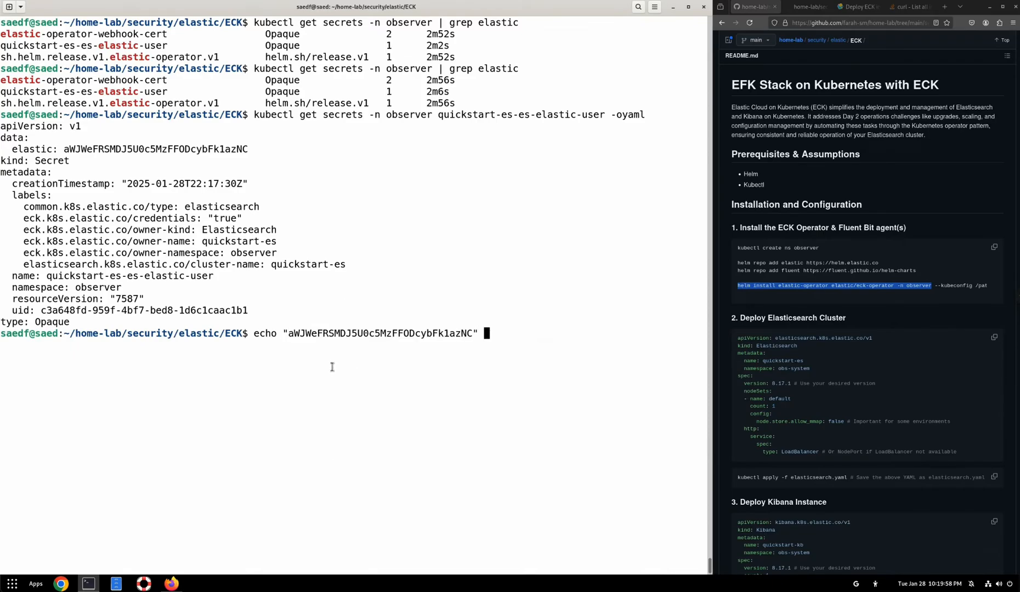
{"action": "type", "text": "|"}
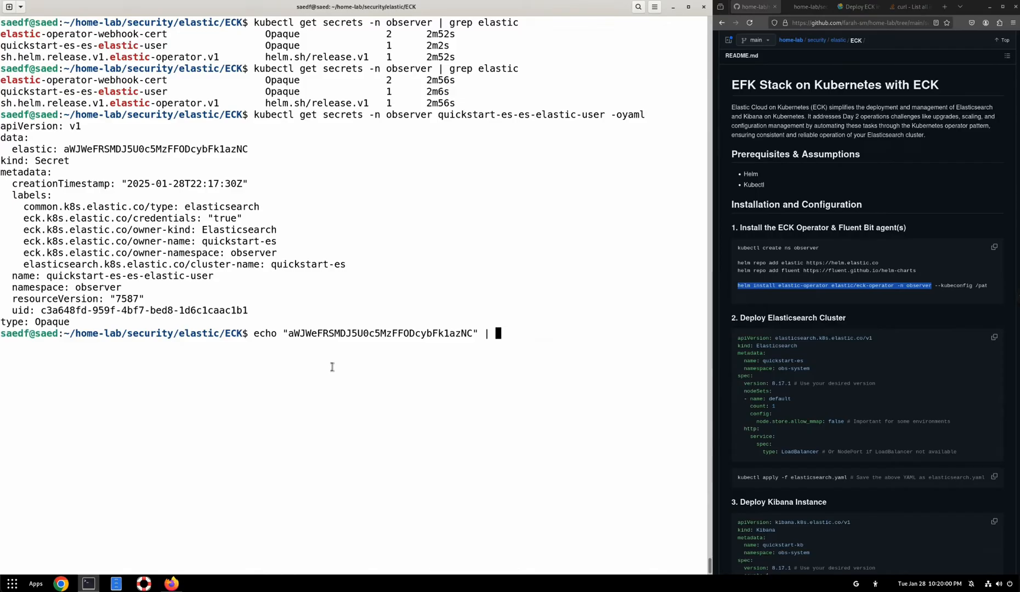
{"action": "type", "text": "base64 -"}
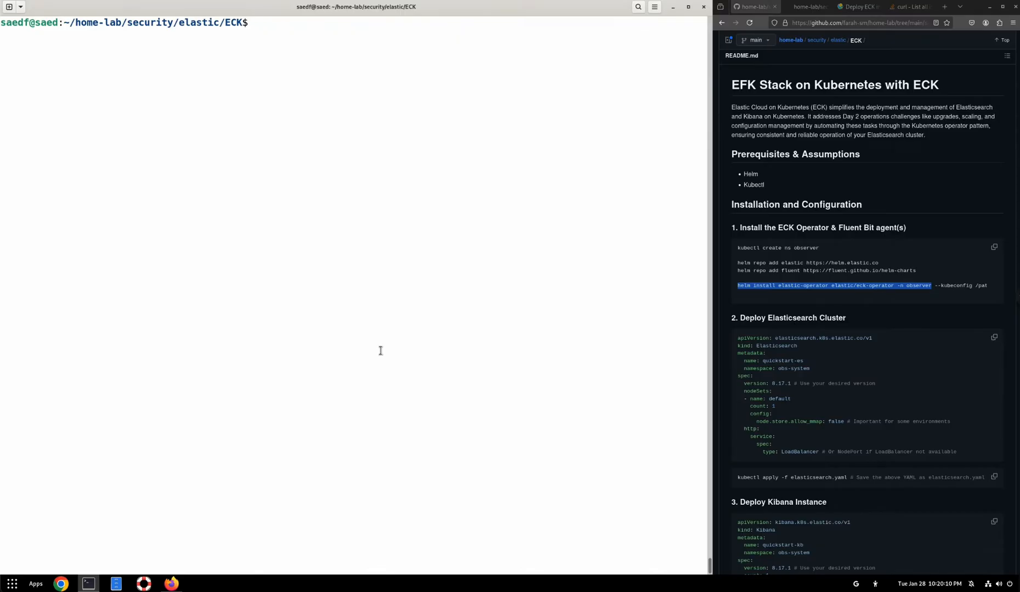
Step: Grep observer services for es, then open fluentbit-values.yaml in vi and nano
{"action": "type", "text": "kubectl get svc"}
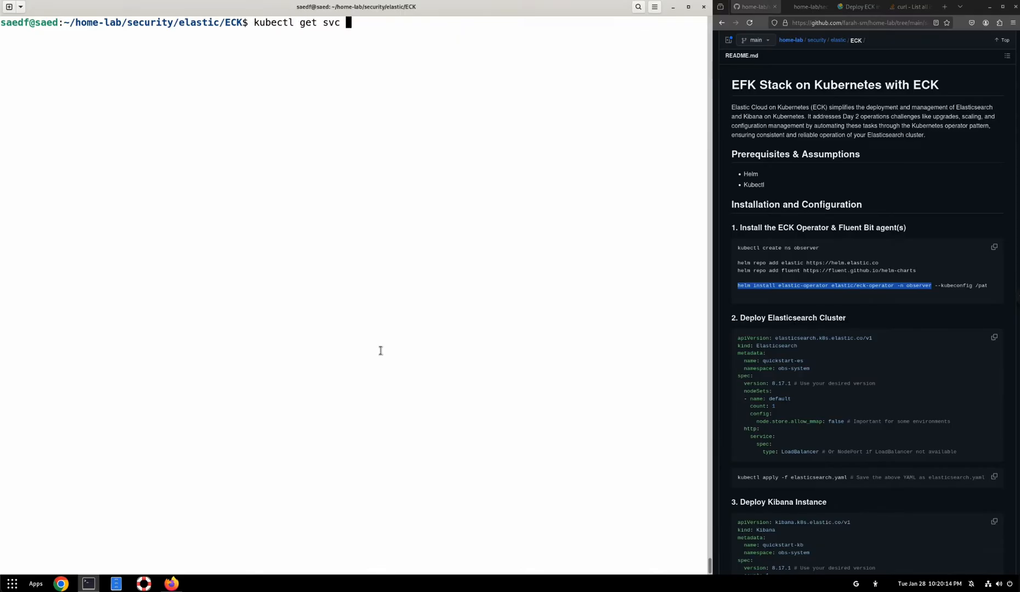
{"action": "type", "text": "-n observer | elast"}
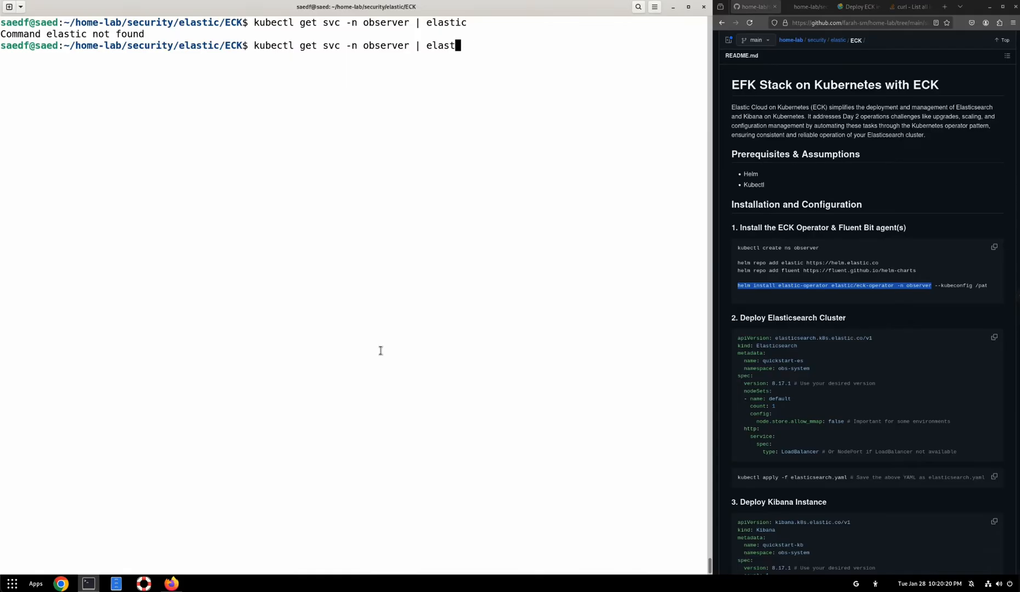
{"action": "type", "text": "grep e"}
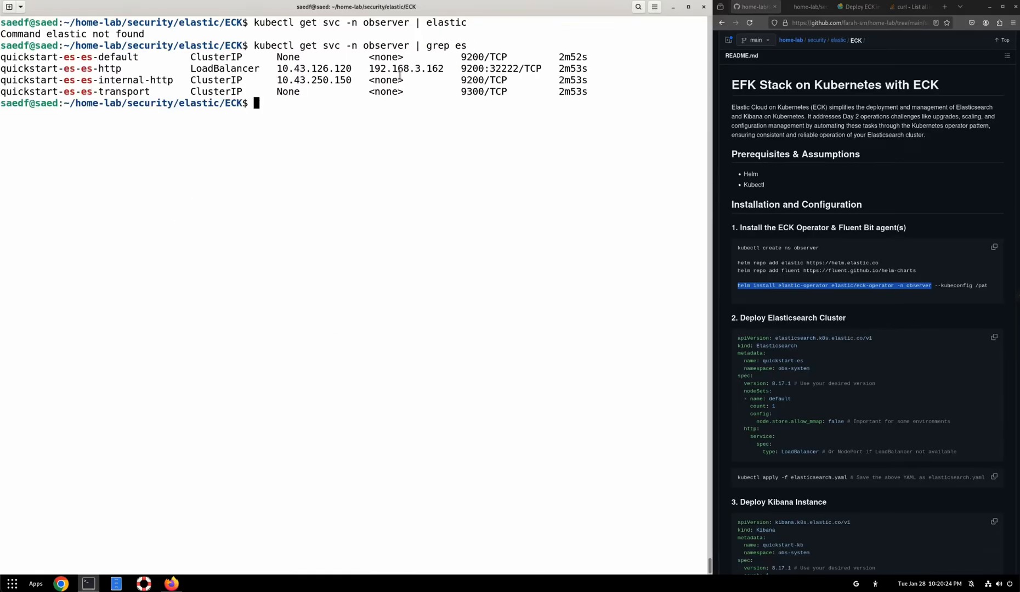
{"action": "mouse_move", "coordinate": [411, 69]}
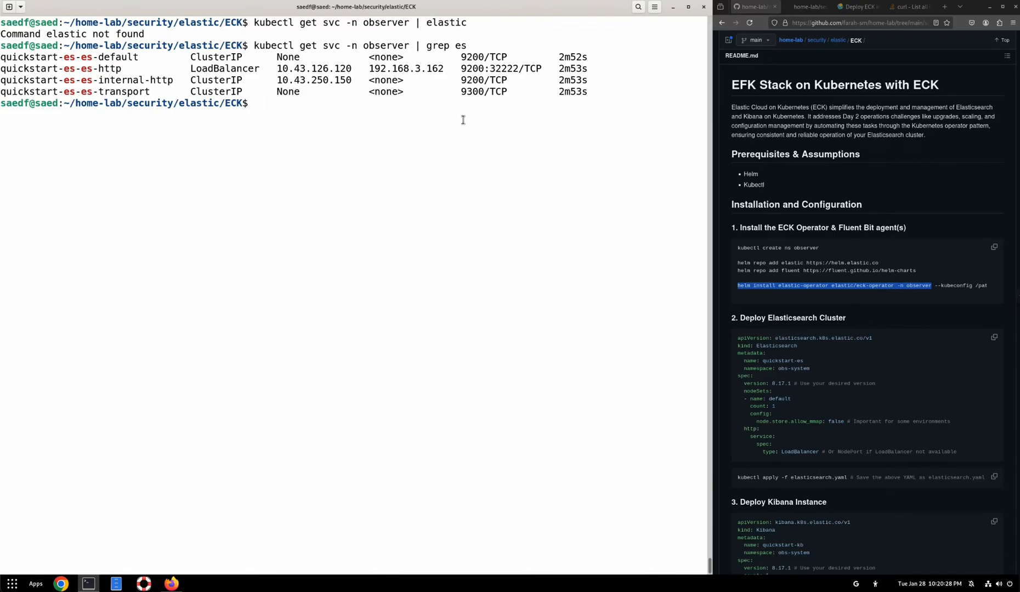
{"action": "type", "text": "vi fluentbit-values.yaml"}
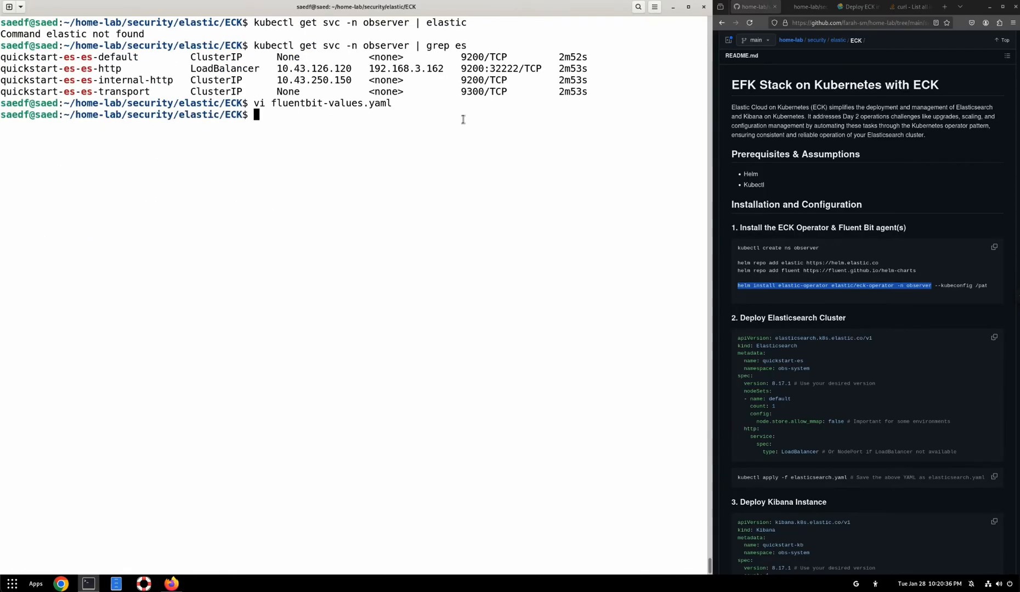
{"action": "type", "text": "nano fluentbit-values.yaml"}
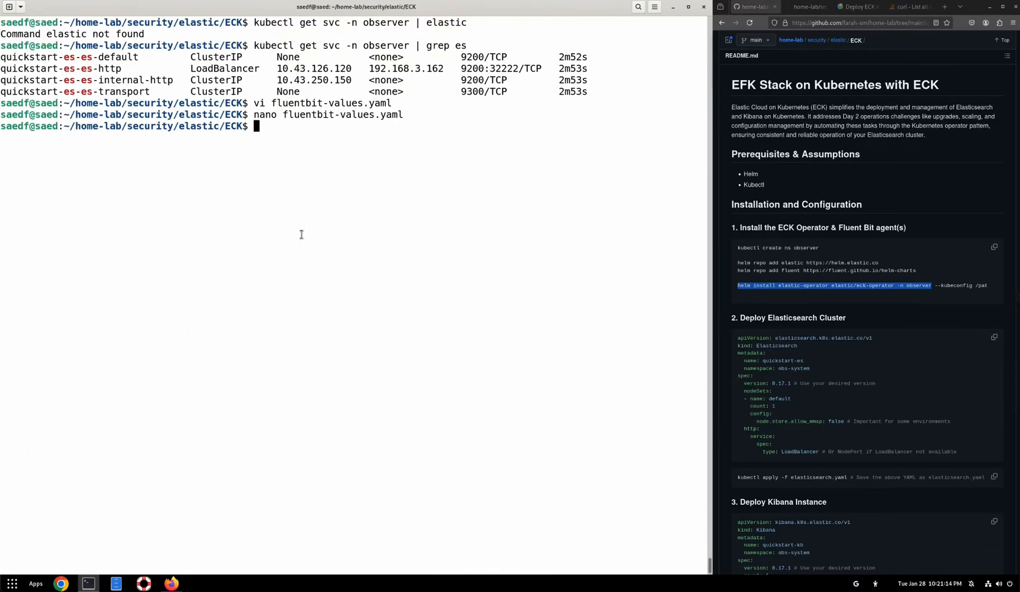
Step: Recheck kubectl get svc -n observer | grep es and decode the password with base64 -d
{"action": "type", "text": "kubectl get svc -n observer | grep es"}
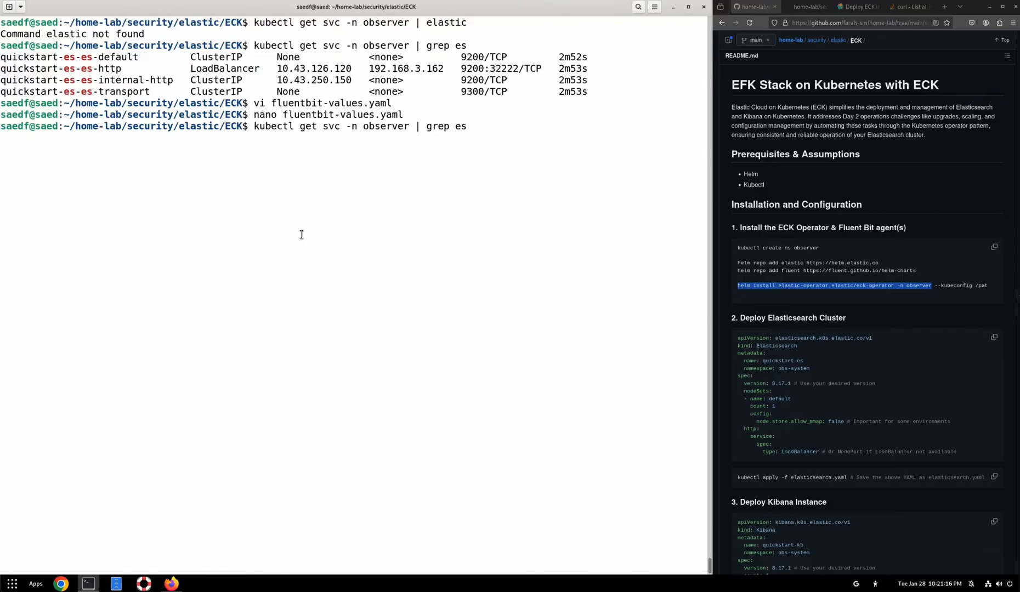
{"action": "type", "text": "echo \"aWJWeFRSMDJ5U0c5MzFFODcybFk1azNC\" | base64 -d"}
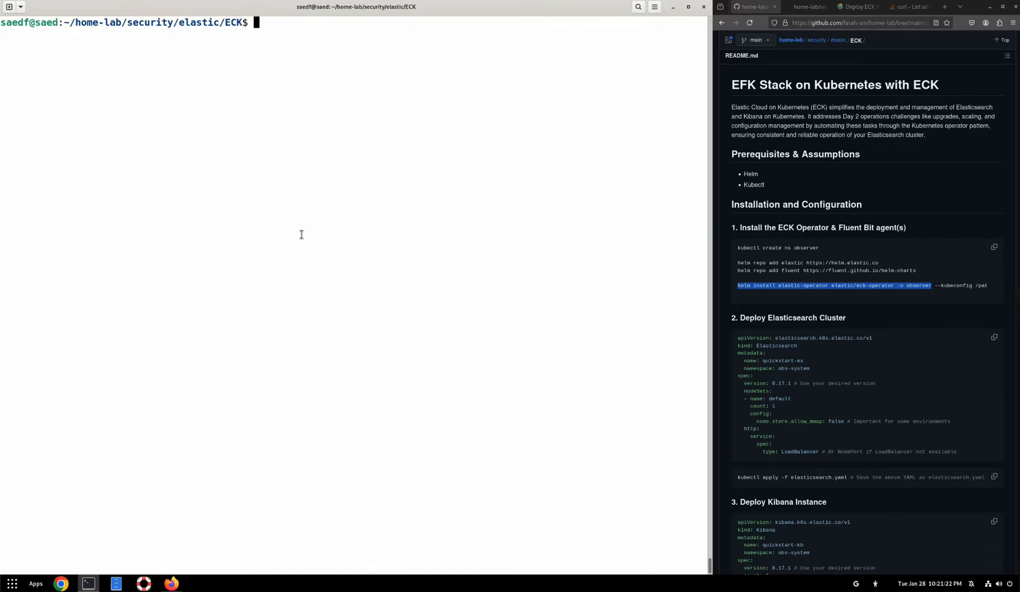
Step: Run the Fluent Bit helm install command copied from README step 4, then check pods
{"action": "scroll", "scroll_direction": "down", "scroll_amount": 3}
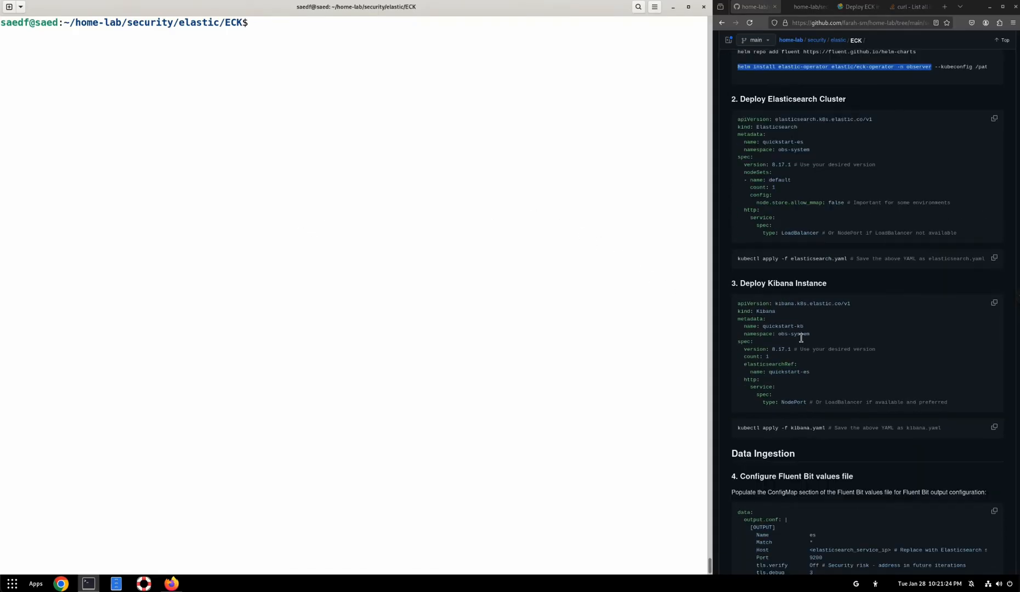
{"action": "scroll", "scroll_direction": "down", "scroll_amount": 3}
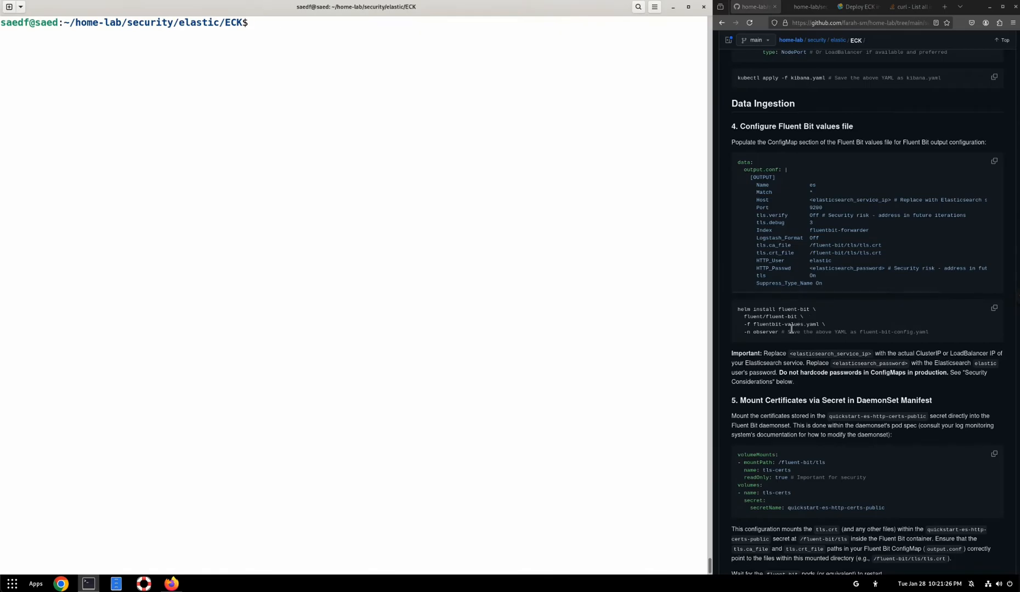
{"action": "right_click", "coordinate": [761, 316]}
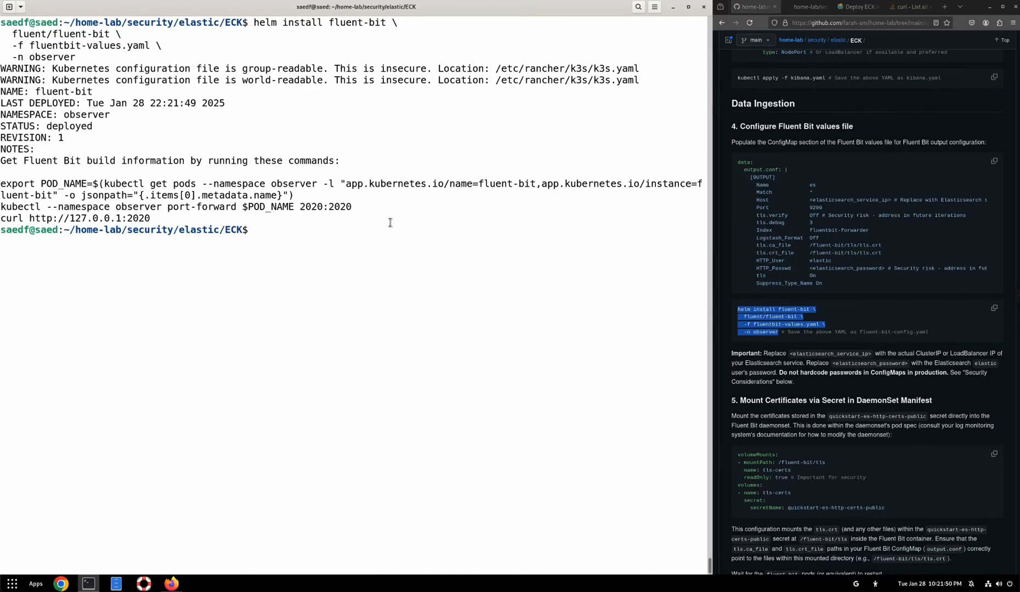
{"action": "type", "text": "kubectl get pods -n observer"}
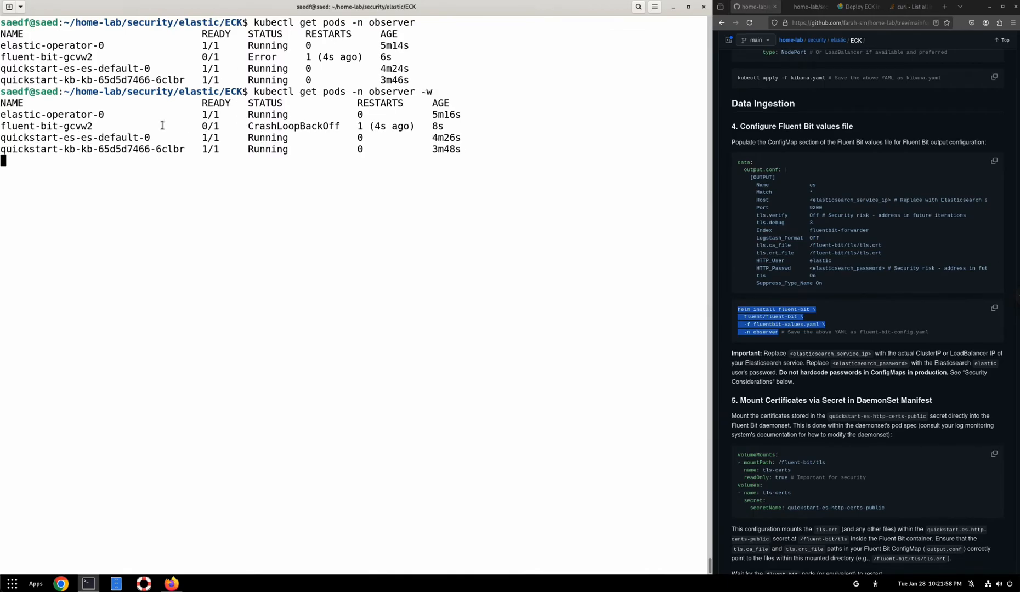
Step: Show logs of the crashing fluent-bit-gcvw2 pod in the observer namespace
{"action": "double_click", "coordinate": [46, 126]}
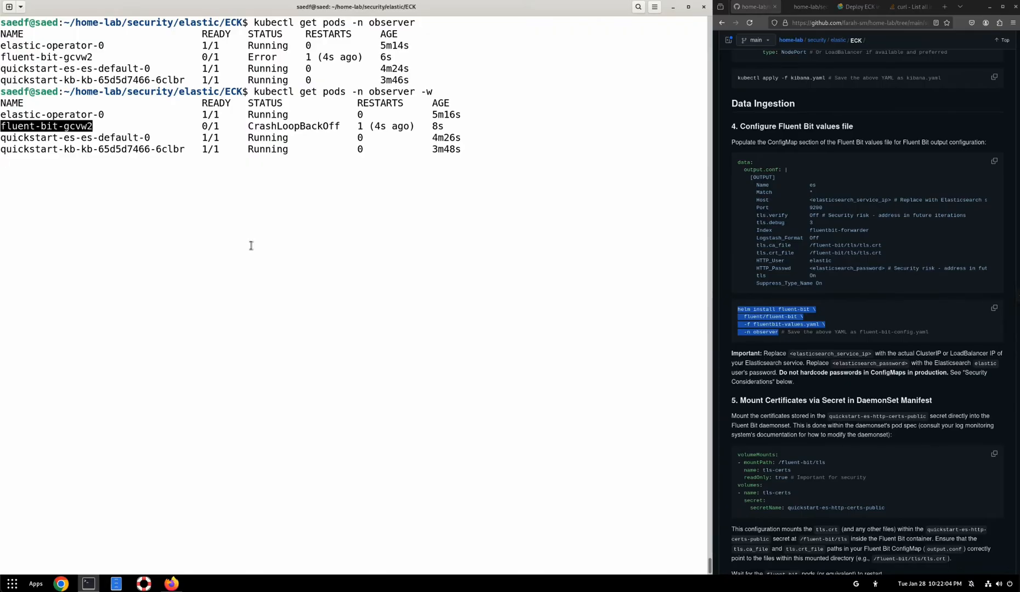
{"action": "mouse_move", "coordinate": [240, 246]}
{"action": "type", "text": "l"}
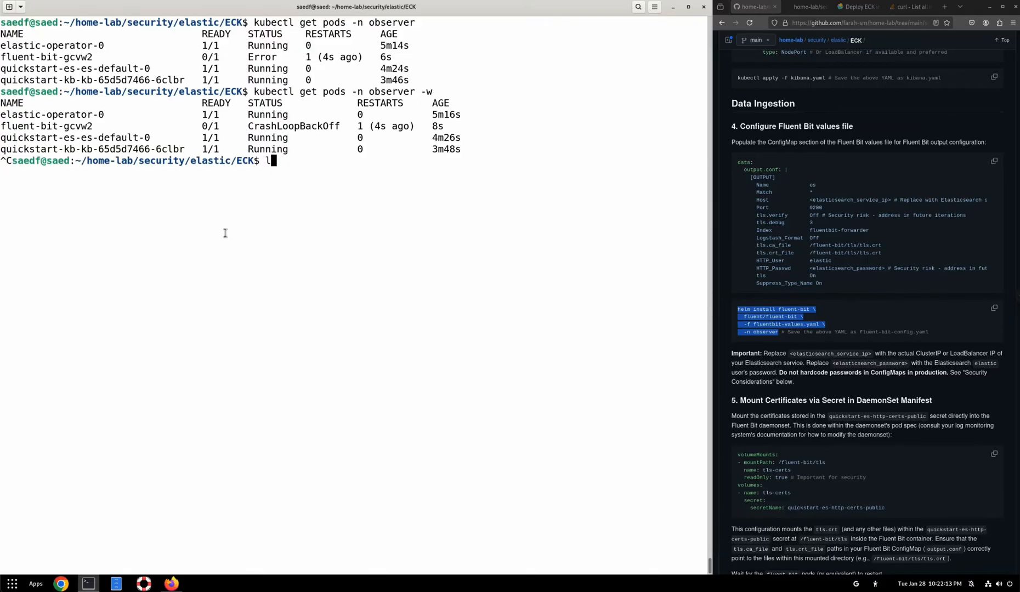
{"action": "type", "text": "kubectl"}
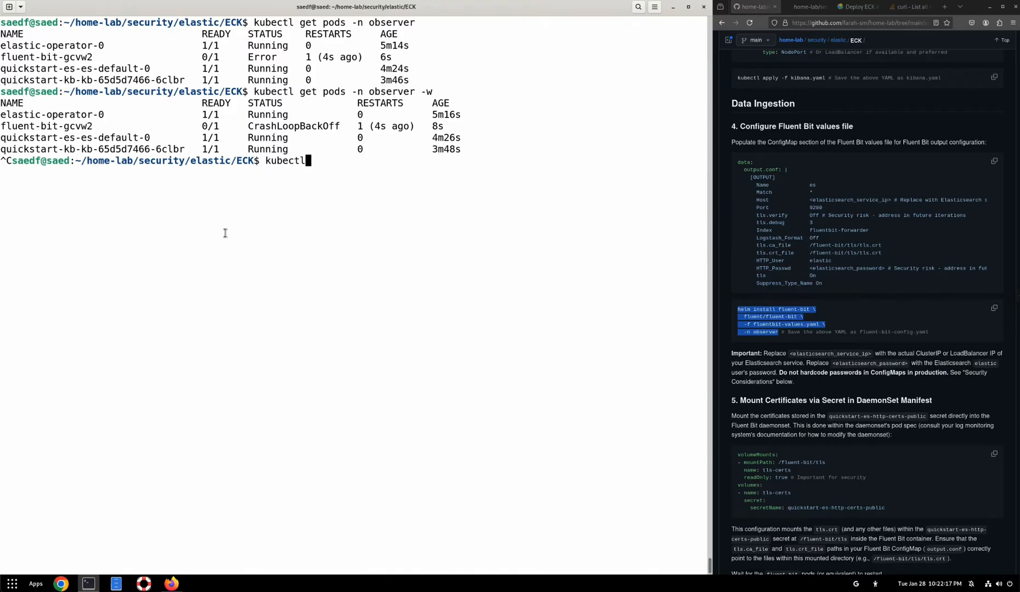
{"action": "type", "text": "logs"}
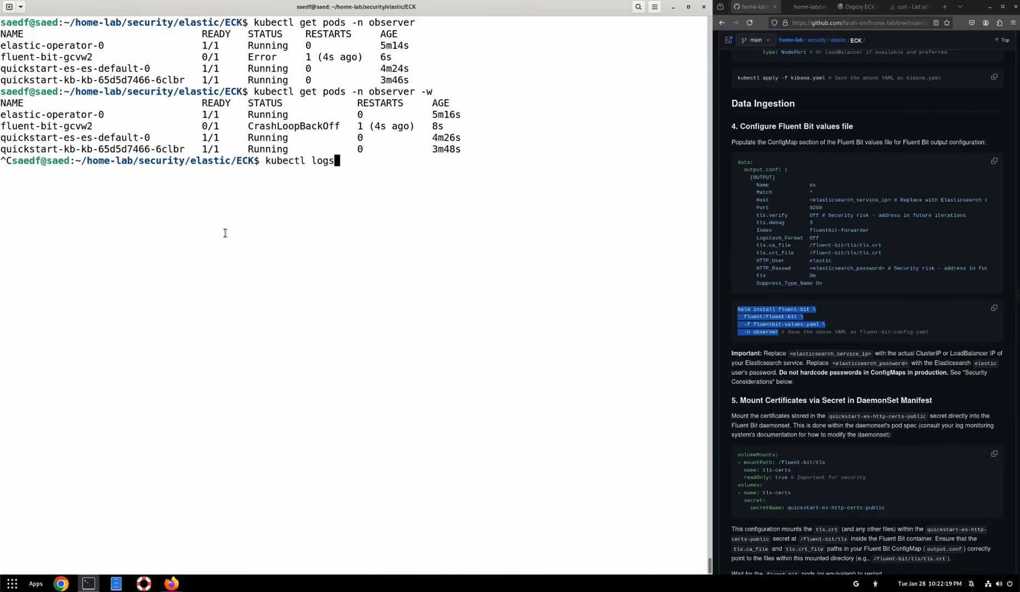
{"action": "type", "text": "fluent-bit-gcvw2 0"}
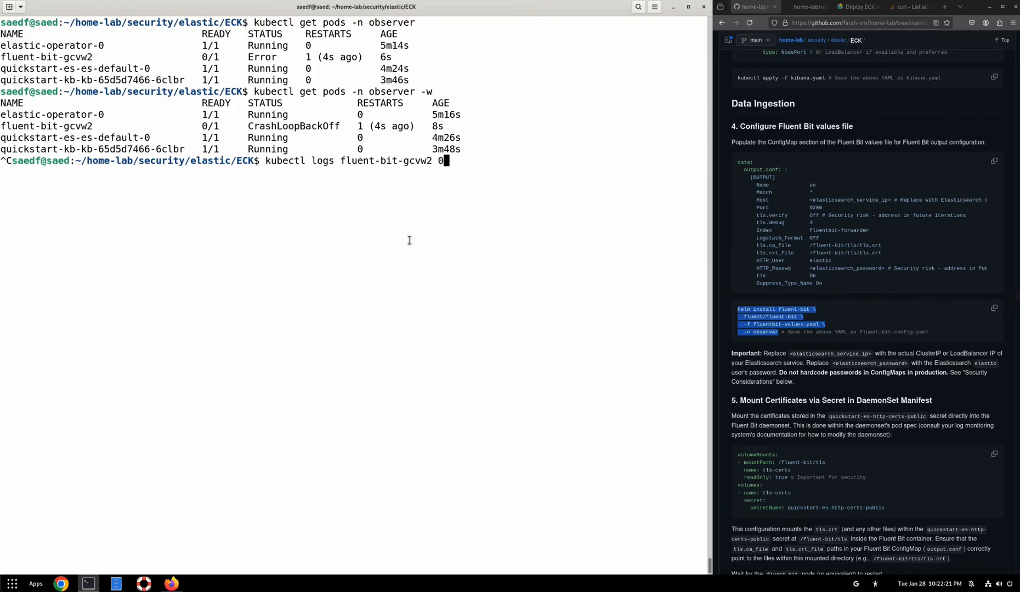
{"action": "type", "text": "-n observer"}
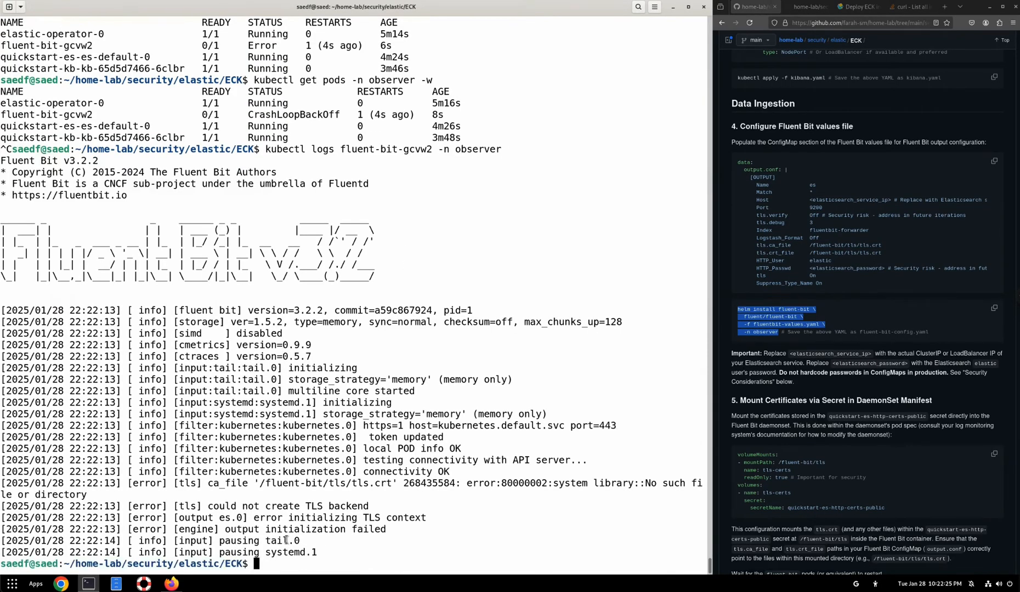
Step: Copy the missing TLS CA file error and start a kubectl edit of the daemonset
{"action": "double_click", "coordinate": [272, 506]}
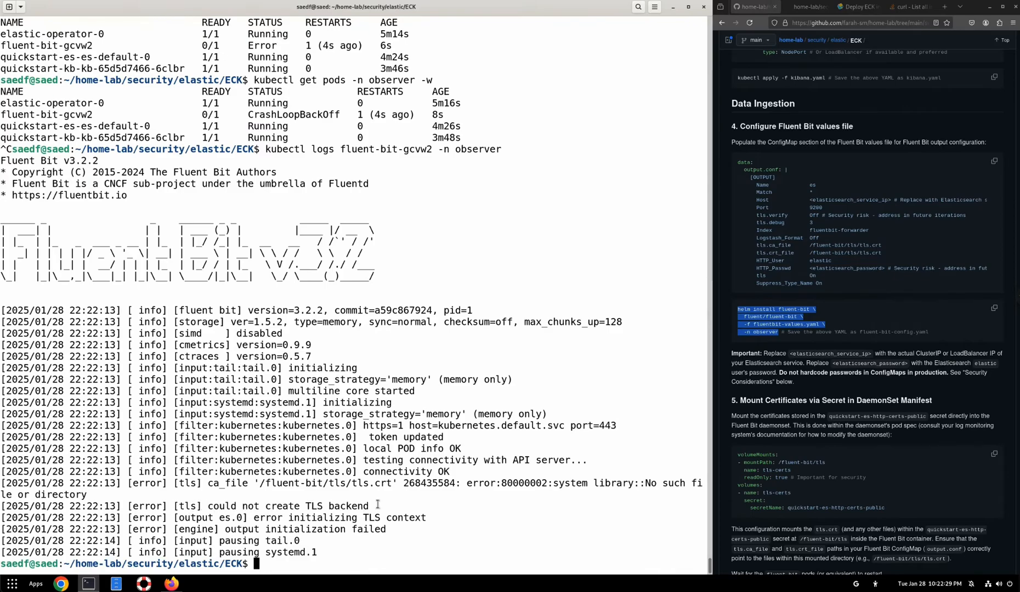
{"action": "type", "text": "kubectl"}
{"action": "type", "text": "/volume"}
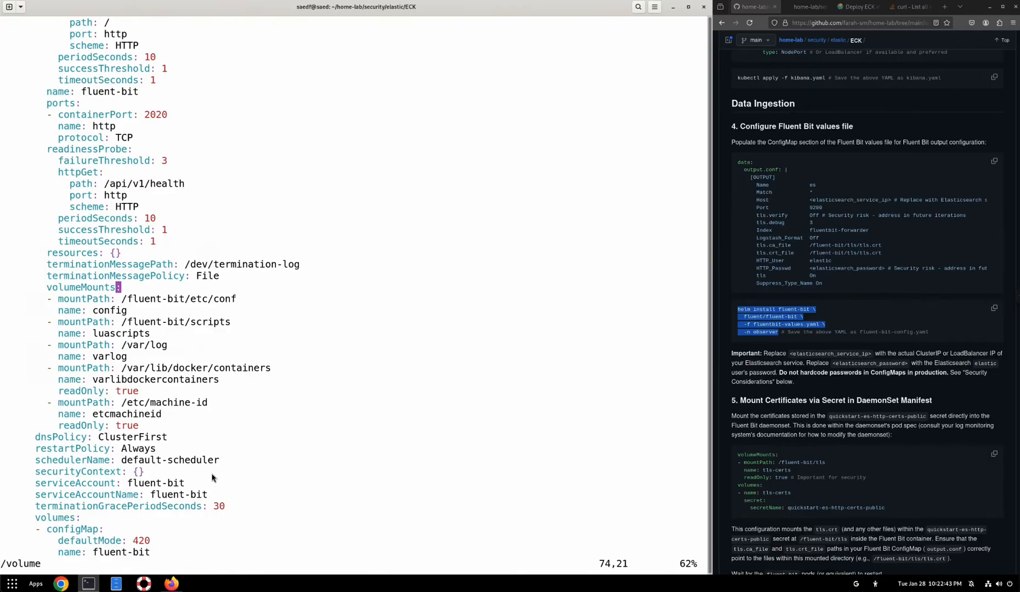
Step: Add a tls-certs volume mount and a tls-certs volume entry in vim
{"action": "key", "text": "o"}
{"action": "type", "text": "- mountPath: /fluent-bit/t"}
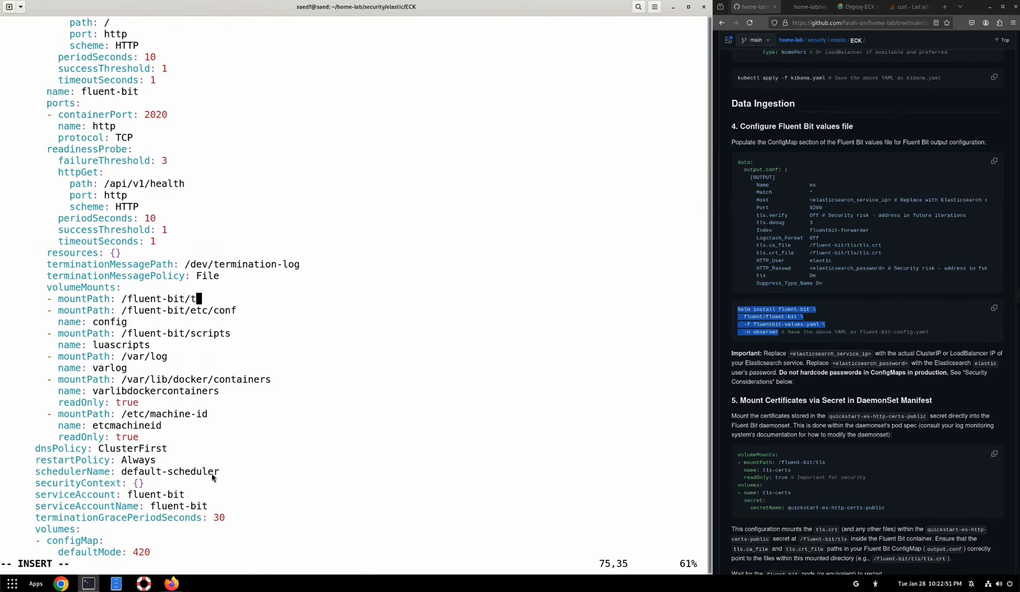
{"action": "type", "text": "ls"}
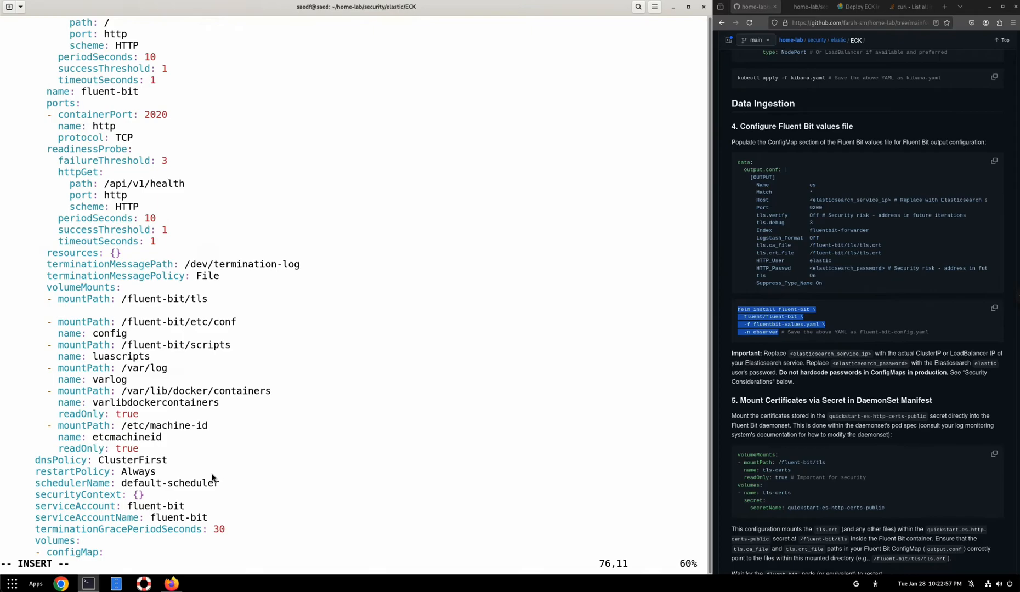
{"action": "type", "text": "tl"}
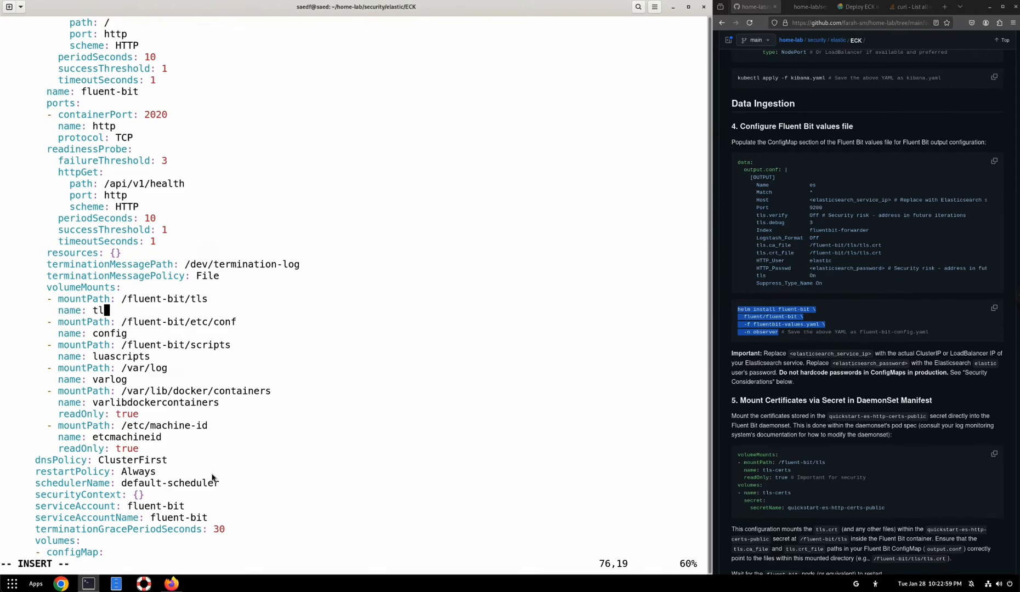
{"action": "type", "text": "s-certs"}
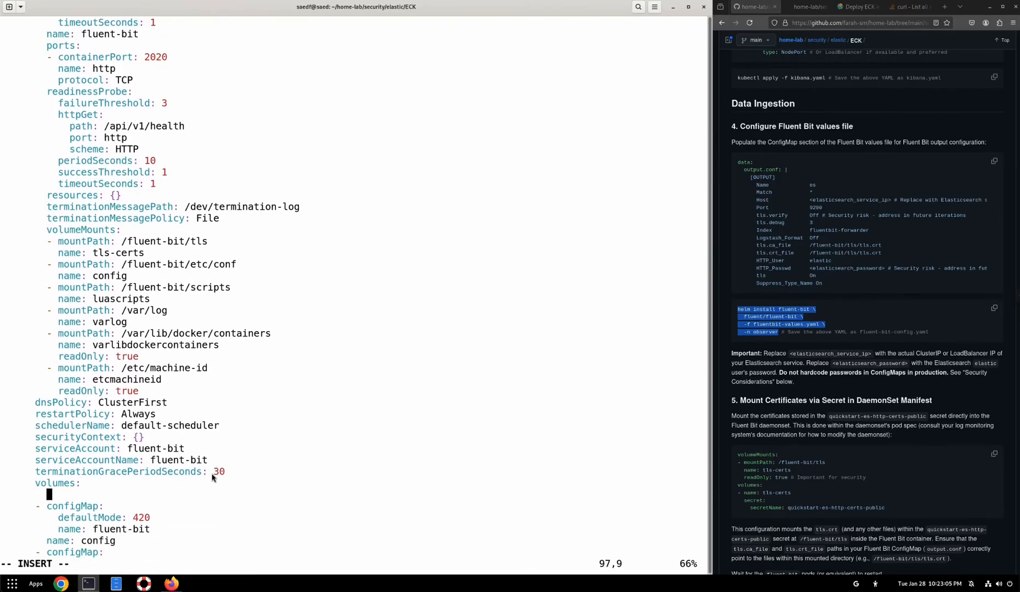
{"action": "type", "text": "-n"}
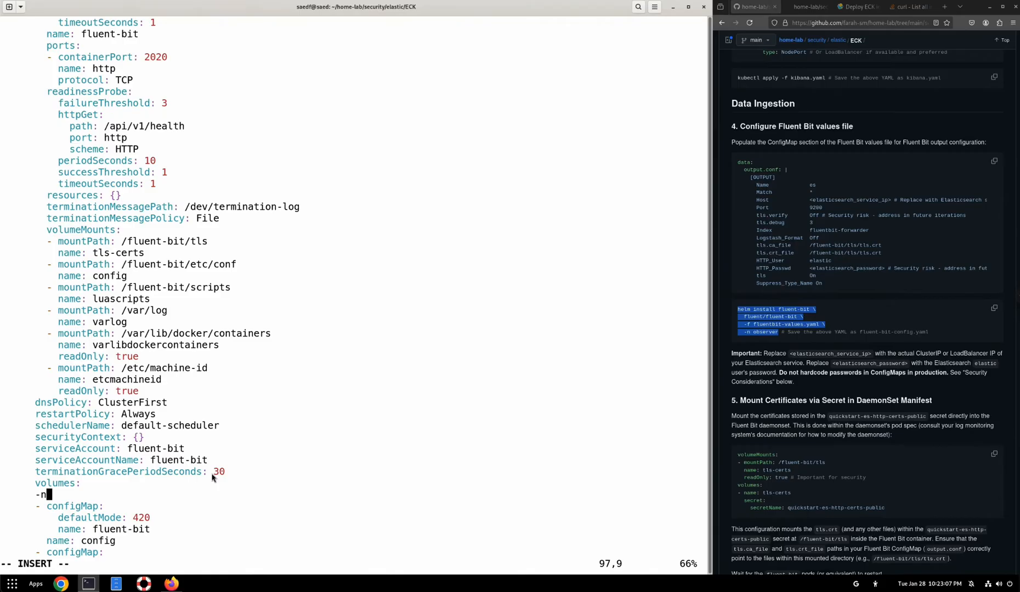
{"action": "type", "text": "ame:"}
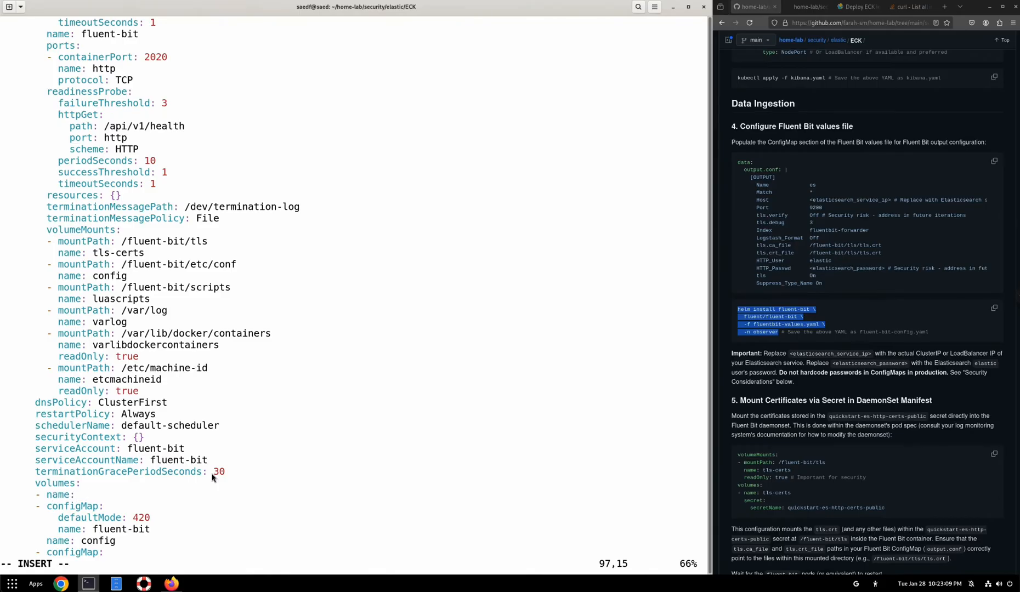
{"action": "type", "text": "tls-"}
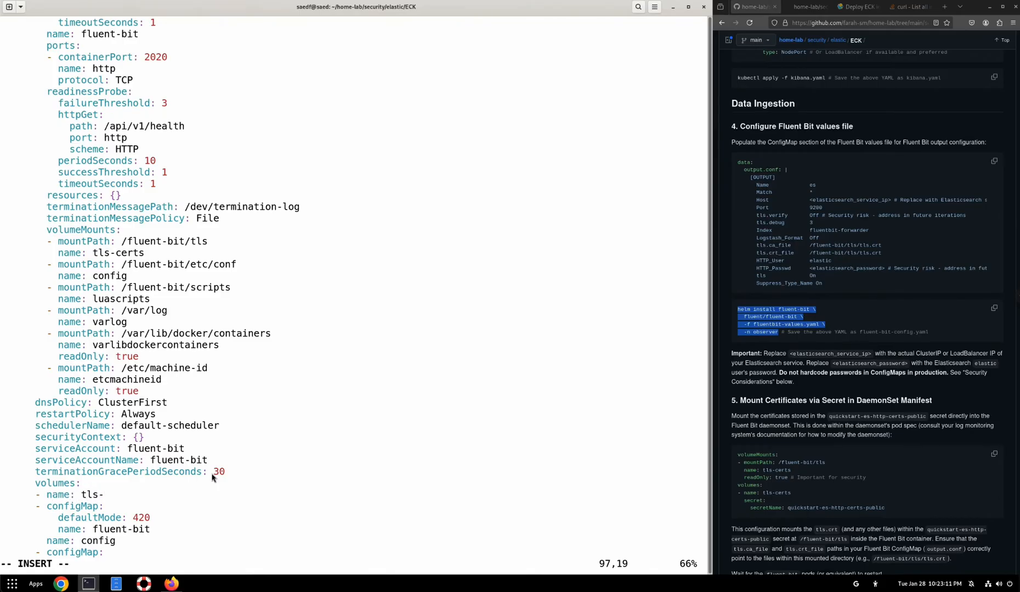
{"action": "type", "text": "certs"}
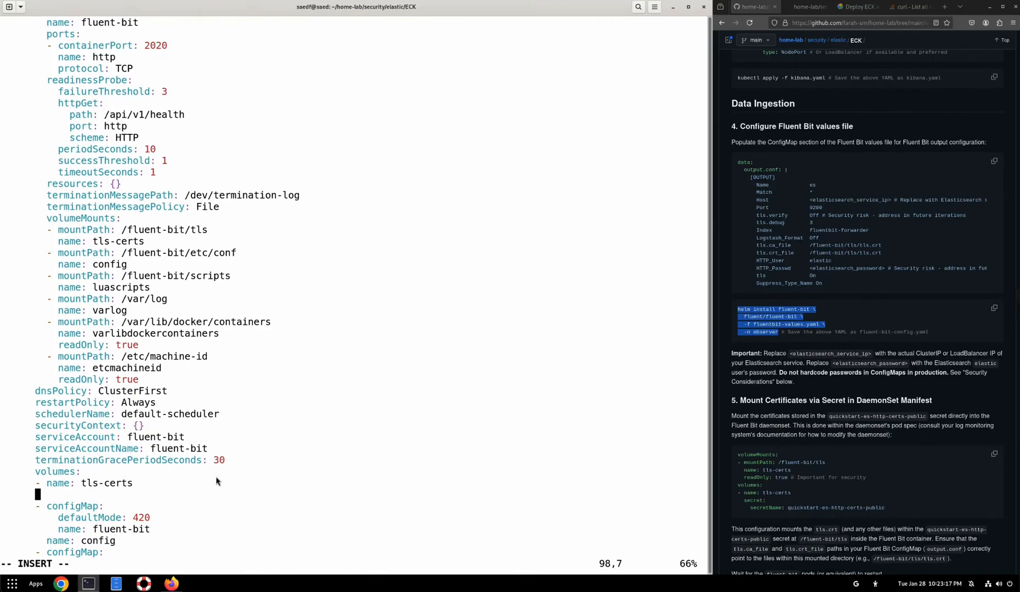
Step: Set secretName to quickstart-es-es-http-certs-public and save with :wq!
{"action": "type", "text": "sce"}
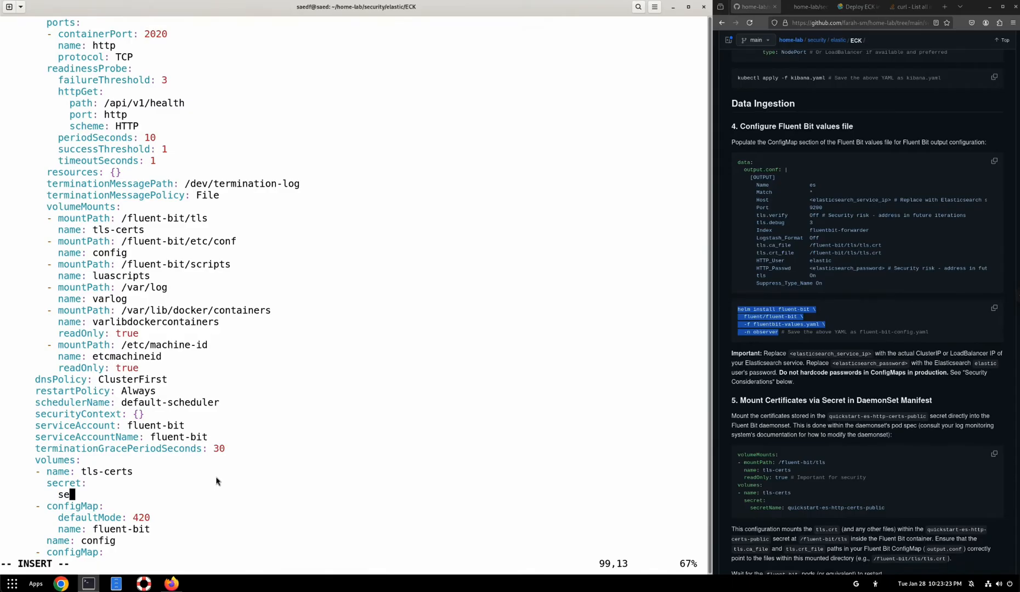
{"action": "type", "text": "cretName: quicks"}
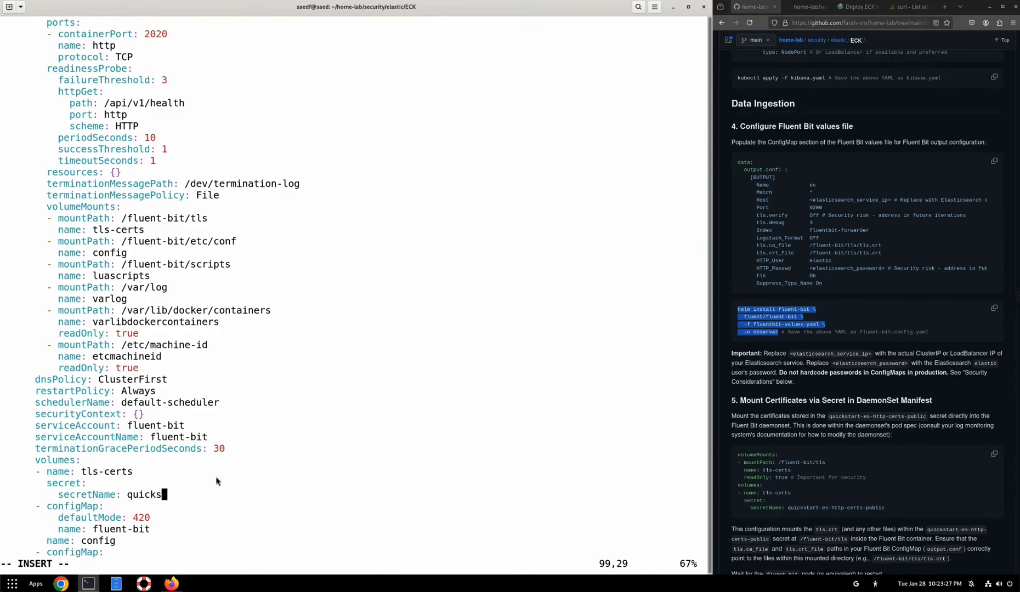
{"action": "type", "text": "tart-es"}
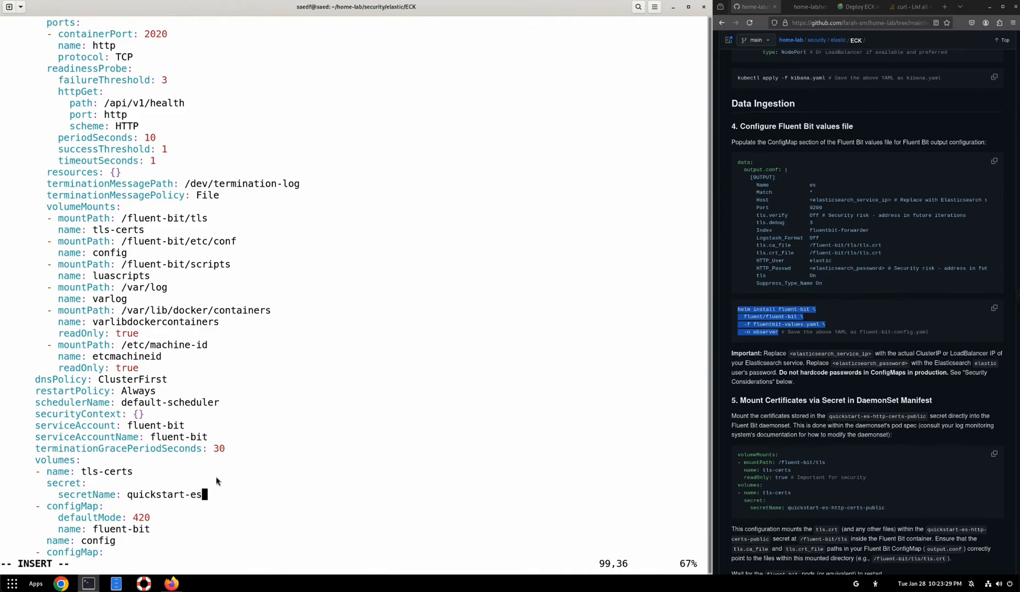
{"action": "type", "text": "-es-http"}
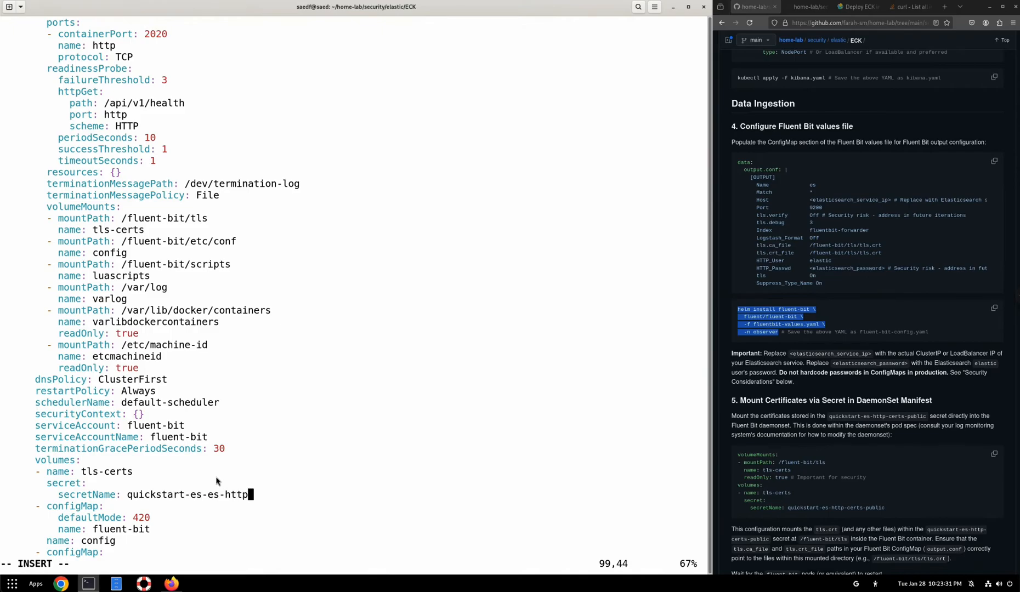
{"action": "type", "text": "-certs"}
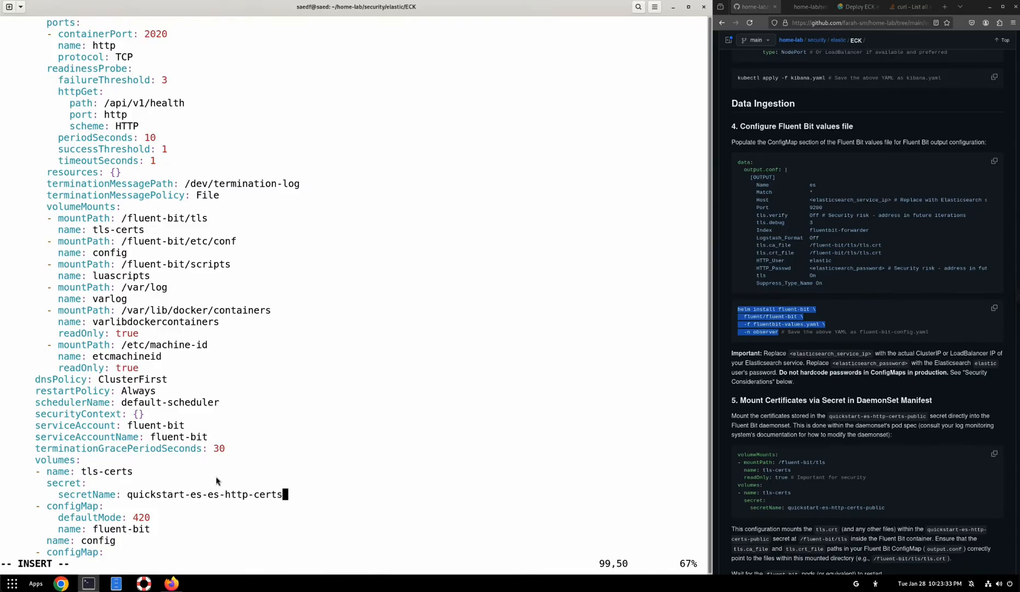
{"action": "type", "text": "-pu"}
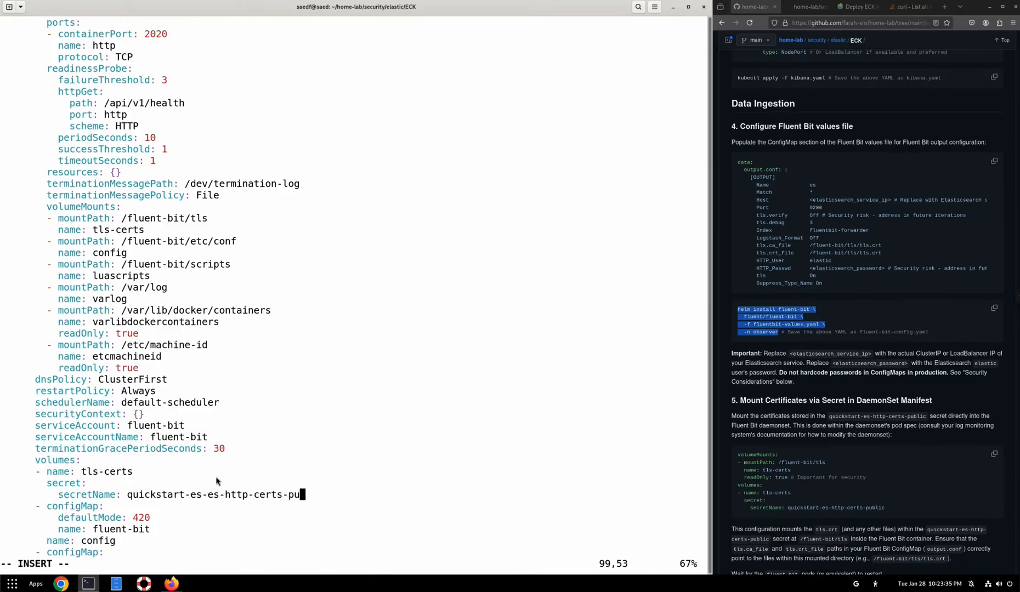
{"action": "type", "text": "blic"}
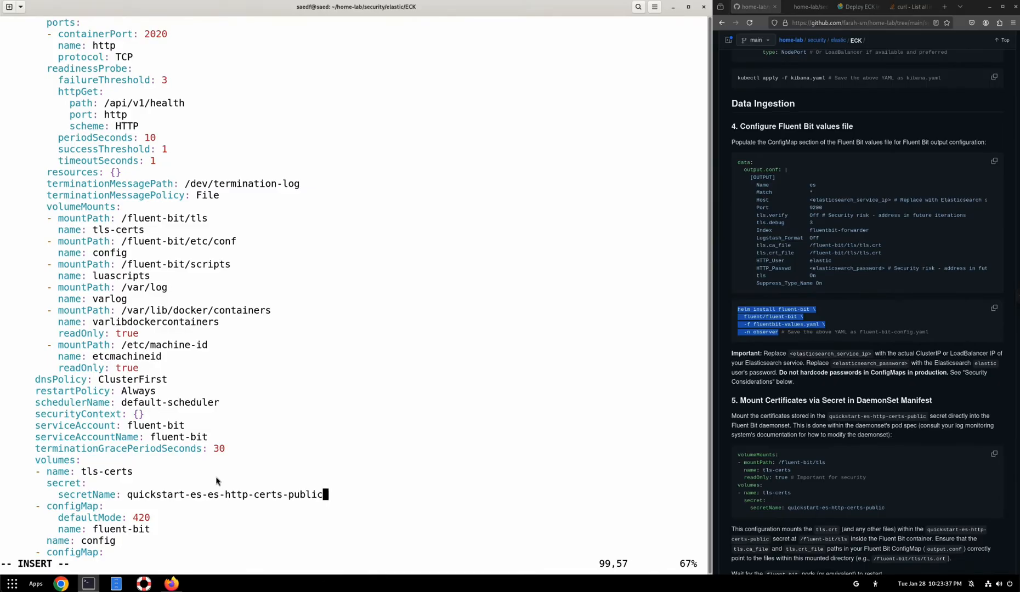
{"action": "type", "text": ":wq!"}
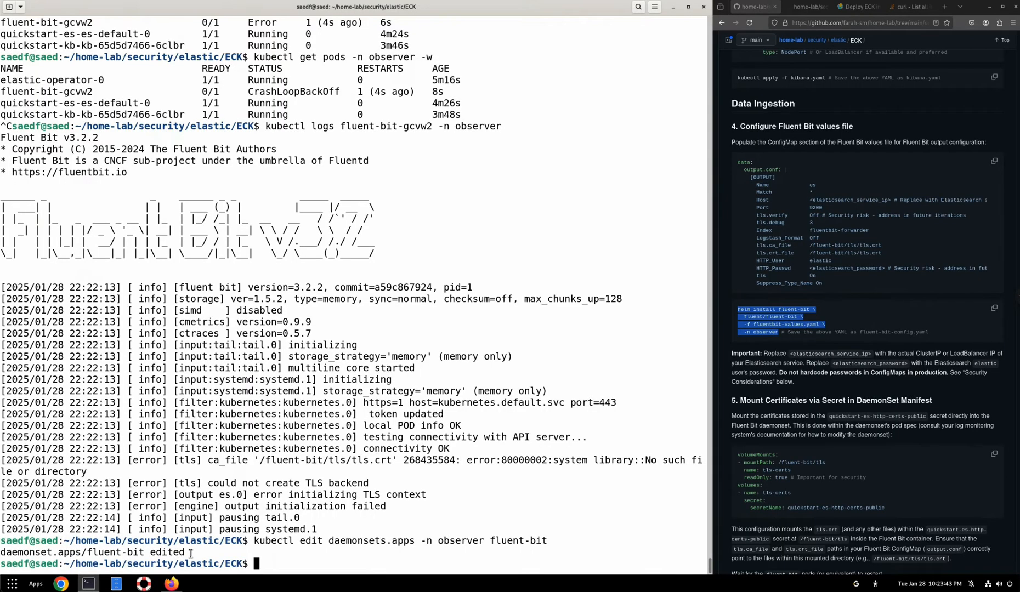
Step: Look up the quickstart-es-es-http-certs-public secret with kubectl get secrets -n observer
{"action": "type", "text": "kubectl"}
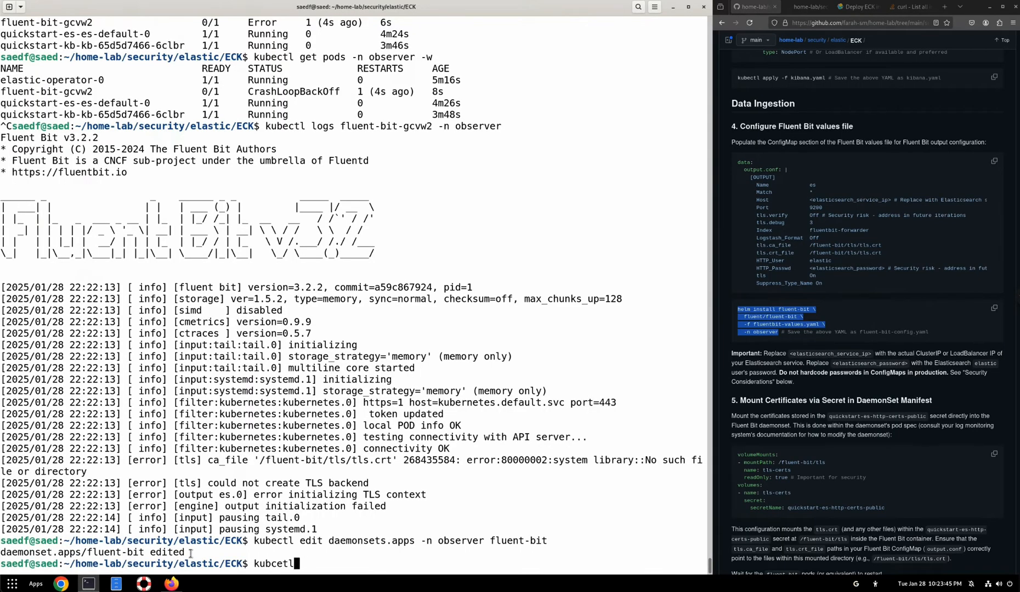
{"action": "type", "text": "get secrets"}
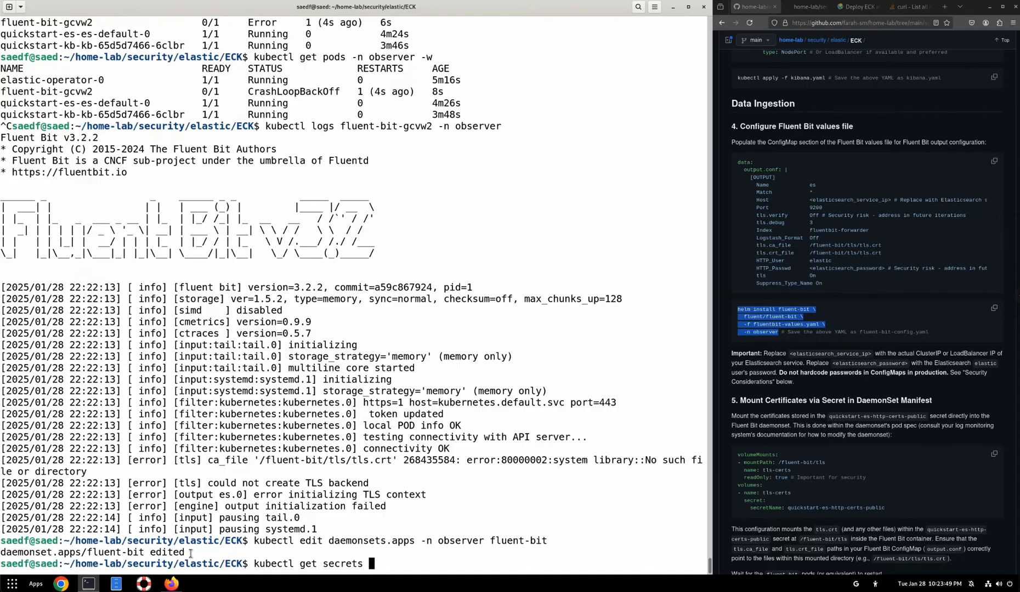
{"action": "type", "text": "-n observer"}
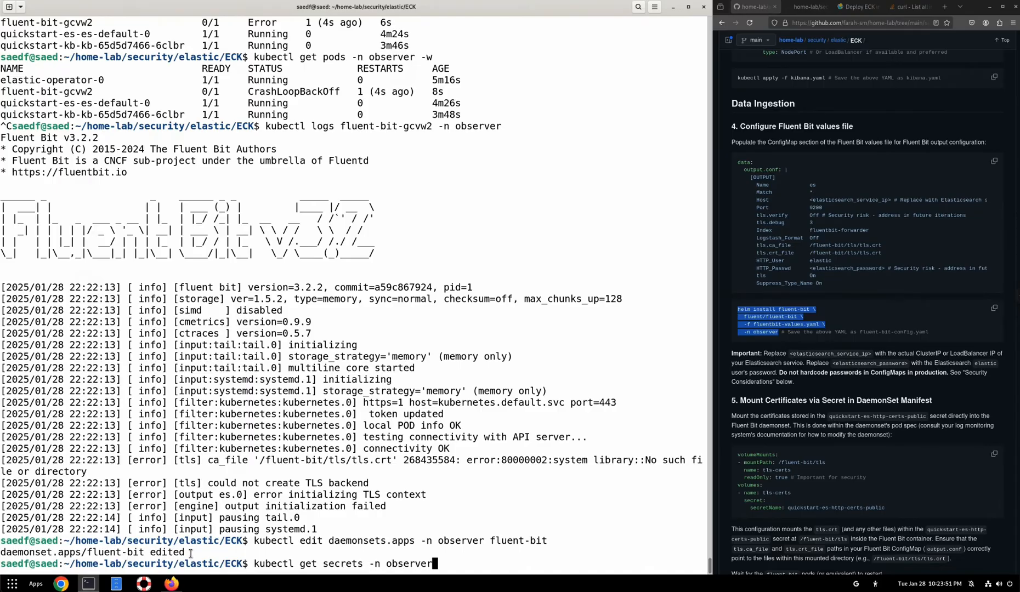
{"action": "type", "text": "quickstart-es-es-"}
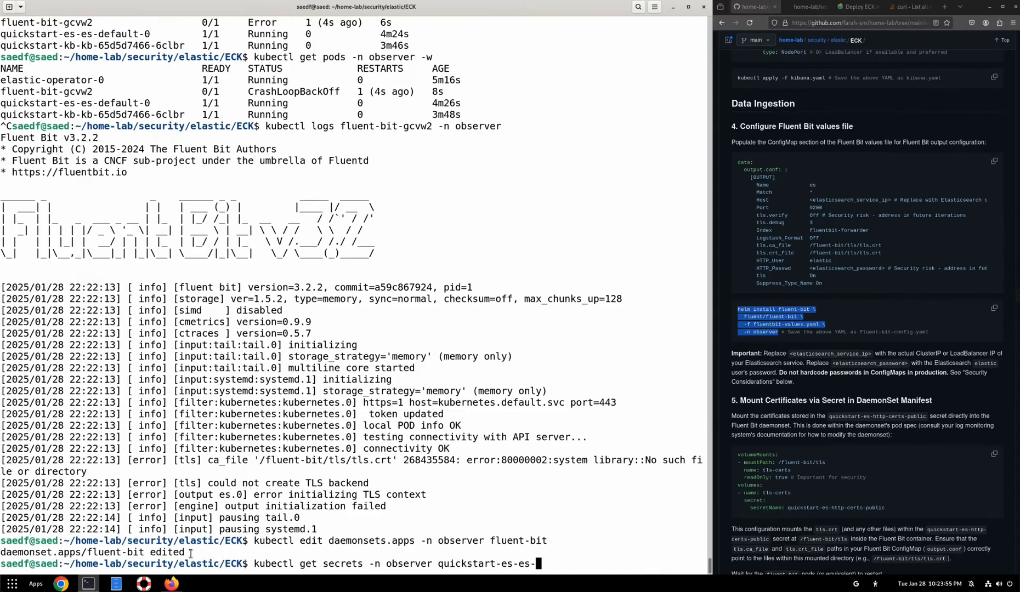
{"action": "type", "text": "http-c"}
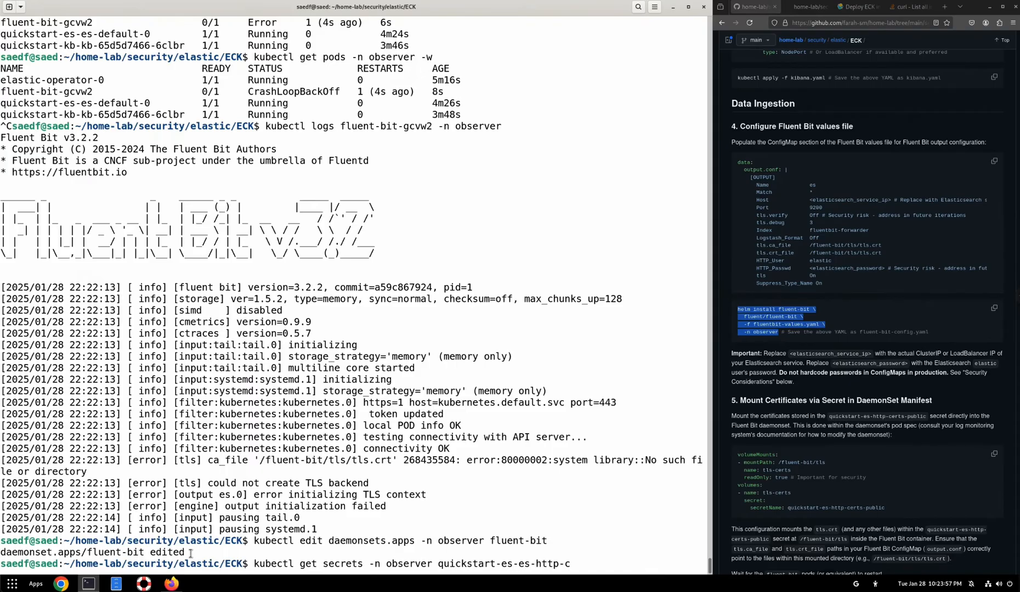
{"action": "type", "text": "erts-public"}
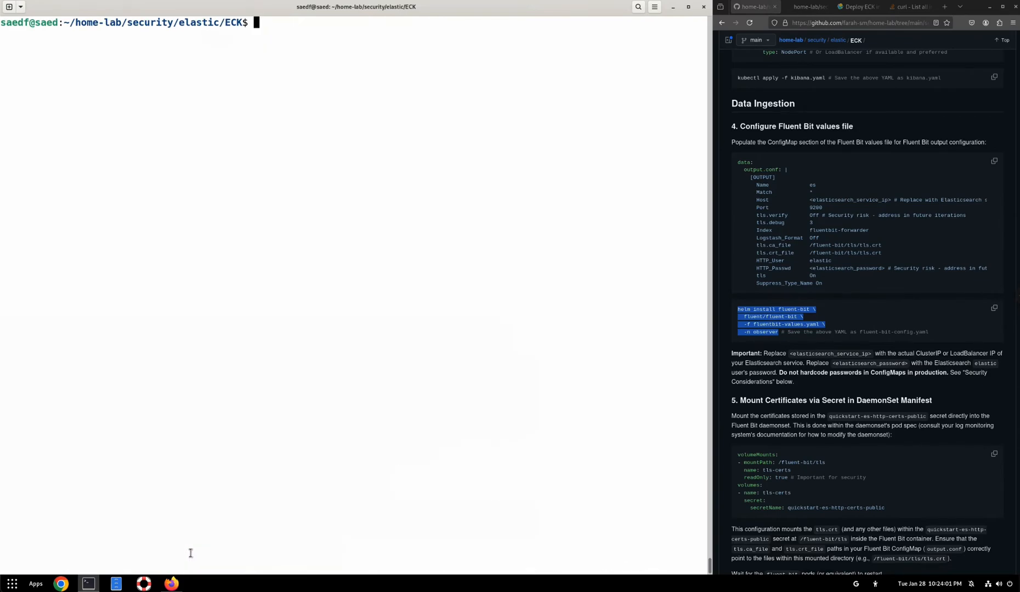
Step: List the observer namespace pods to confirm all, including fluent-bit, are Running
{"action": "type", "text": "kubectl g"}
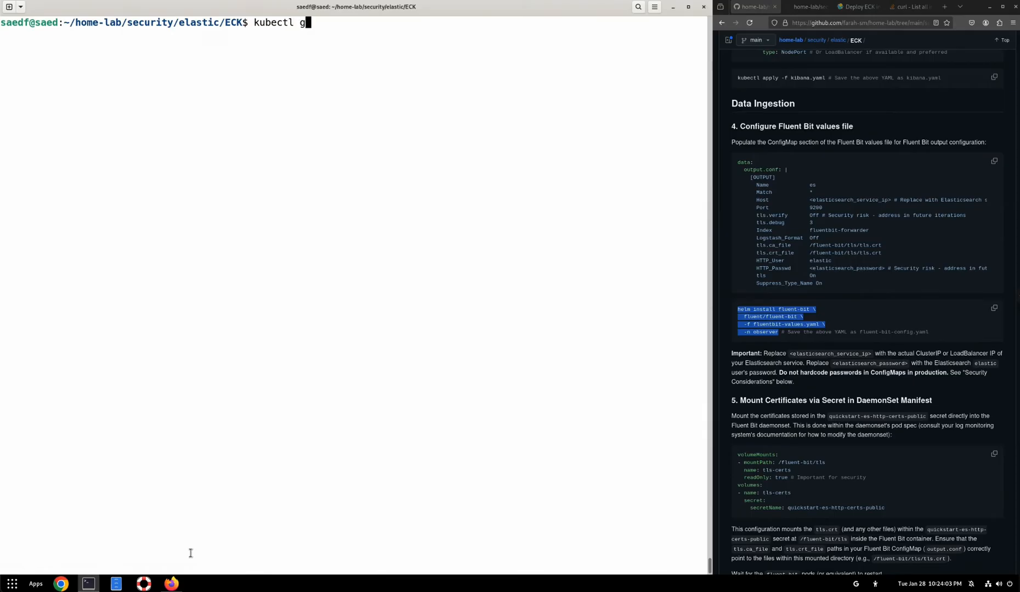
{"action": "type", "text": "et pods -n observer"}
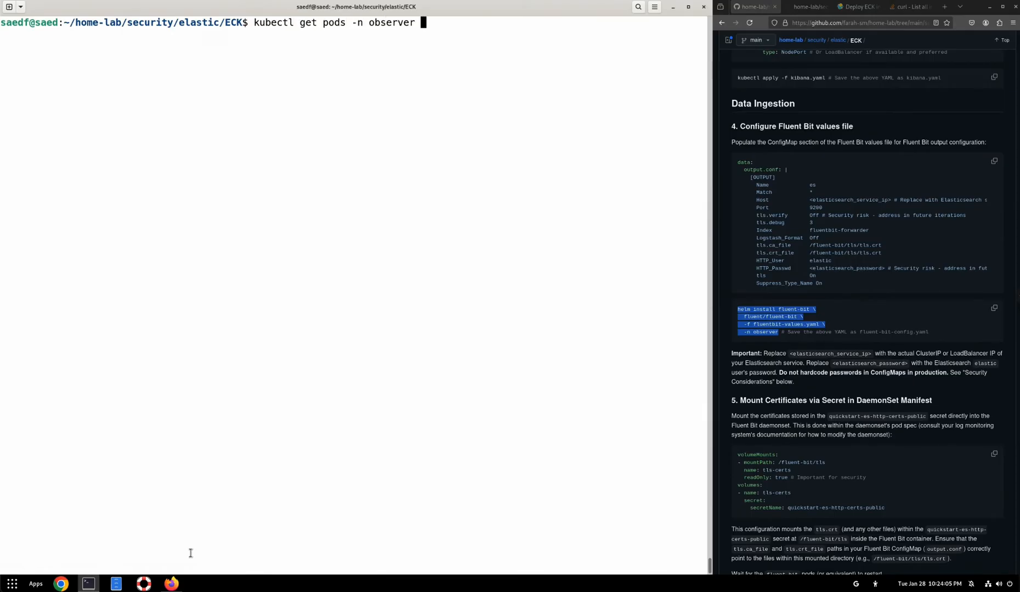
{"action": "key", "text": "Return"}
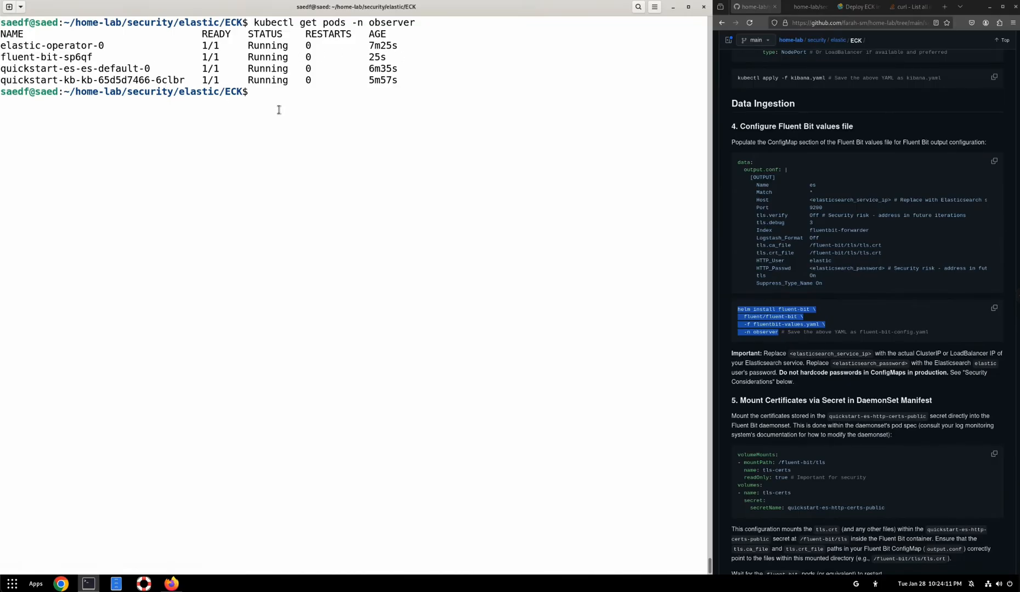
Step: Grep the Passwd lines out of fluentbit-values.yaml
{"action": "type", "text": "c"}
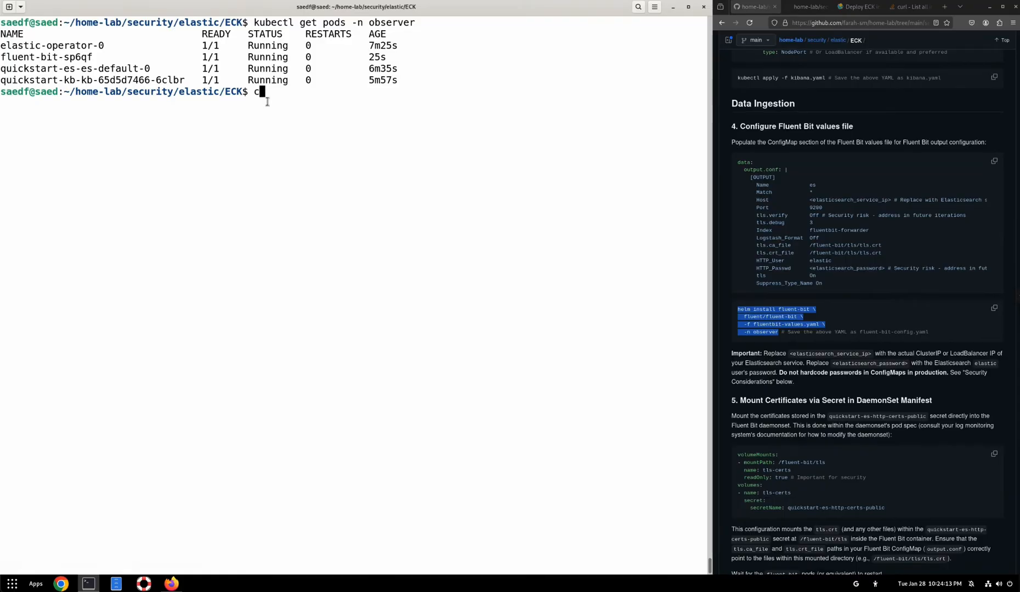
{"action": "type", "text": "at"}
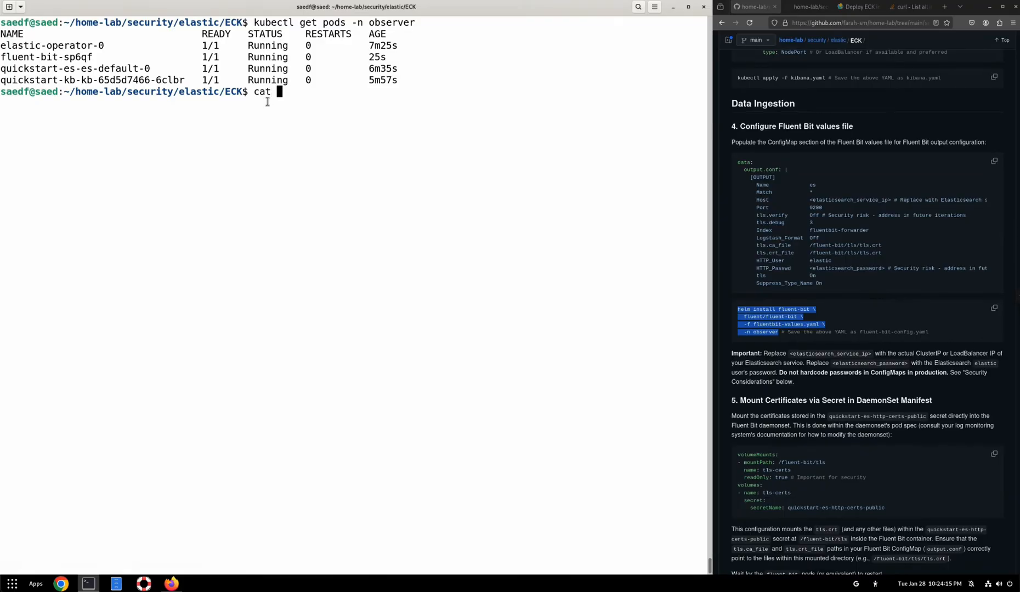
{"action": "type", "text": "fluentbit-values.yaml |"}
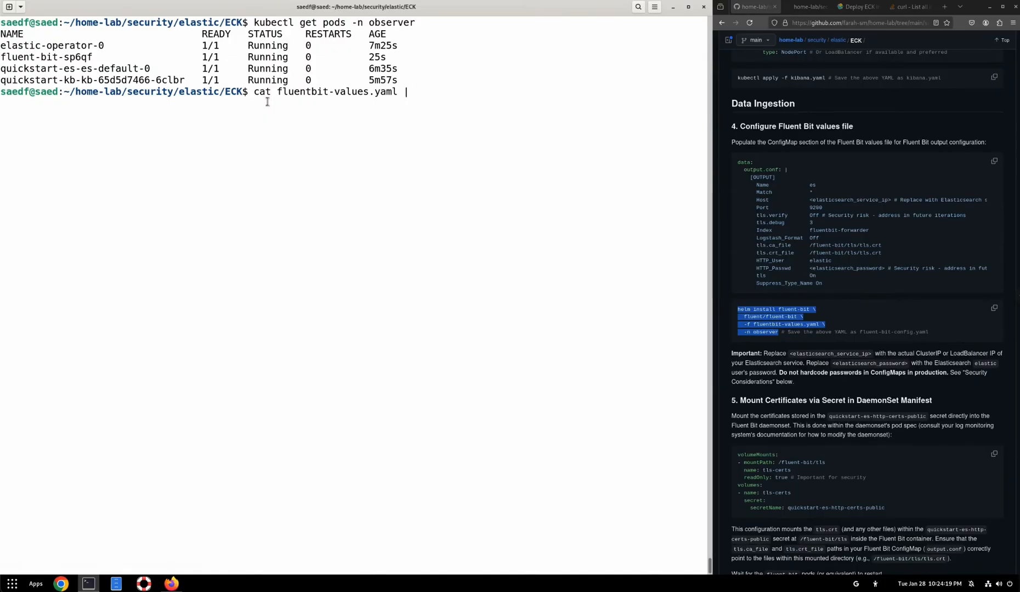
{"action": "type", "text": "grep Passwd"}
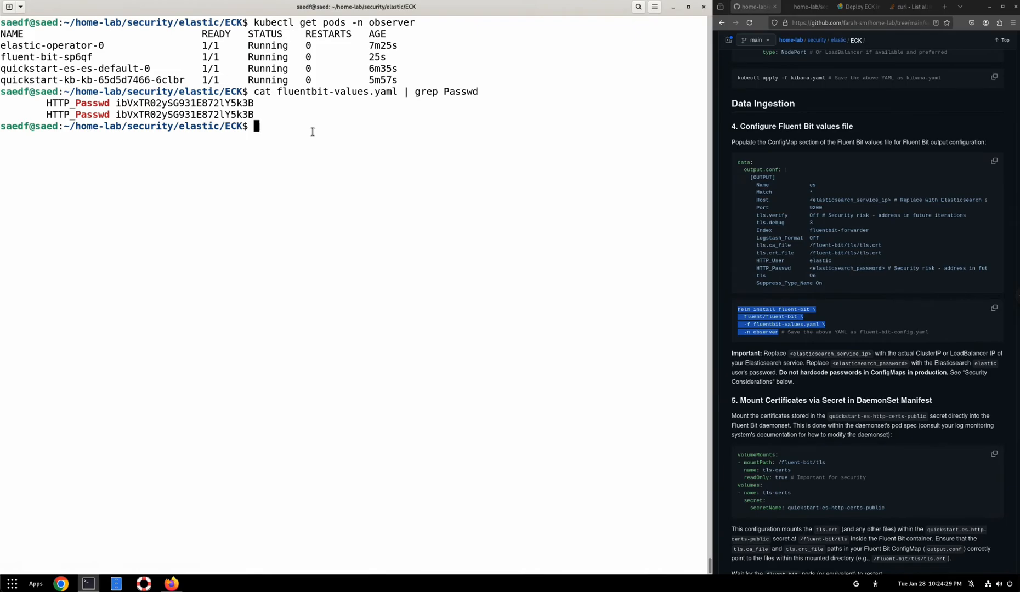
Step: Exec an interactive bash shell into pod quickstart-es-es-default-0 in namespace observer
{"action": "type", "text": "kubectl"}
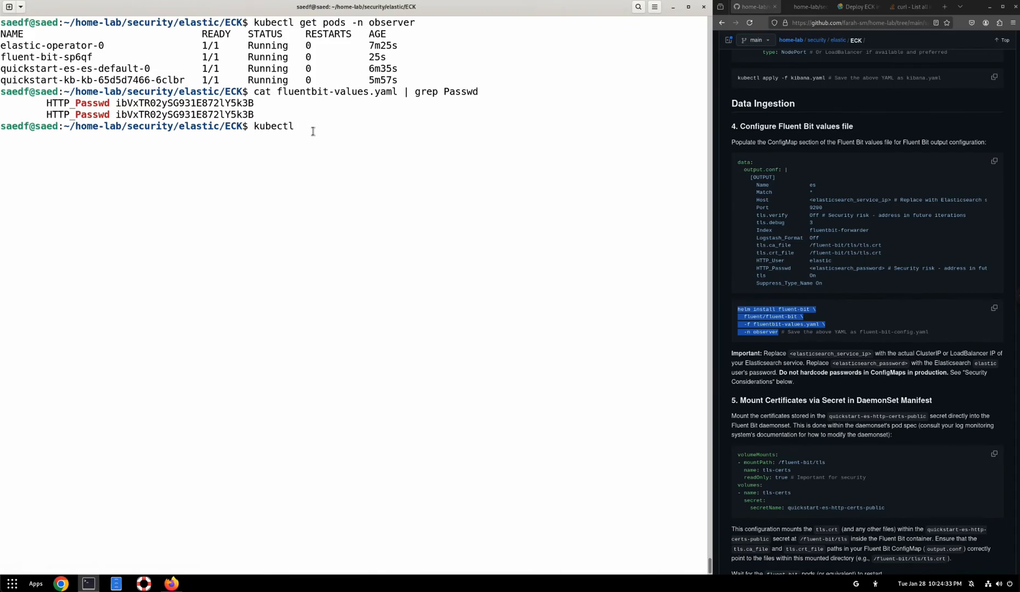
{"action": "type", "text": "exec -it"}
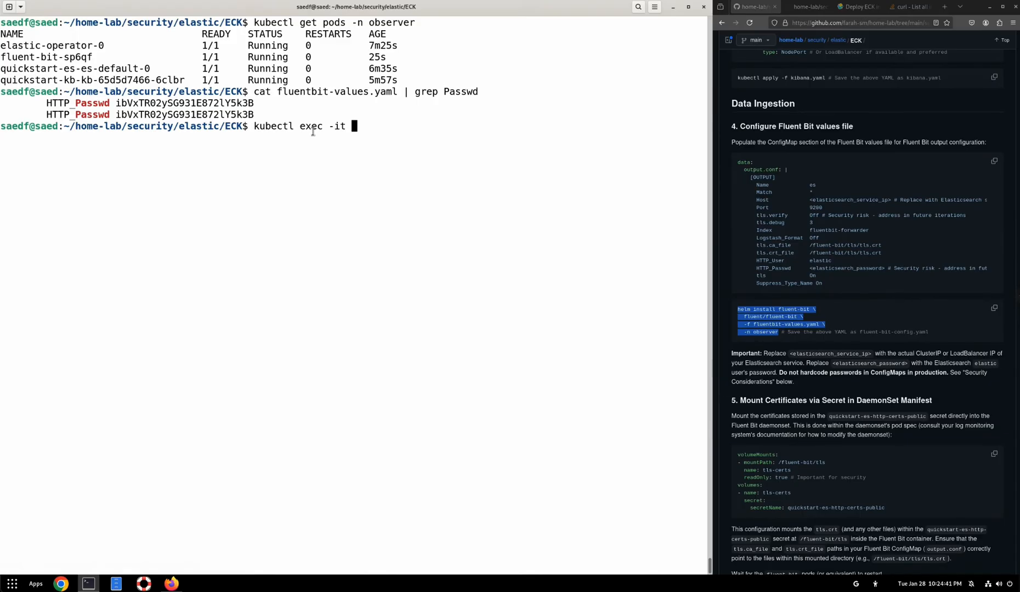
{"action": "type", "text": "qui"}
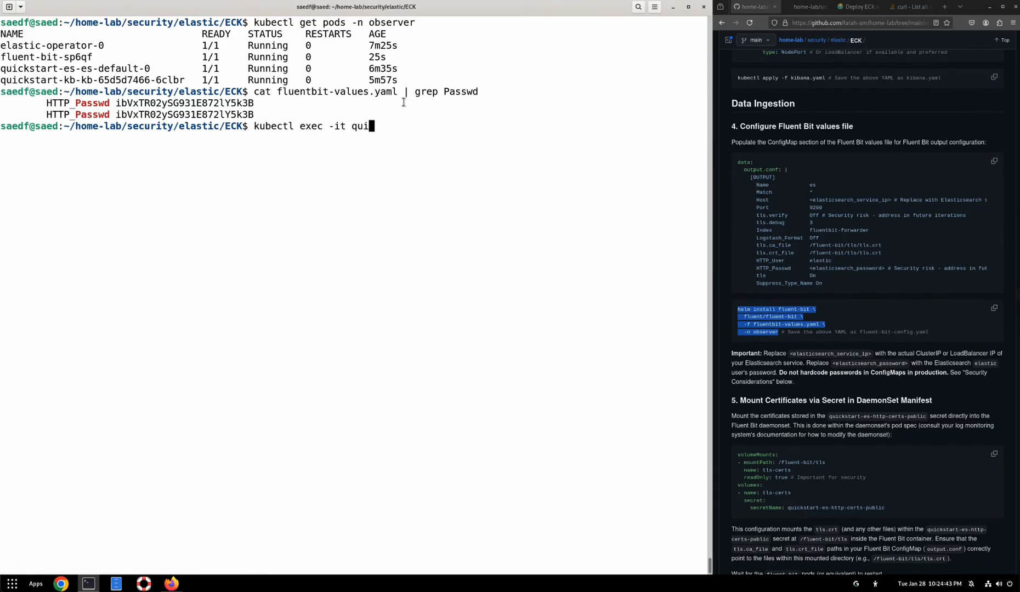
{"action": "key", "text": "BackSpace"}
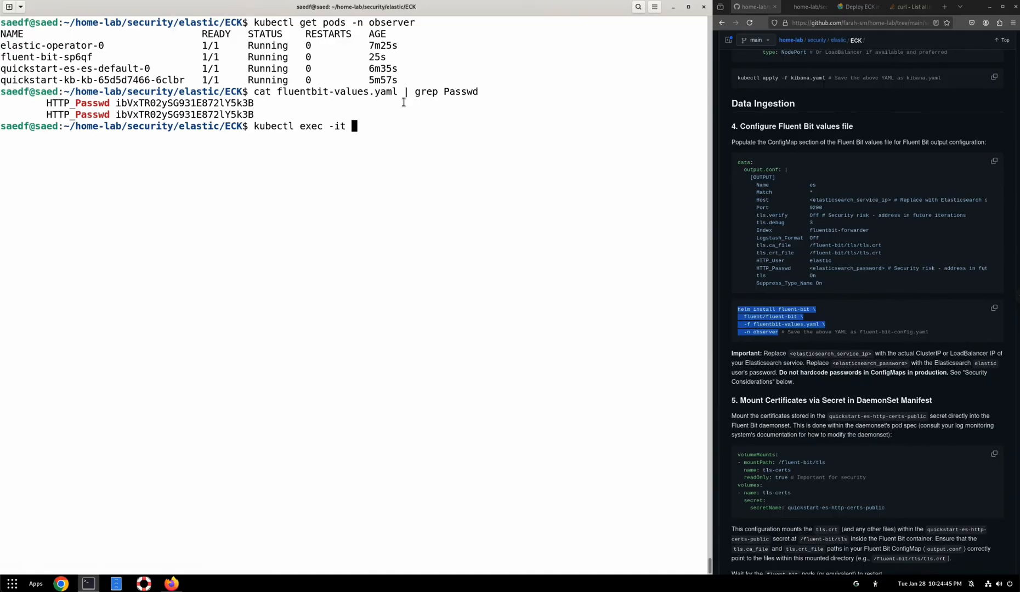
{"action": "type", "text": "-n observer"}
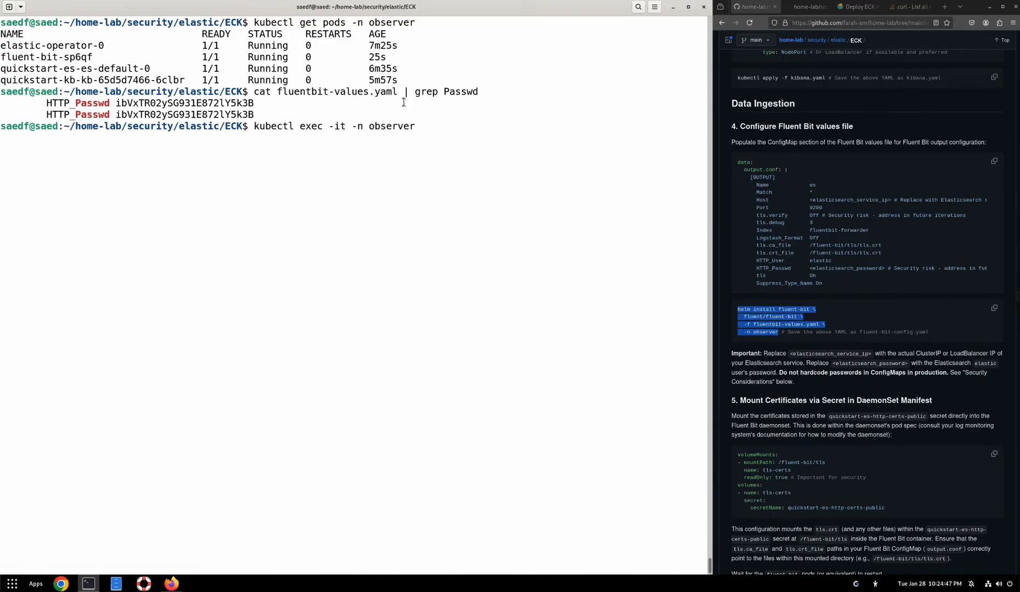
{"action": "type", "text": "quickstart-"}
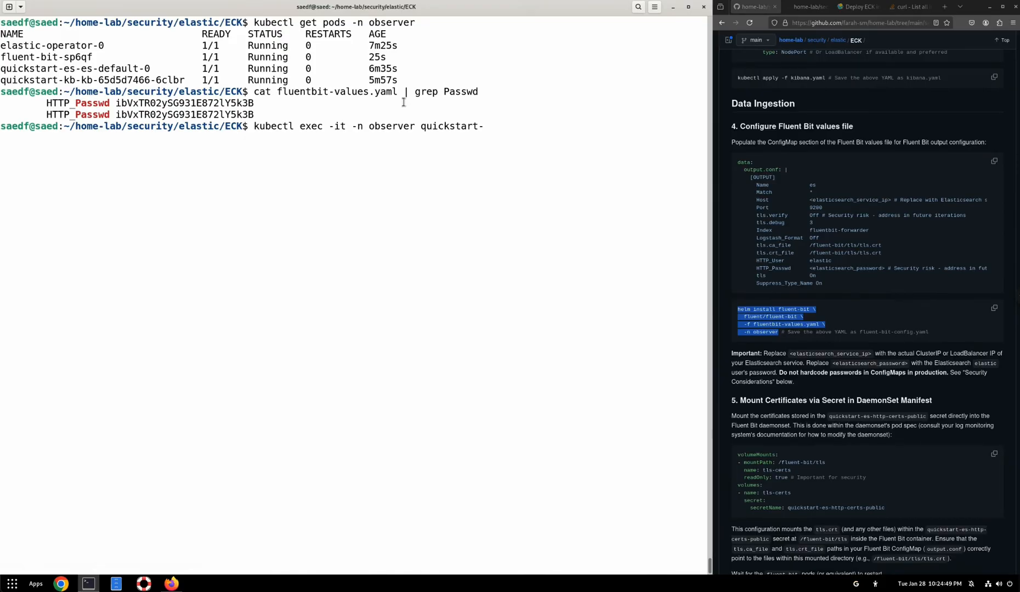
{"action": "type", "text": "es-es-default-0 -- bash"}
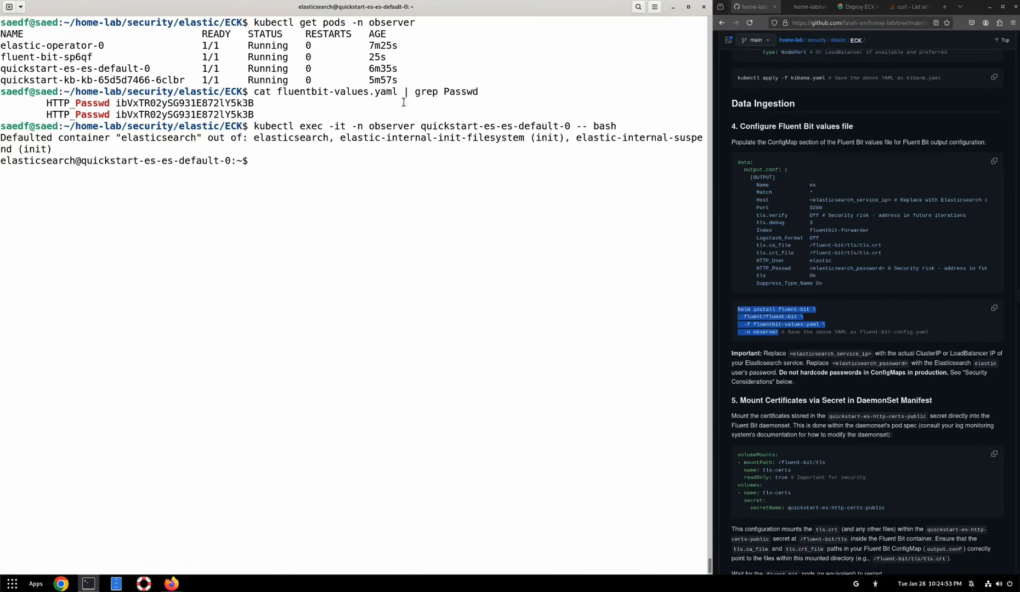
{"action": "type", "text": "curl -"}
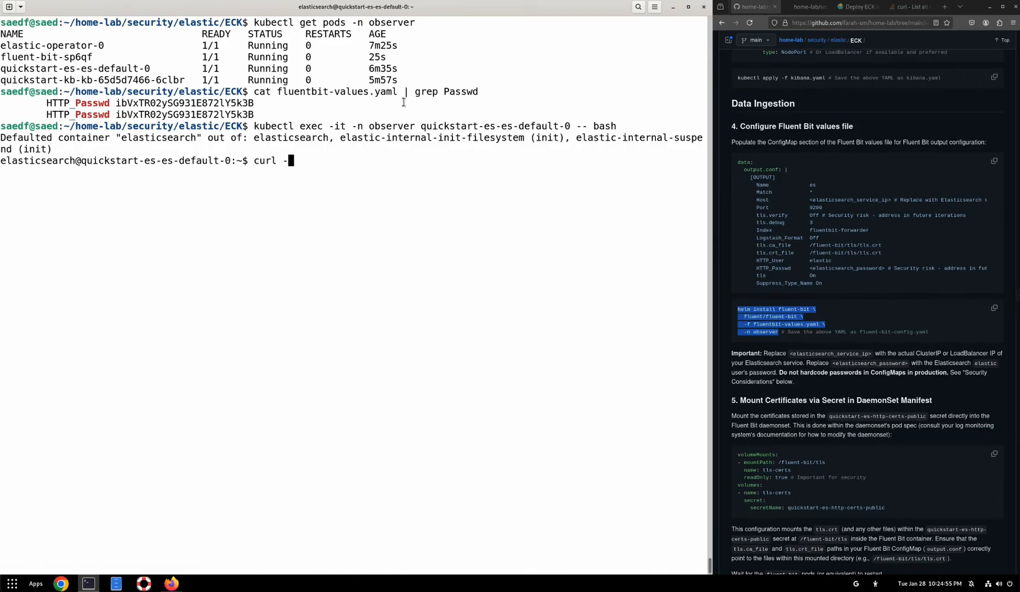
{"action": "type", "text": "-k http"}
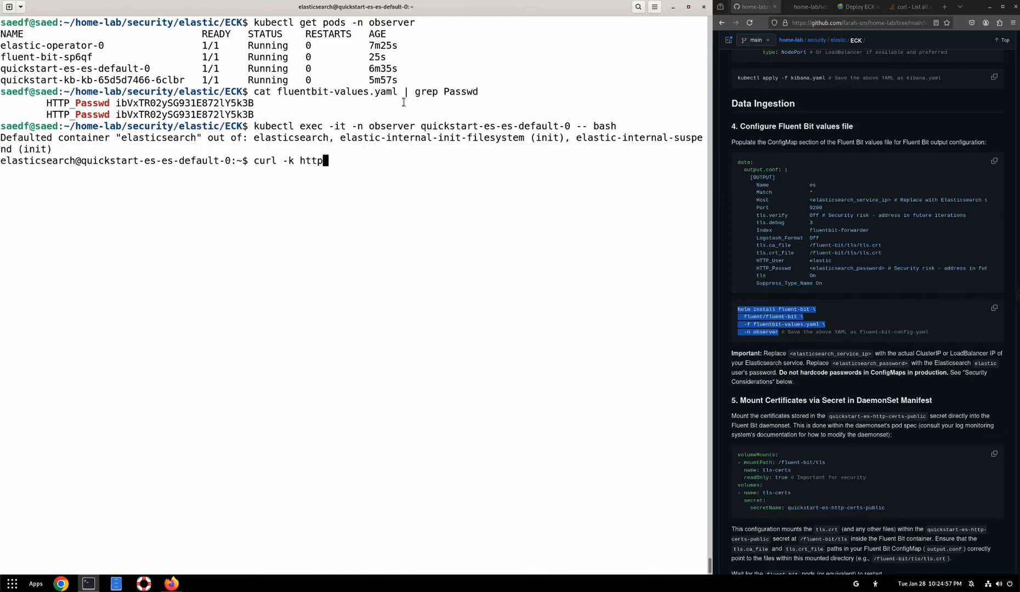
{"action": "type", "text": "s://"}
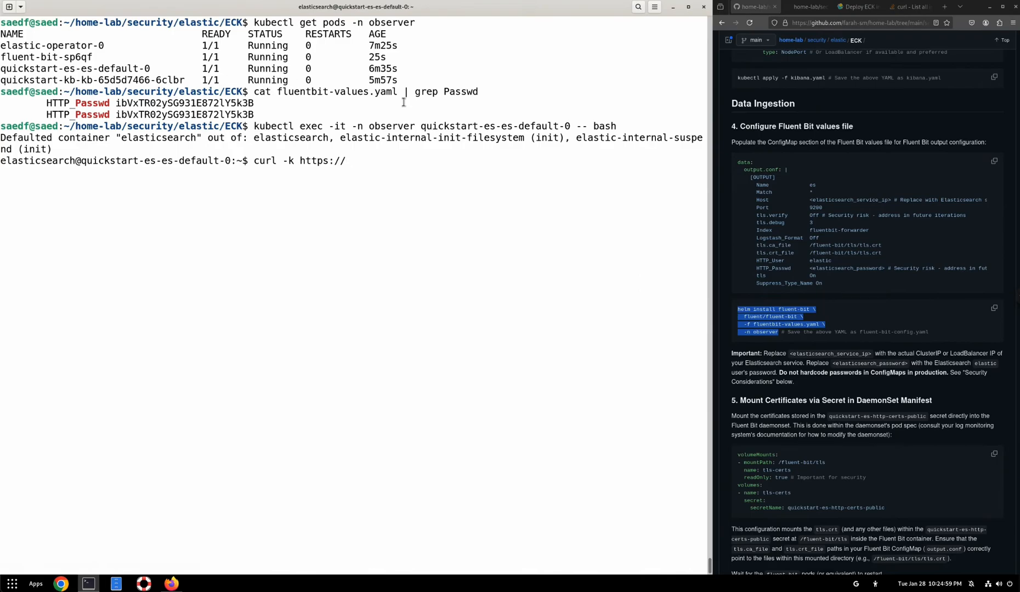
{"action": "type", "text": "local"}
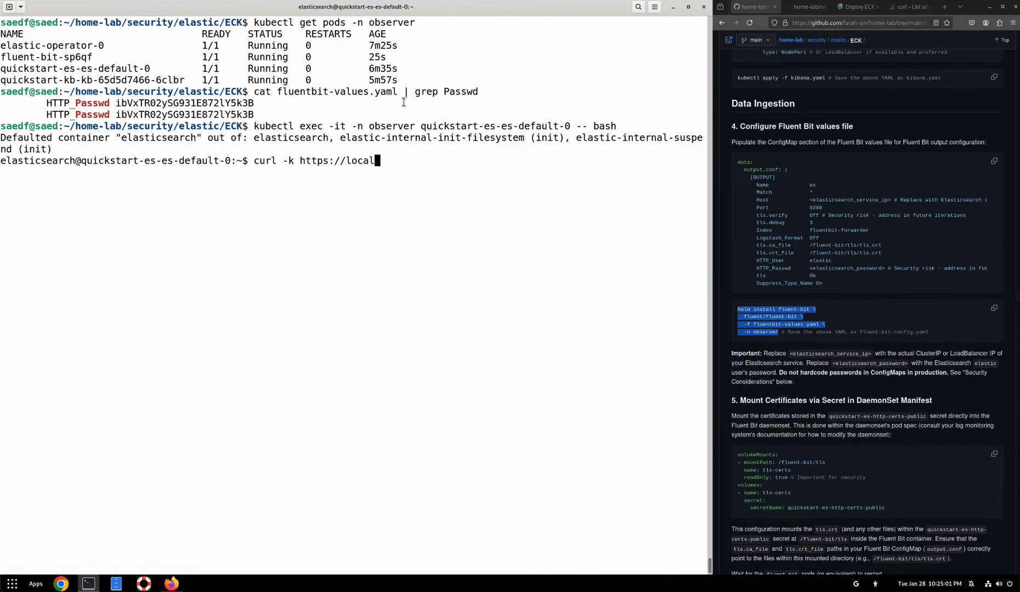
{"action": "type", "text": "host:"}
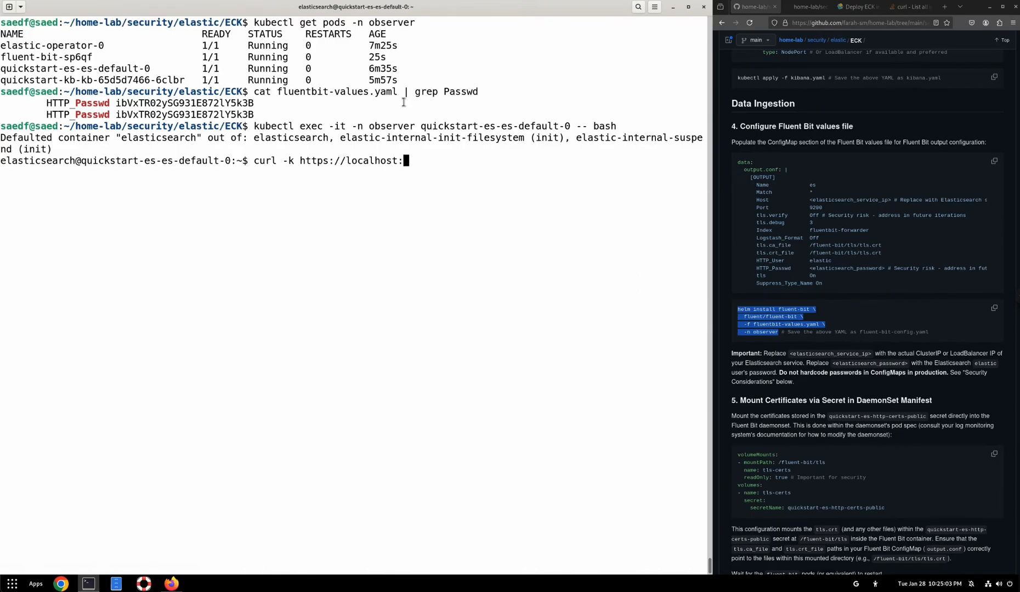
{"action": "type", "text": "920"}
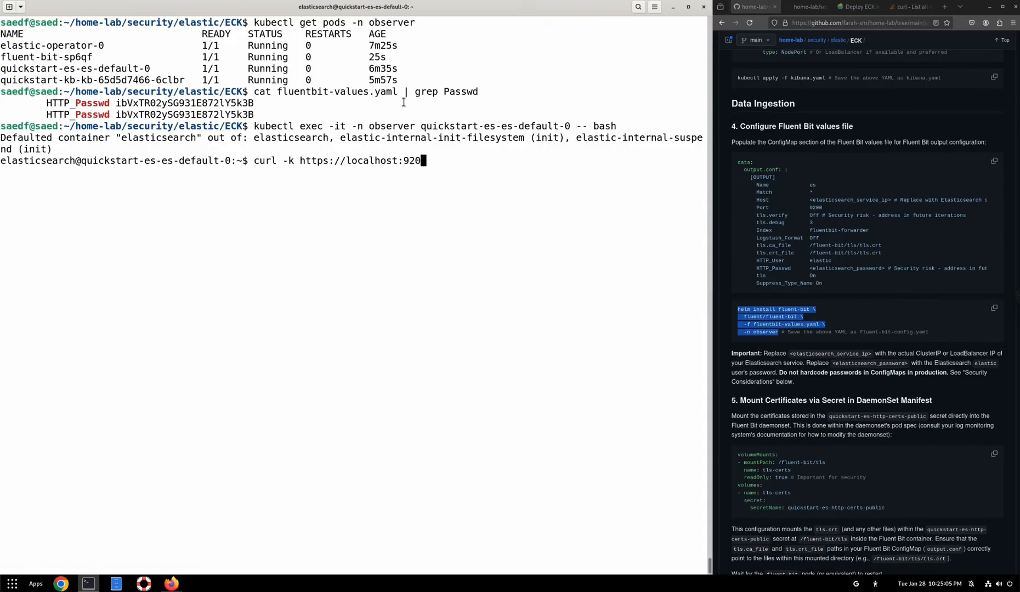
{"action": "type", "text": "0/"}
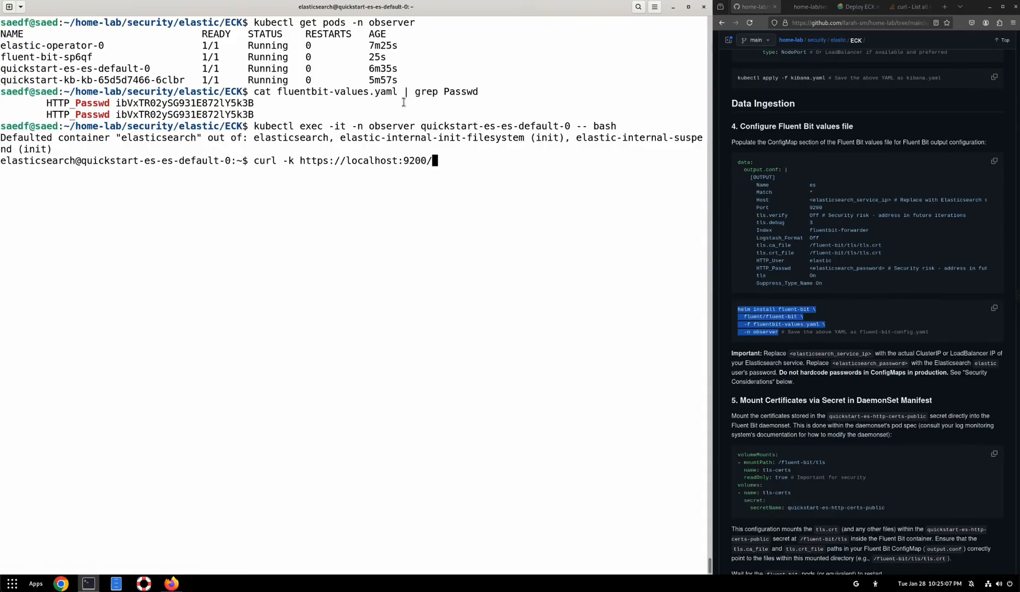
{"action": "type", "text": "_cat"}
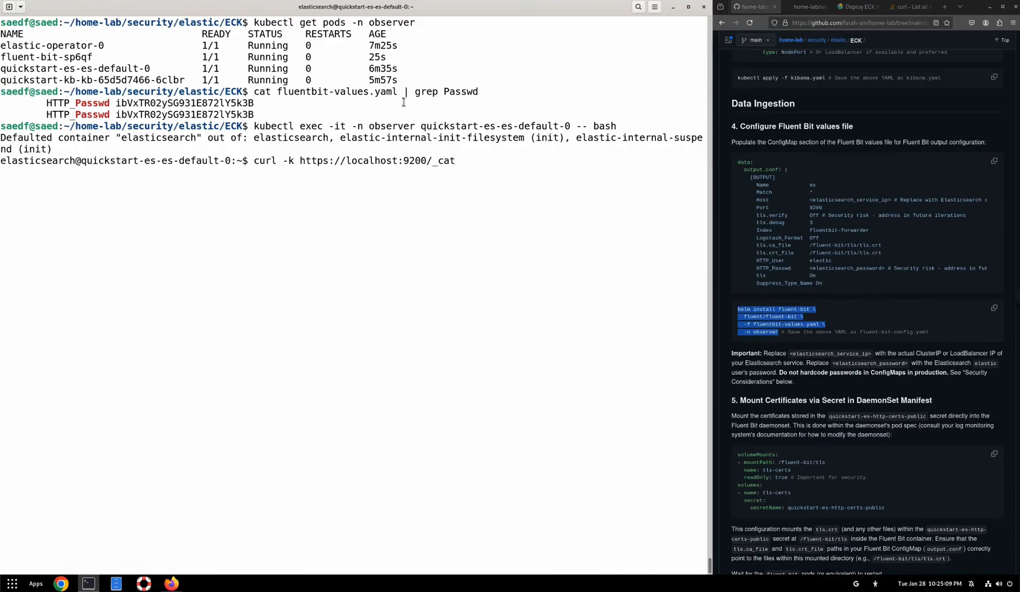
{"action": "type", "text": "/"}
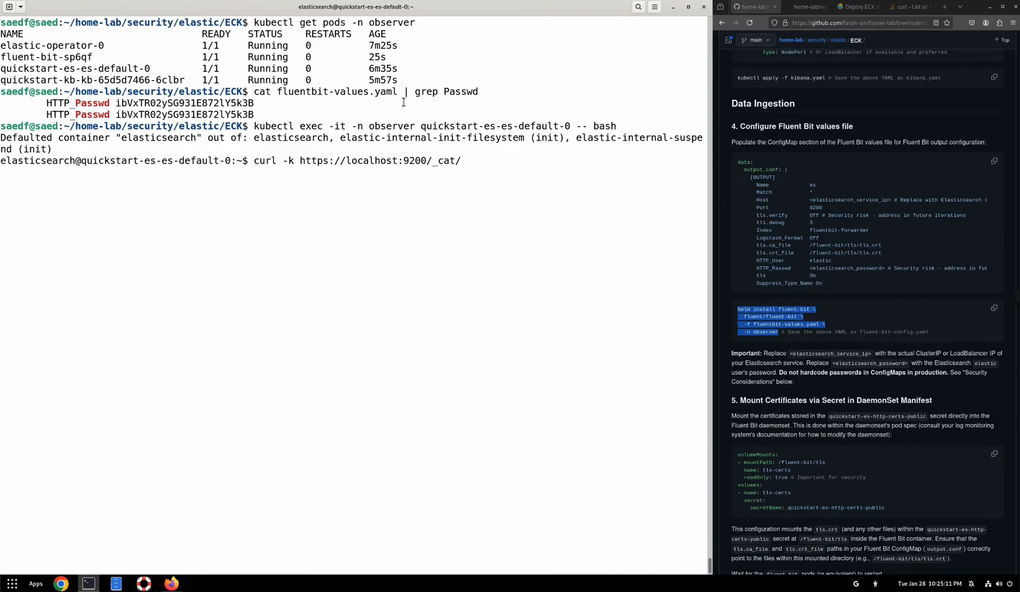
{"action": "type", "text": "indices"}
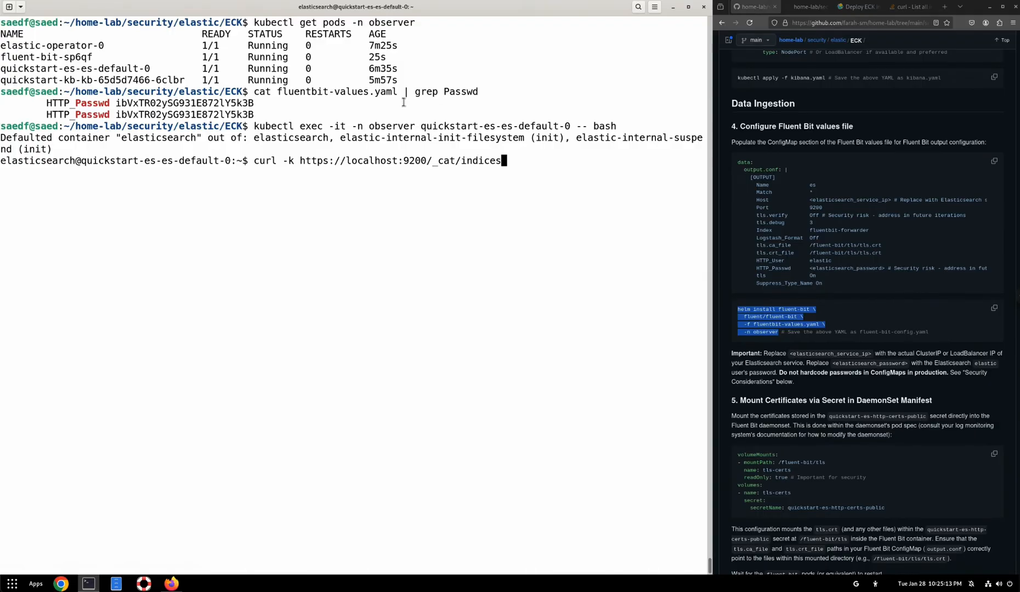
{"action": "type", "text": "?v\""}
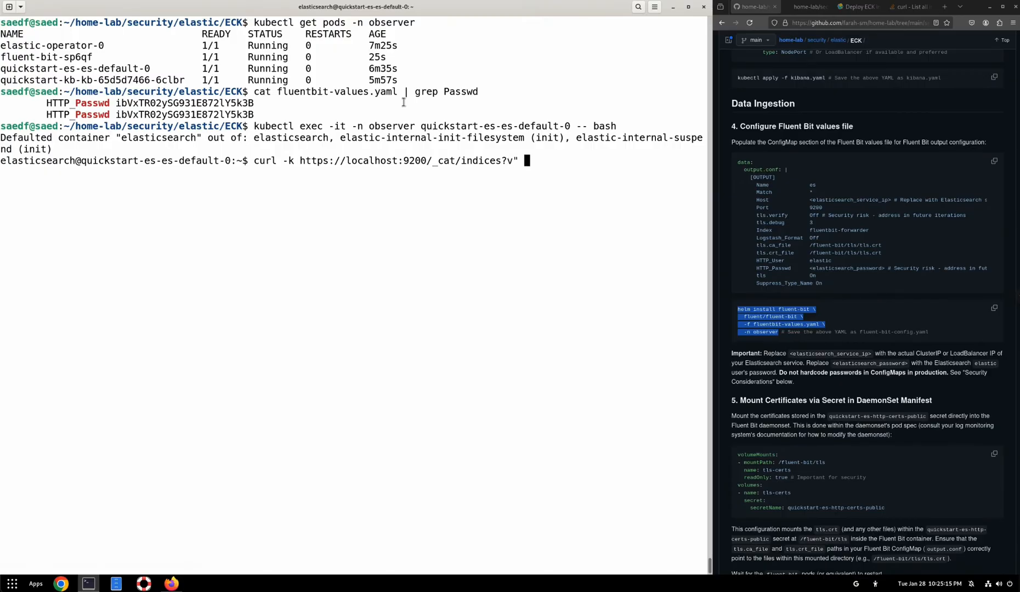
Step: Authenticate as elastic with the pasted password and run it, listing logstash-2025.01.28 with 152 docs
{"action": "type", "text": "-u"}
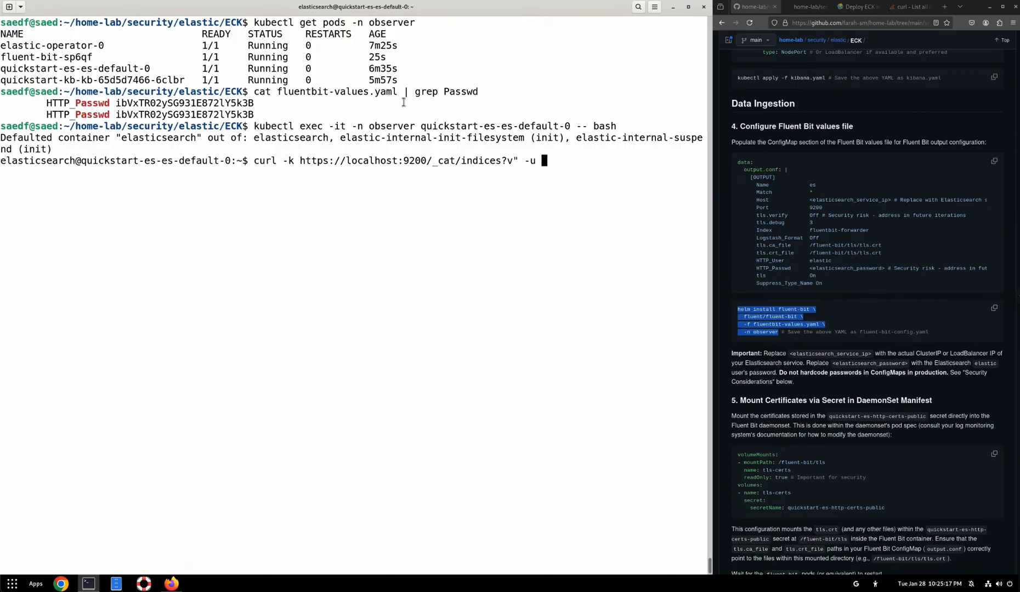
{"action": "type", "text": "\"elas\""}
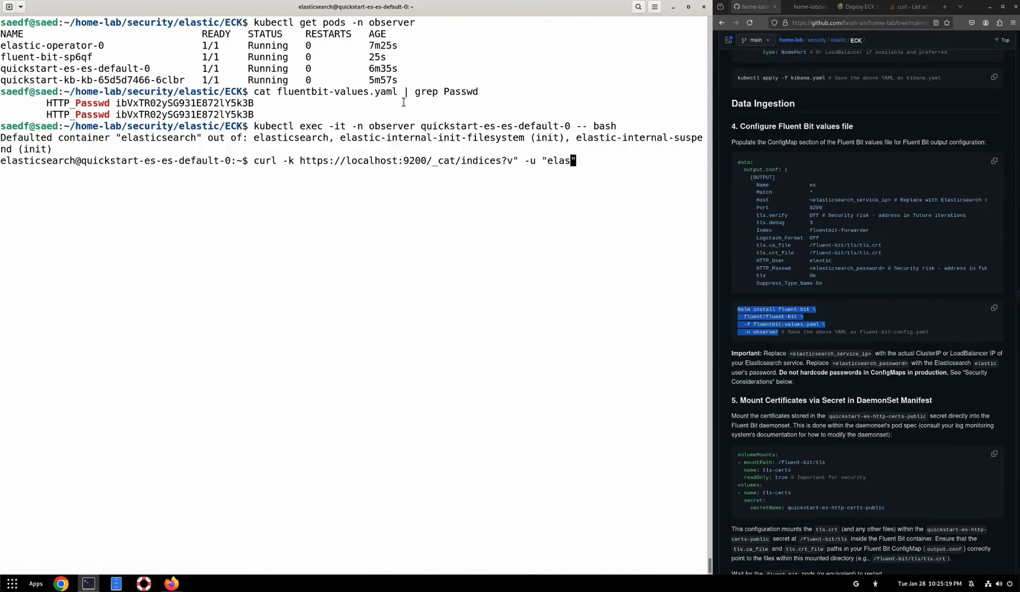
{"action": "right_click", "coordinate": [503, 199]}
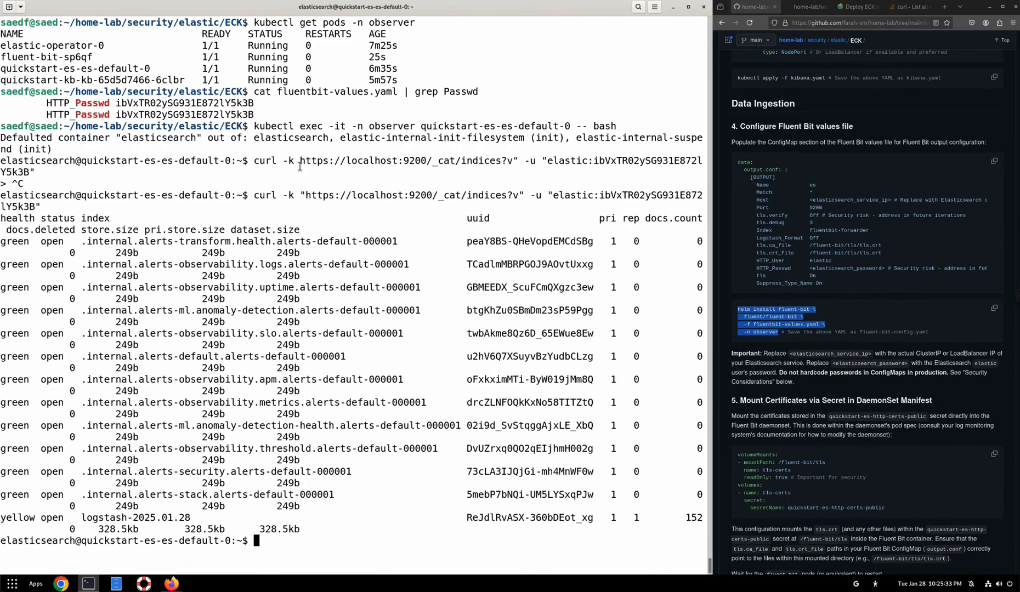
{"action": "double_click", "coordinate": [135, 518]}
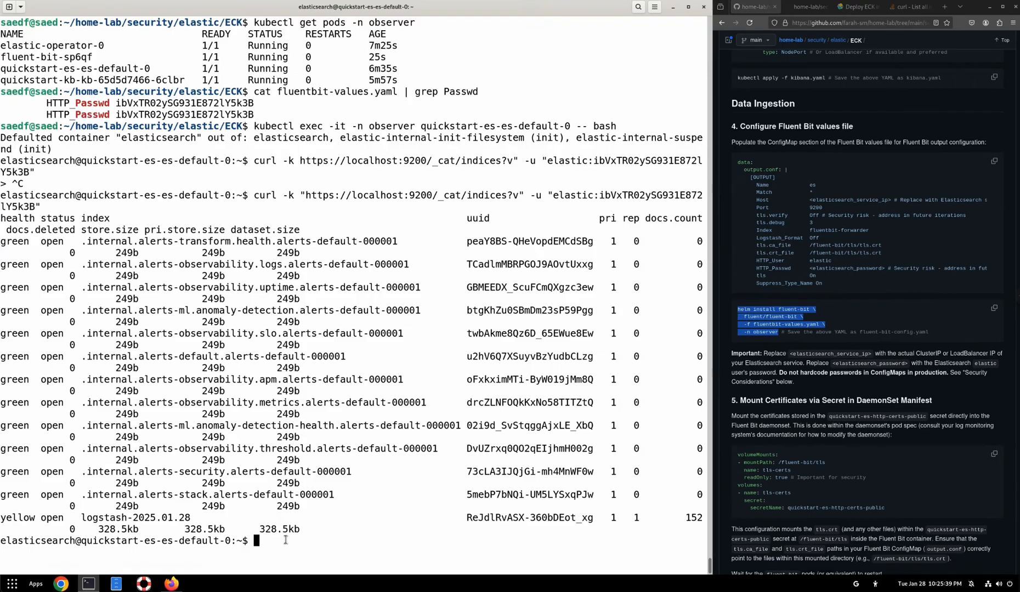
Step: Rerun the curl against logstash-2025.01.28/_search to dump the Fluent Bit documents as raw JSON
{"action": "type", "text": "curl -k \"https://localhost:9200/_cat/indices?v\" -u \"elastic:ibVxTR02ySG931E872lY5k3B\""}
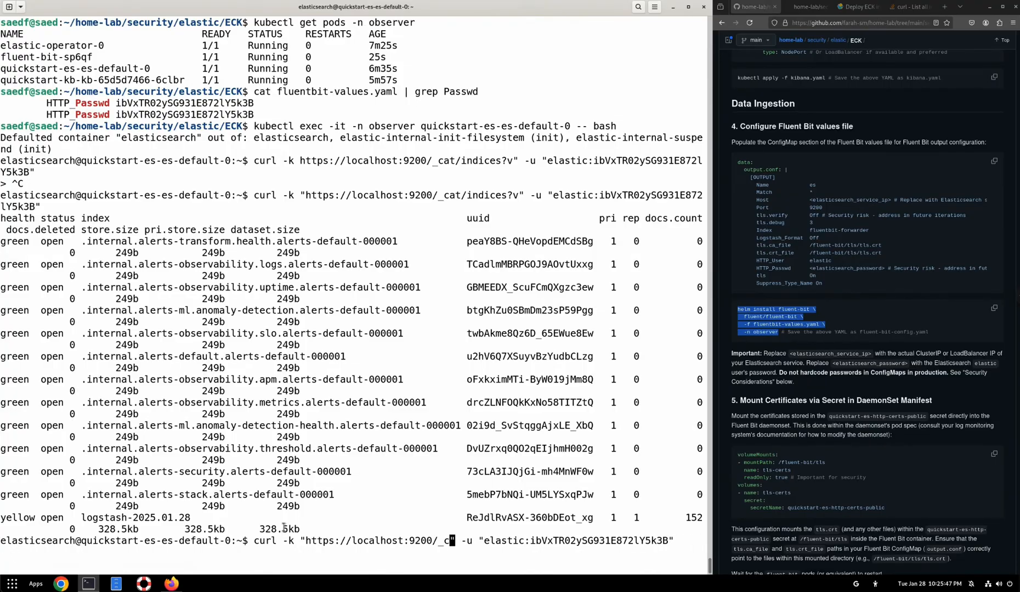
{"action": "right_click", "coordinate": [427, 426]}
{"action": "type", "text": "logstash-2025.01.28/"}
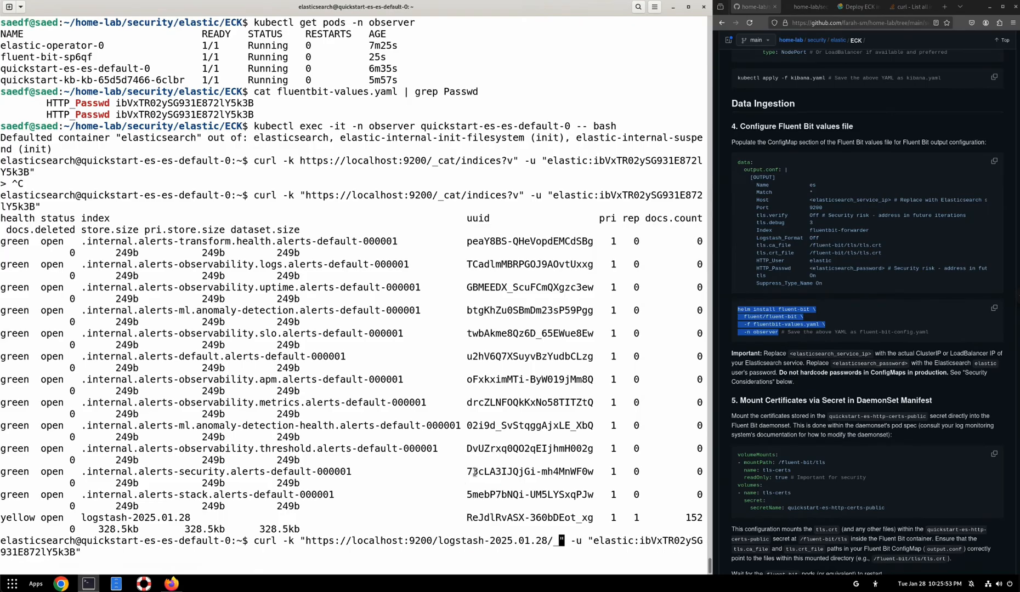
{"action": "type", "text": "search"}
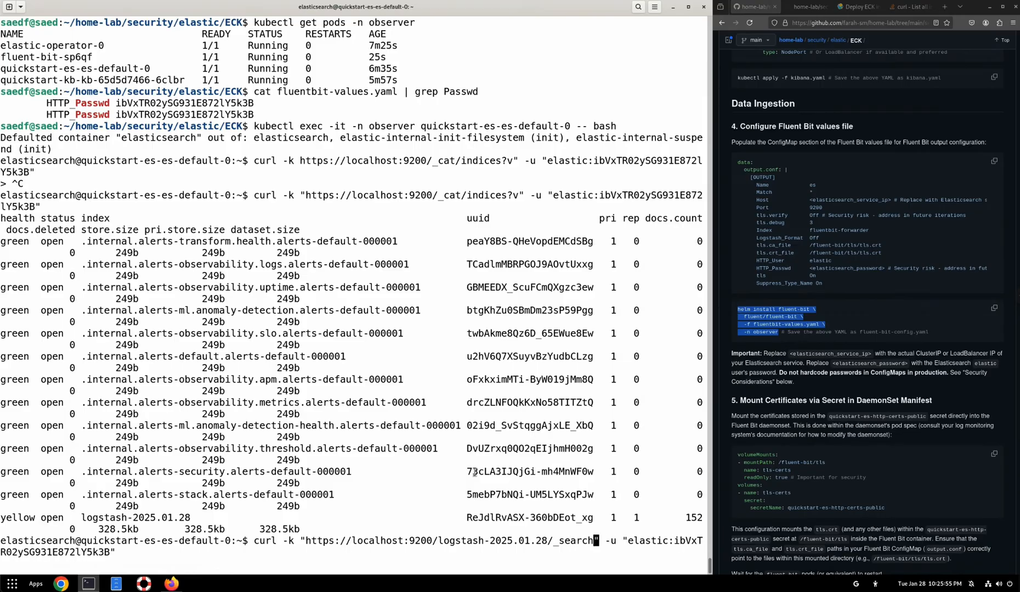
{"action": "key", "text": "Return"}
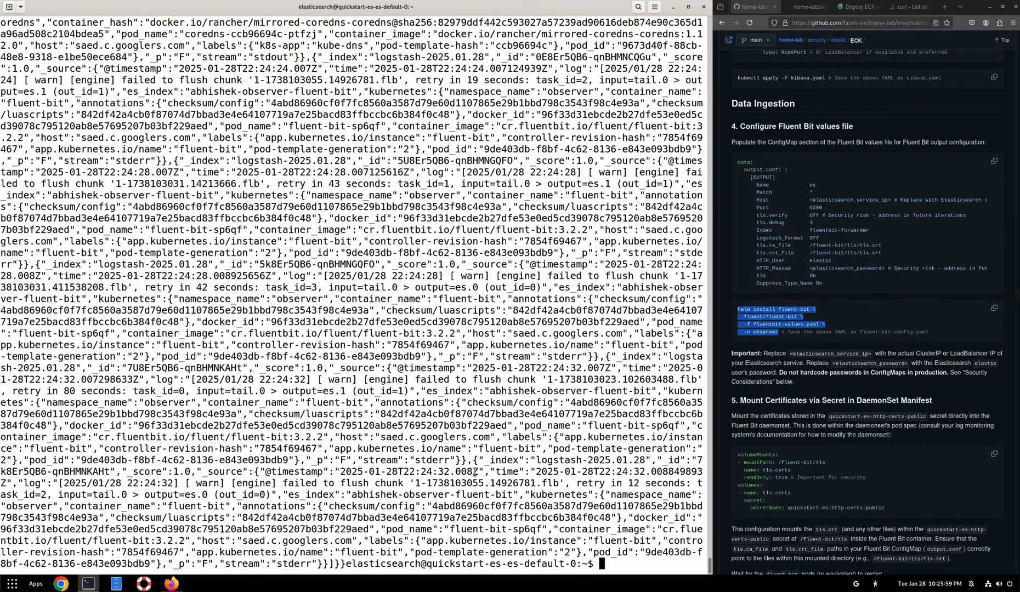
{"action": "type", "text": "curl -k \"https://localhost:9200/logstash-2025.01.28/_search\" -u \"elastic:ibVxTR02ySG931E872lY5k3B\""}
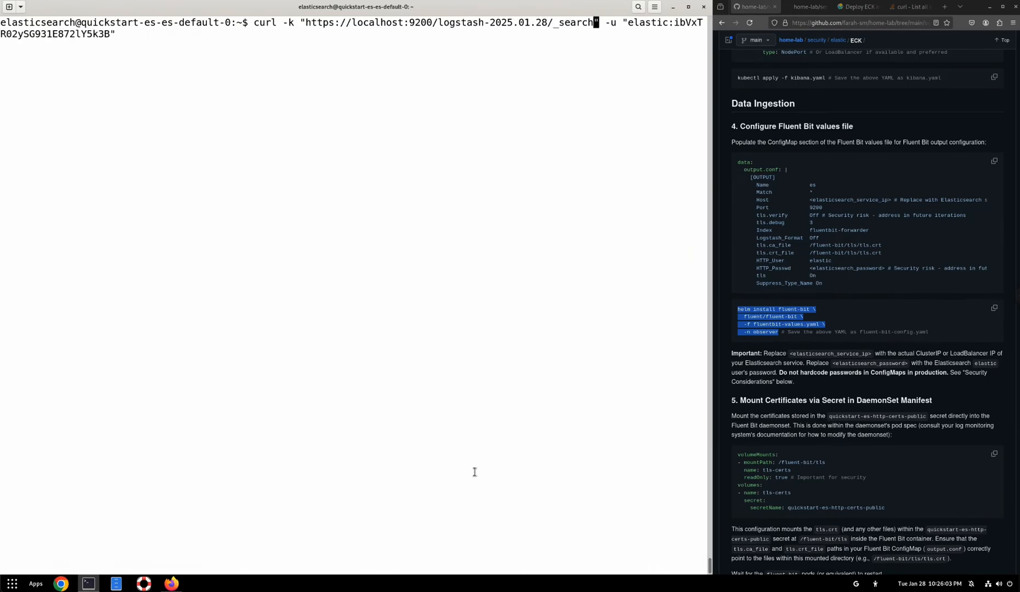
Step: Rerun the logstash-2025.01.28 _search with ?pretty for indented JSON output
{"action": "type", "text": "?pretty"}
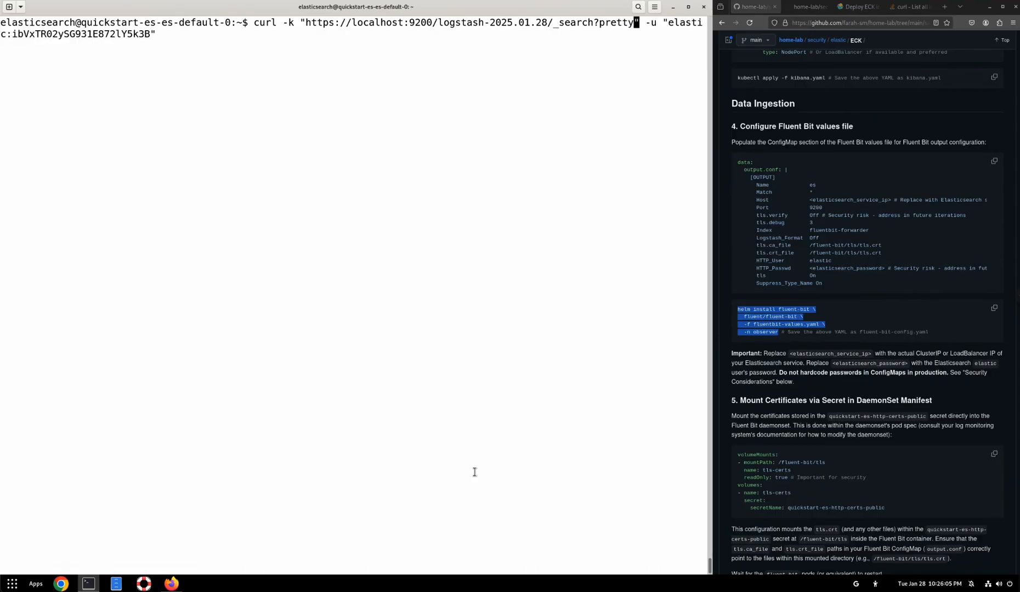
{"action": "key", "text": "Return"}
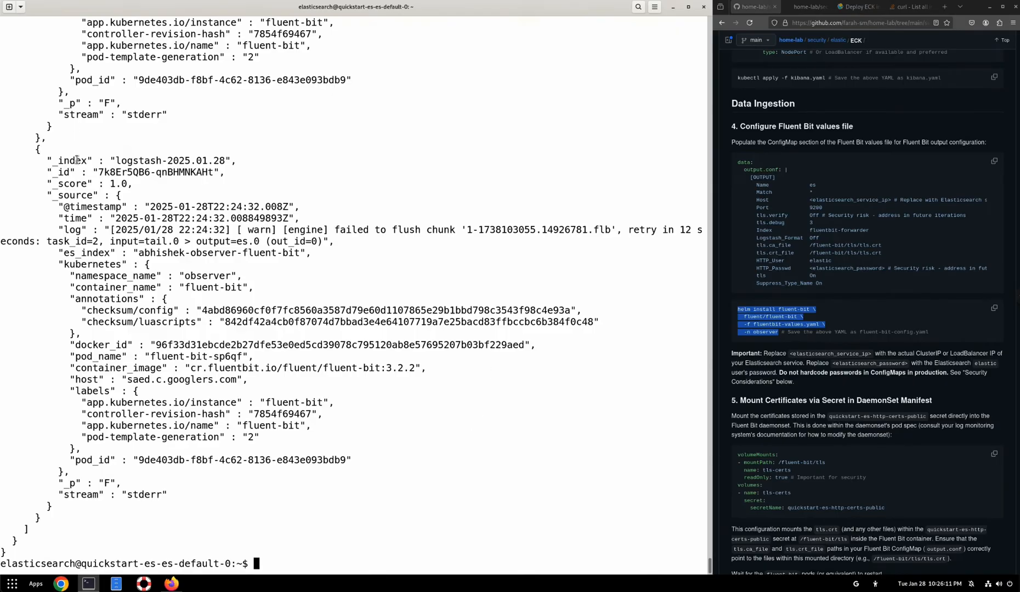
{"action": "double_click", "coordinate": [206, 160]}
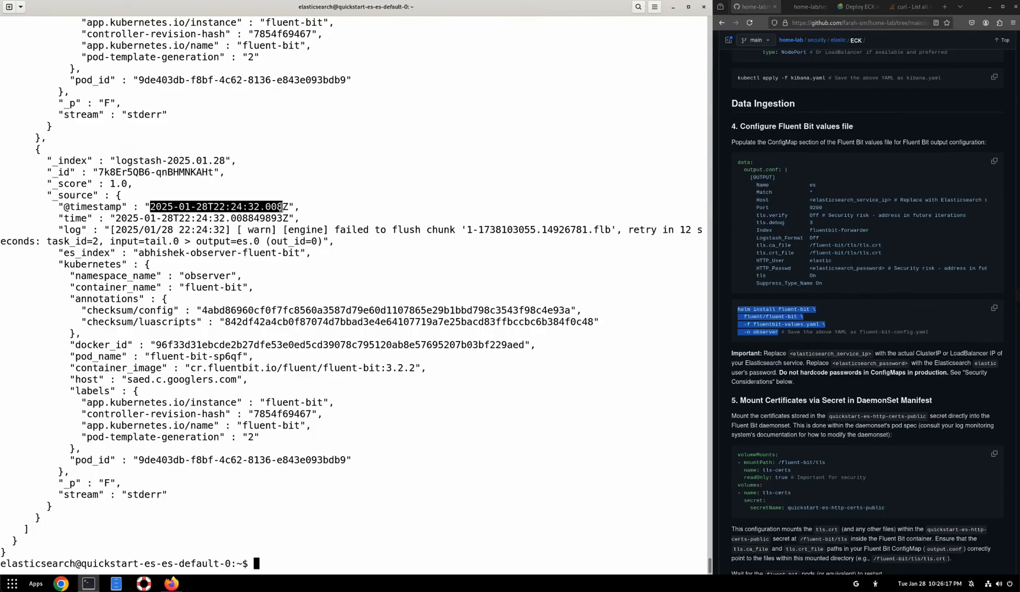
{"action": "mouse_move", "coordinate": [236, 202]}
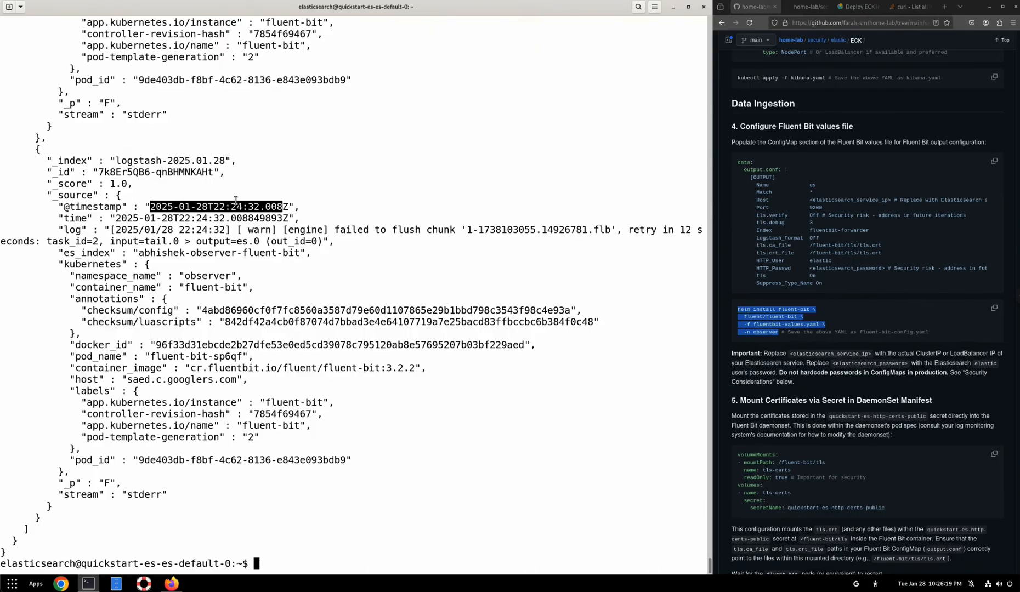
{"action": "mouse_move", "coordinate": [353, 323]}
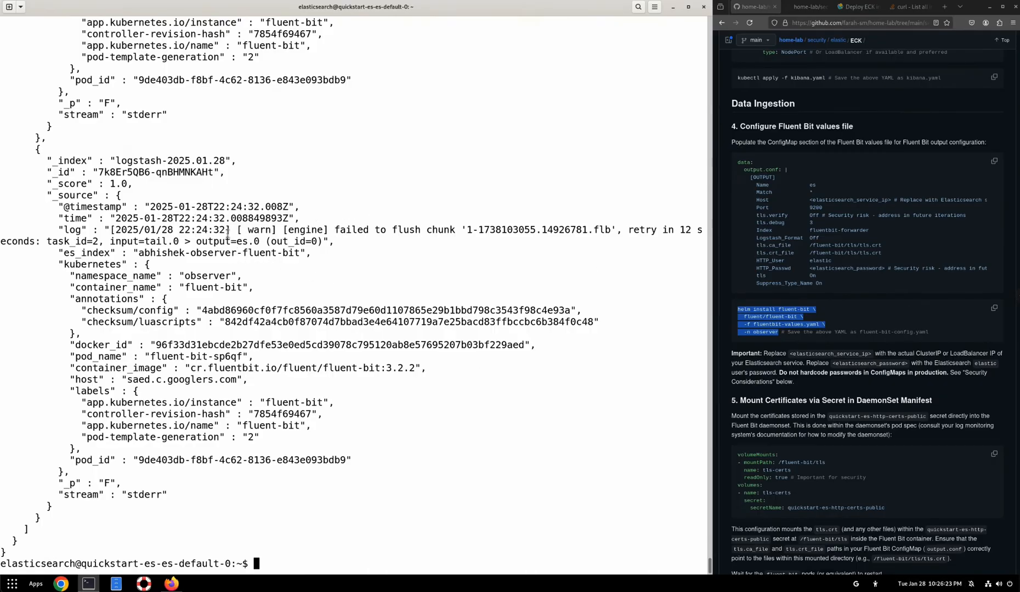
{"action": "left_click_drag", "start_coordinate": [237, 229], "coordinate": [449, 229]}
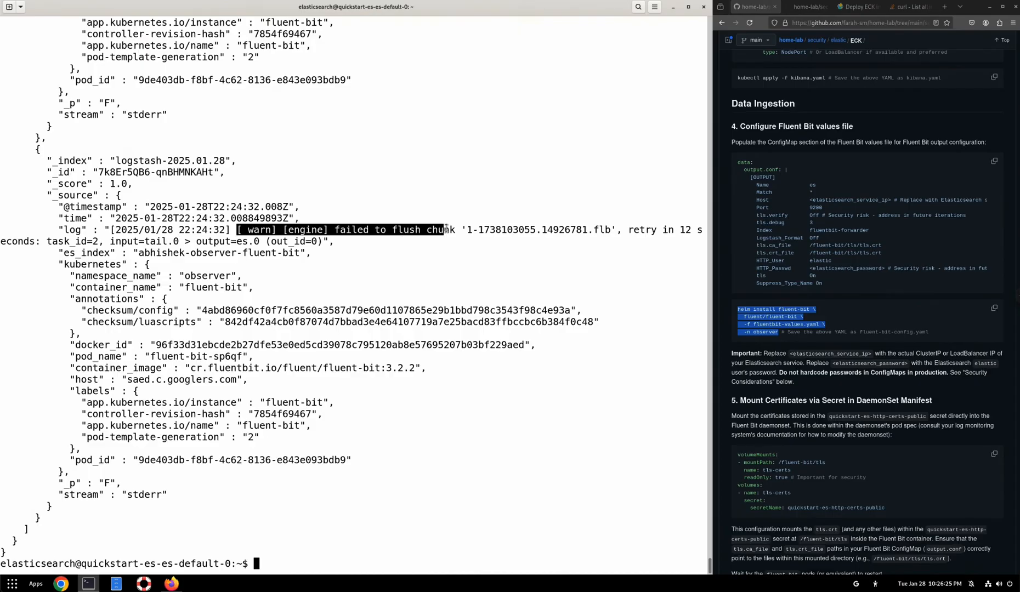
{"action": "mouse_move", "coordinate": [450, 237]}
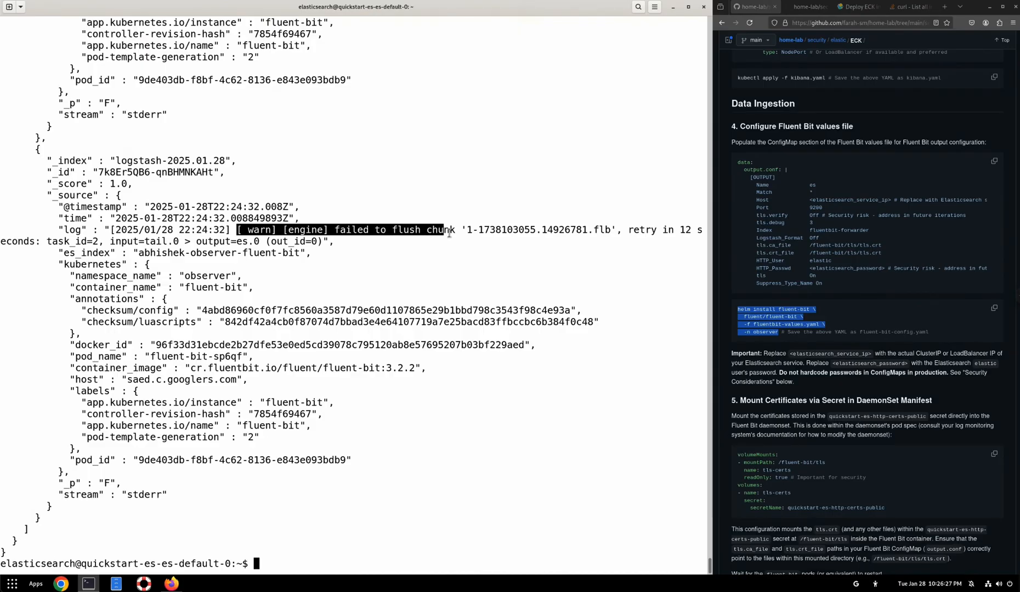
{"action": "mouse_move", "coordinate": [141, 269]}
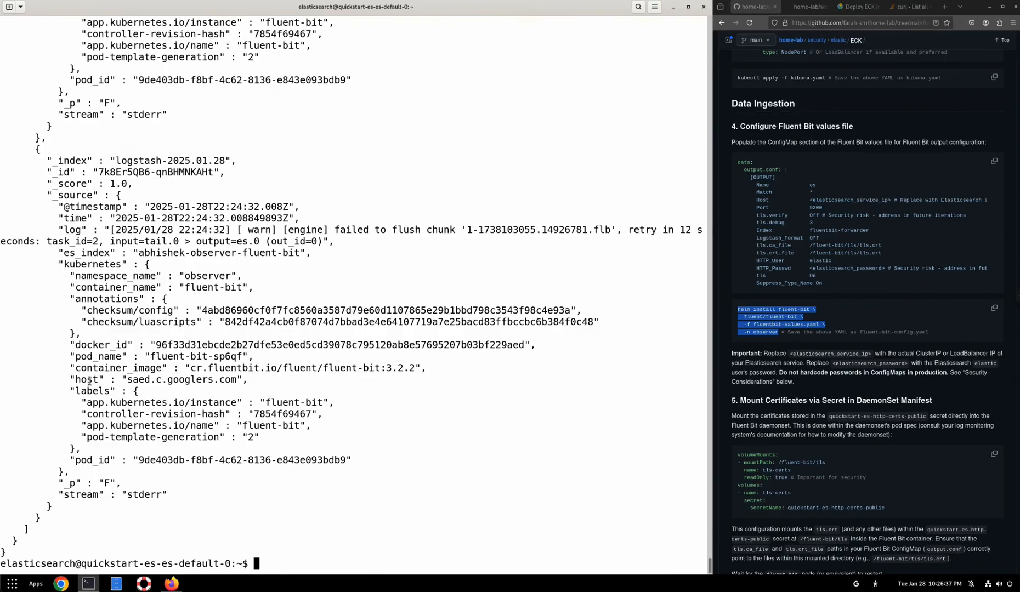
{"action": "double_click", "coordinate": [175, 380]}
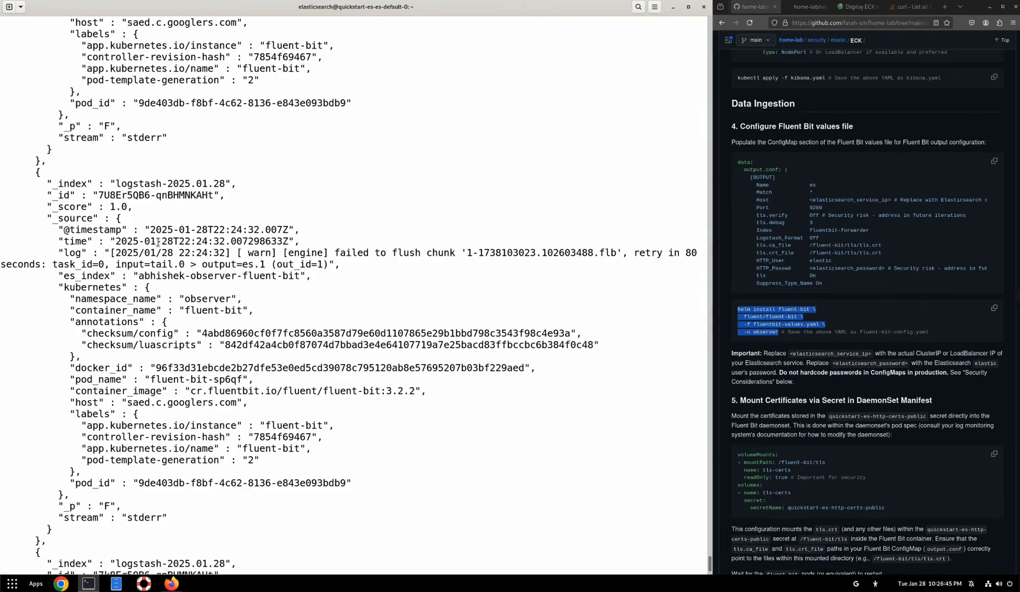
{"action": "mouse_move", "coordinate": [357, 309]}
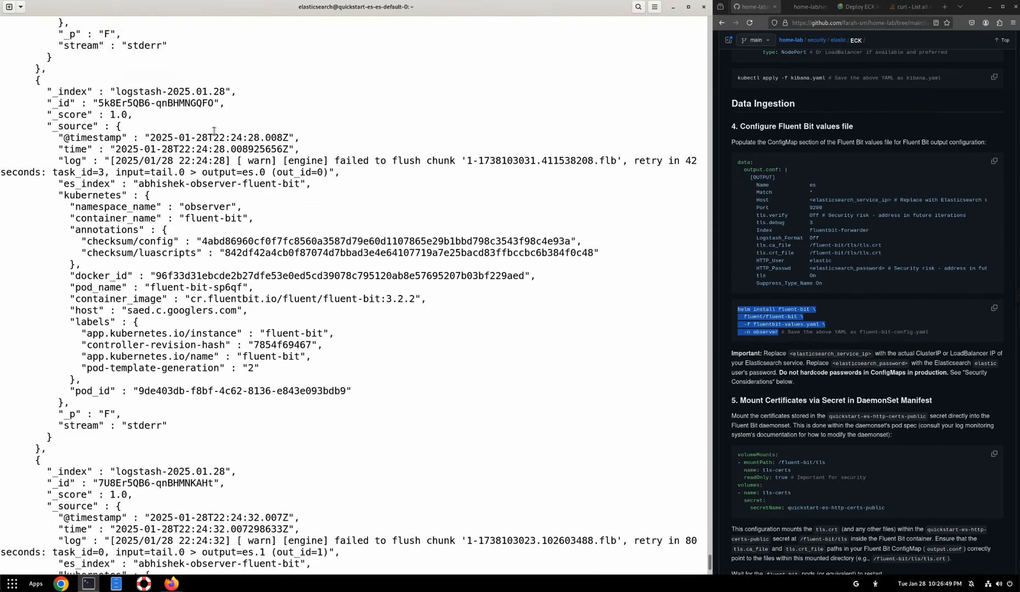
{"action": "mouse_move", "coordinate": [267, 306]}
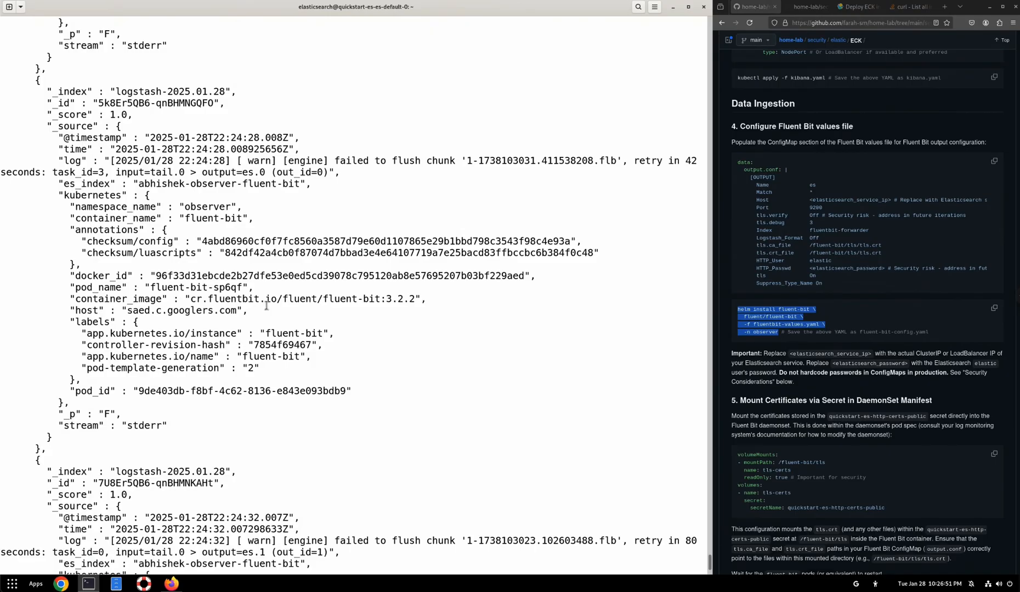
{"action": "scroll", "scroll_direction": "down", "scroll_amount": 3}
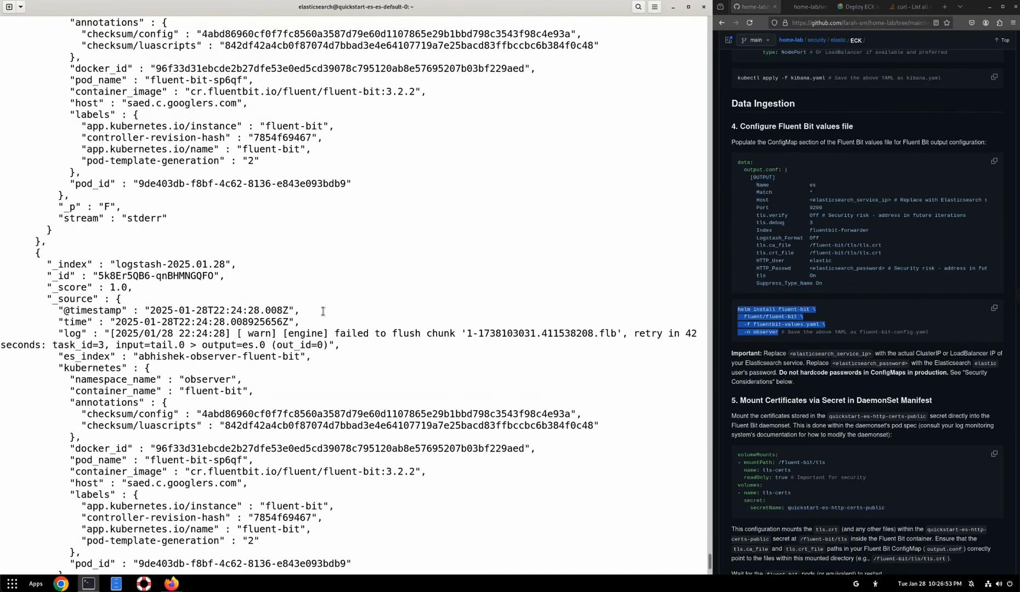